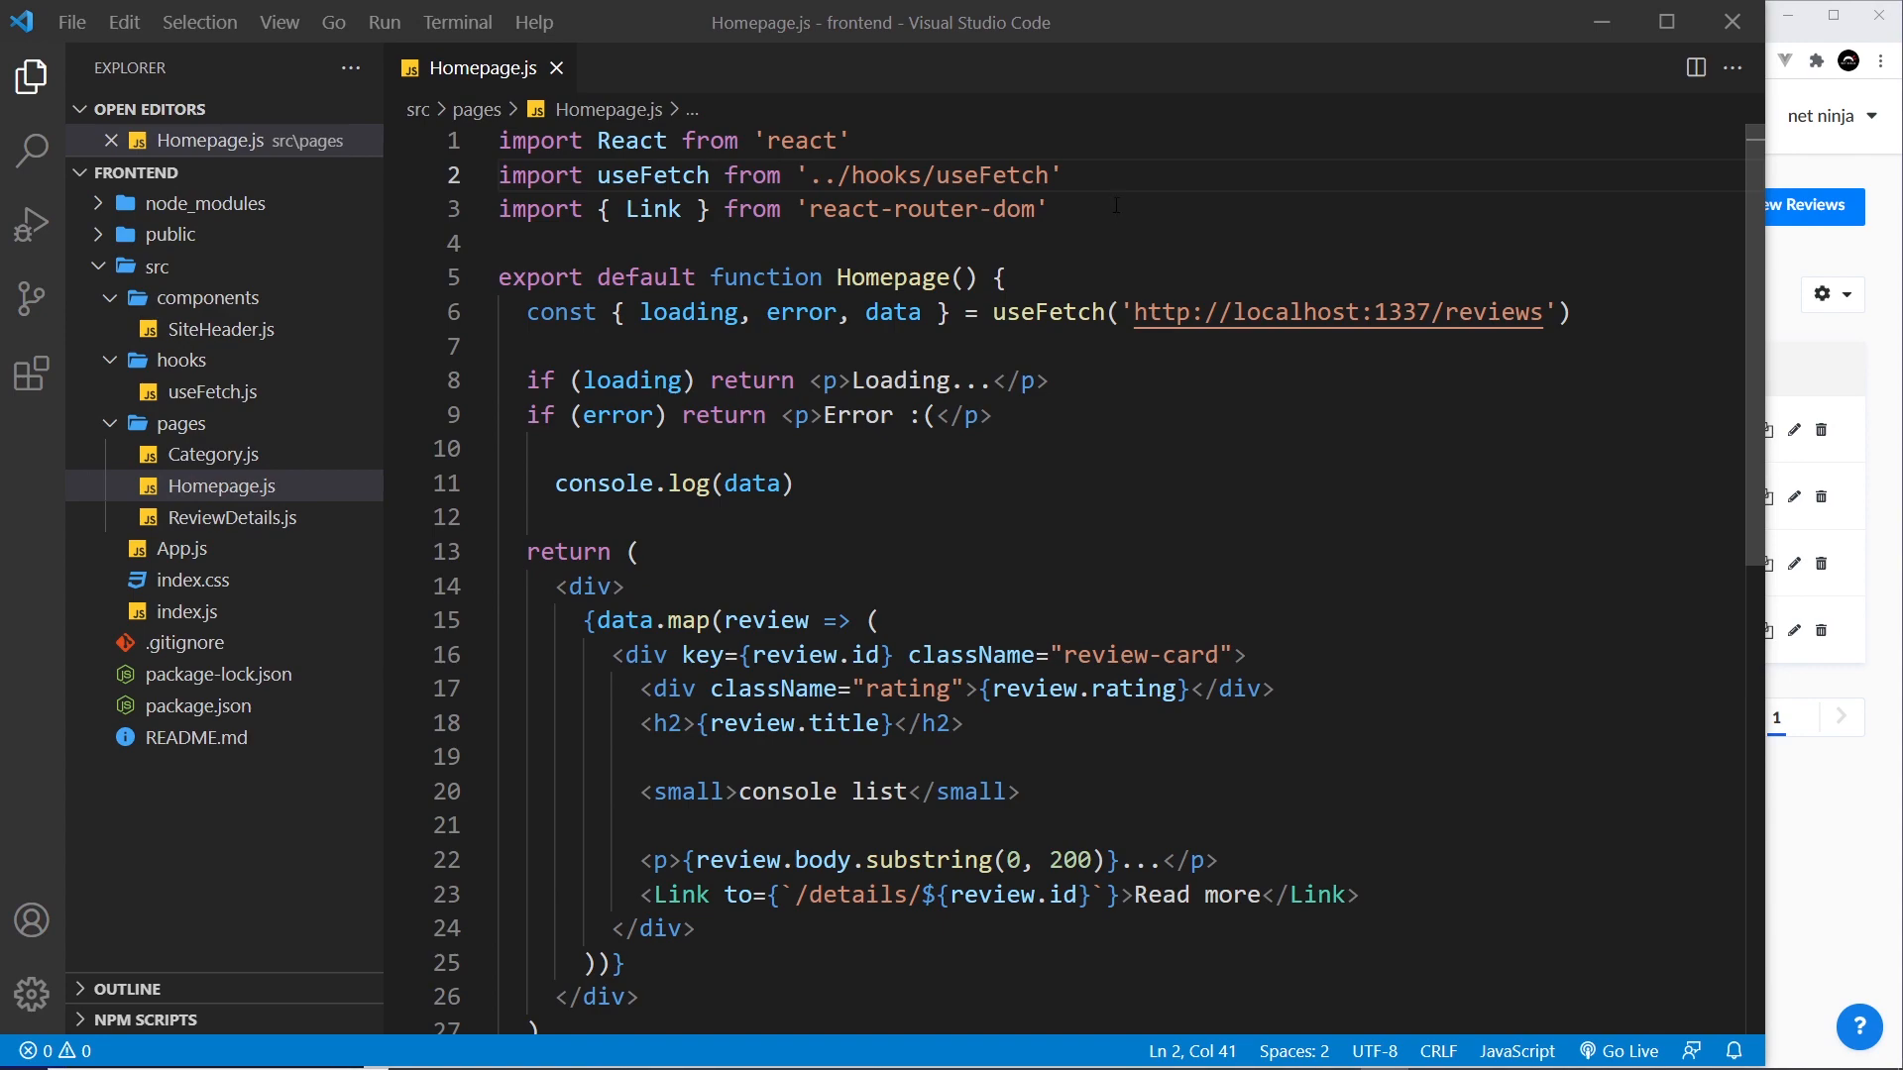
drag(1263, 312, 1554, 312)
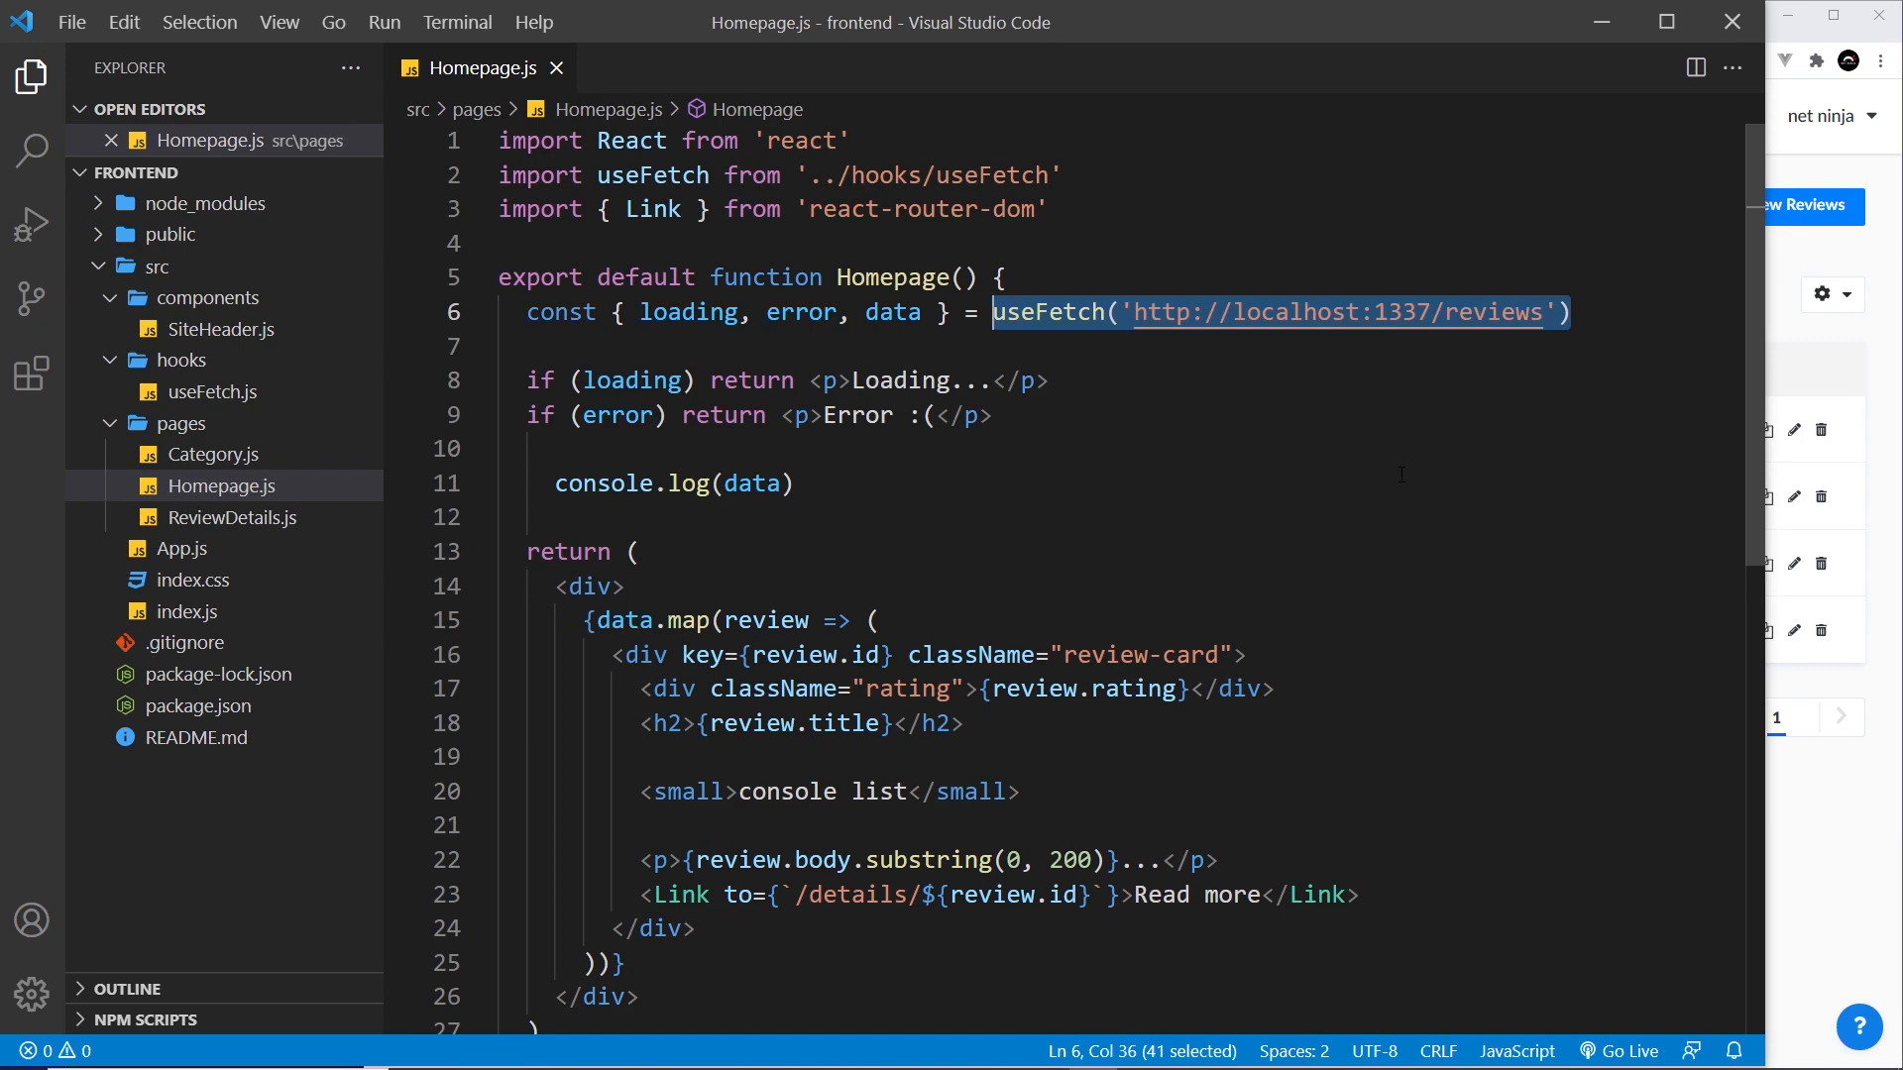
mouse_move(1447, 509)
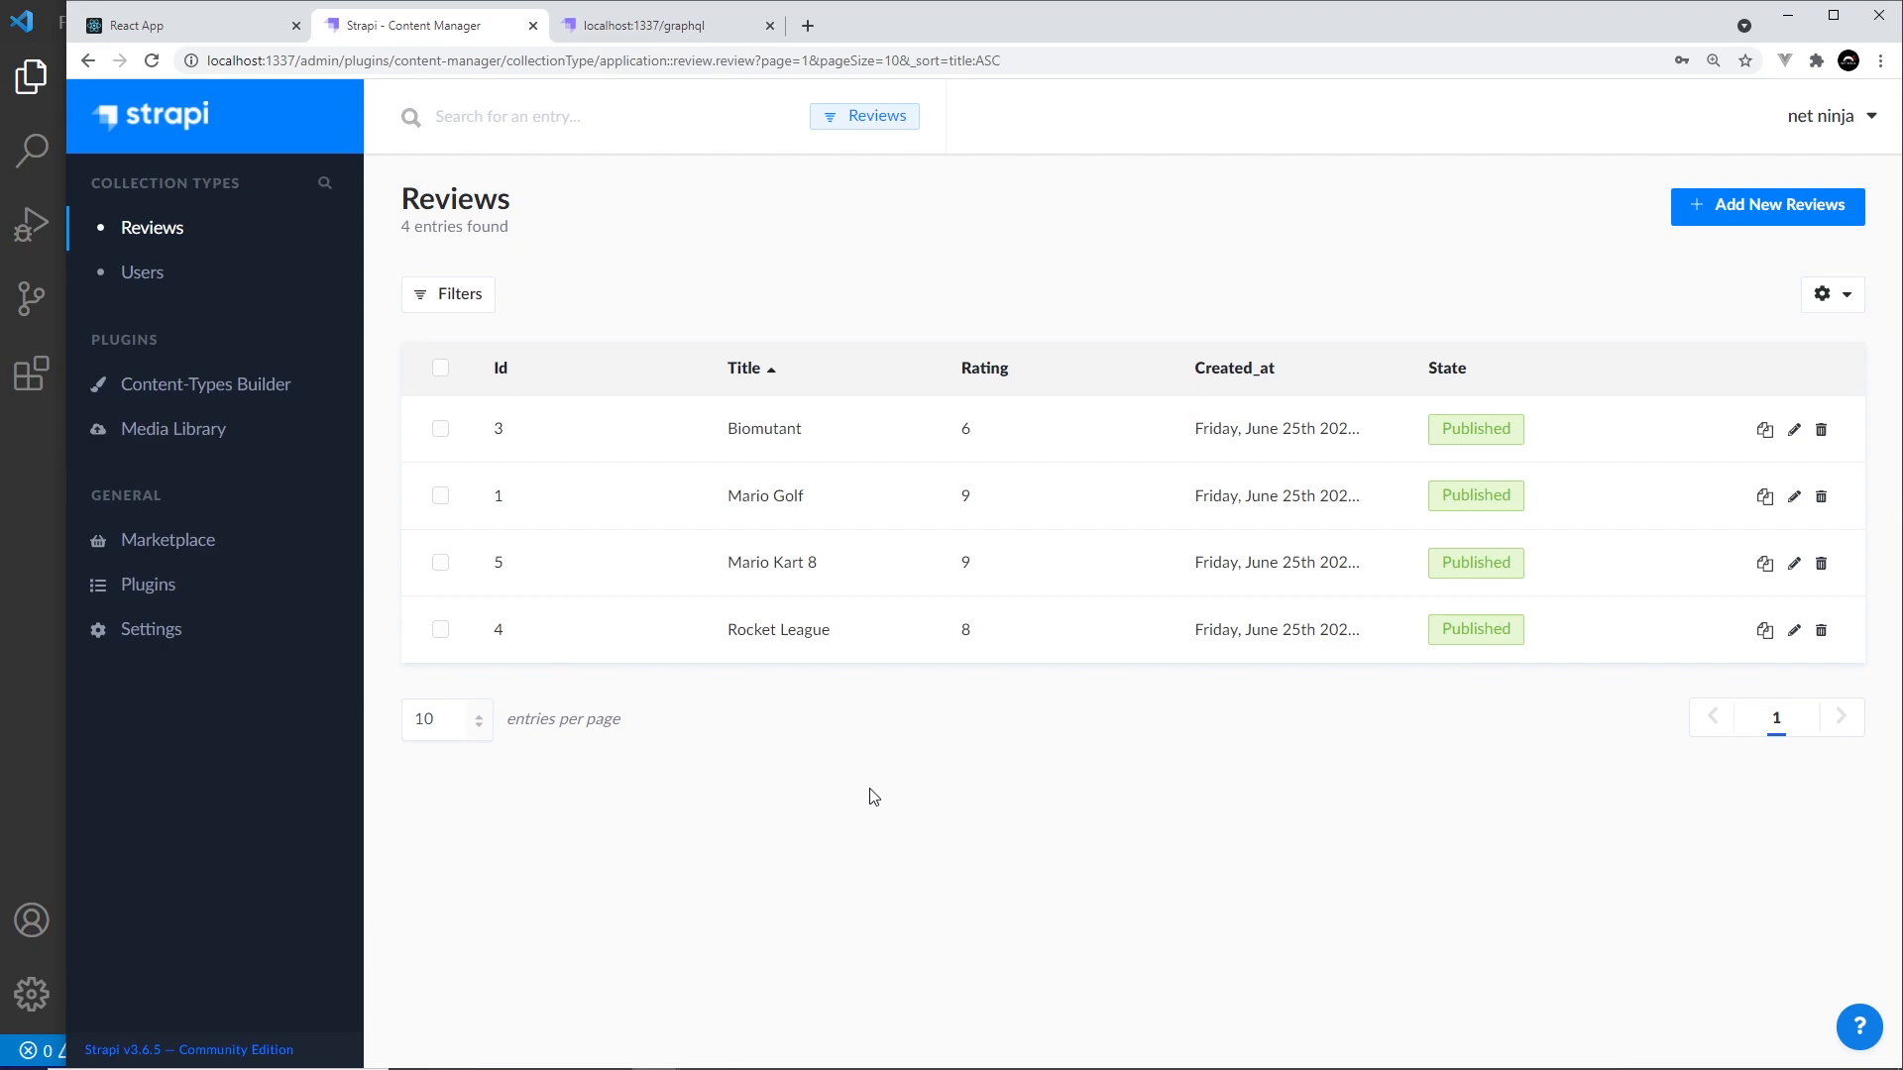
Step: From the Strapi admin home, go to the Marketplace and download the GraphQL plugin
click(149, 114)
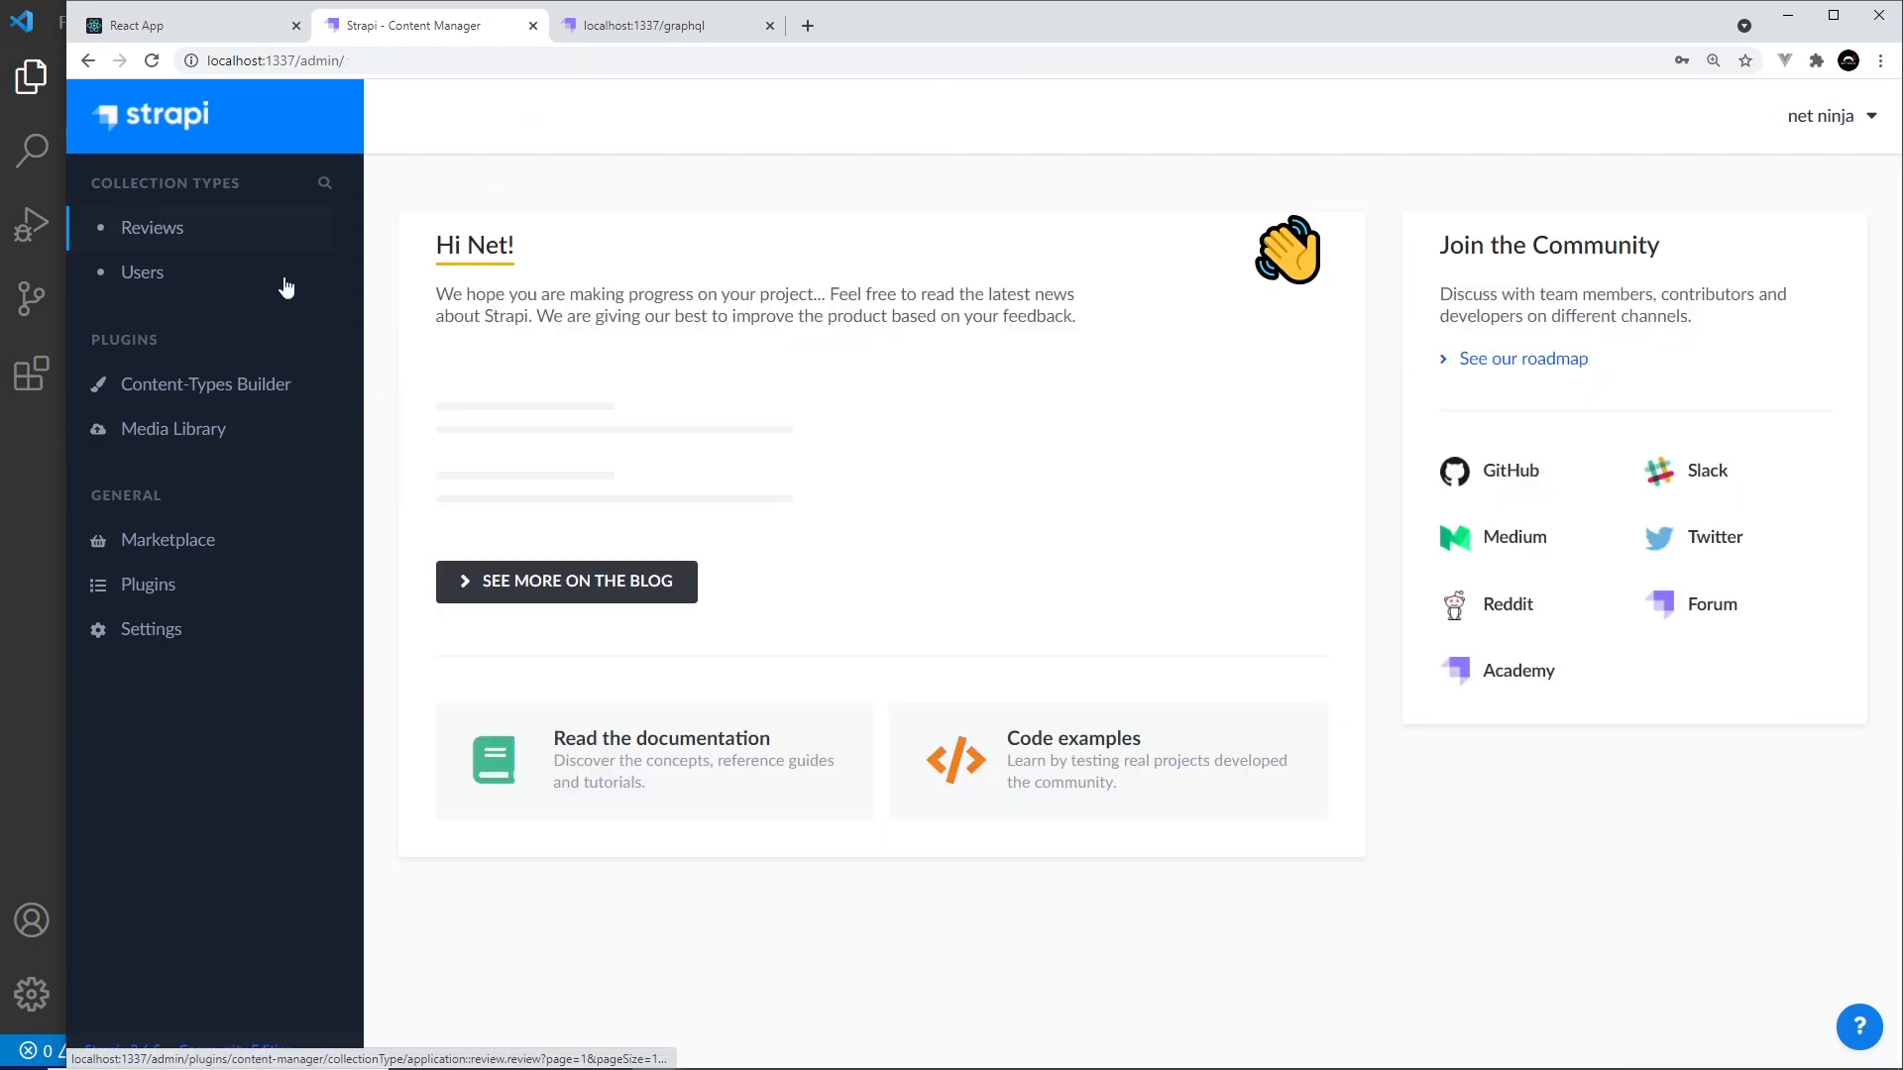
click(169, 539)
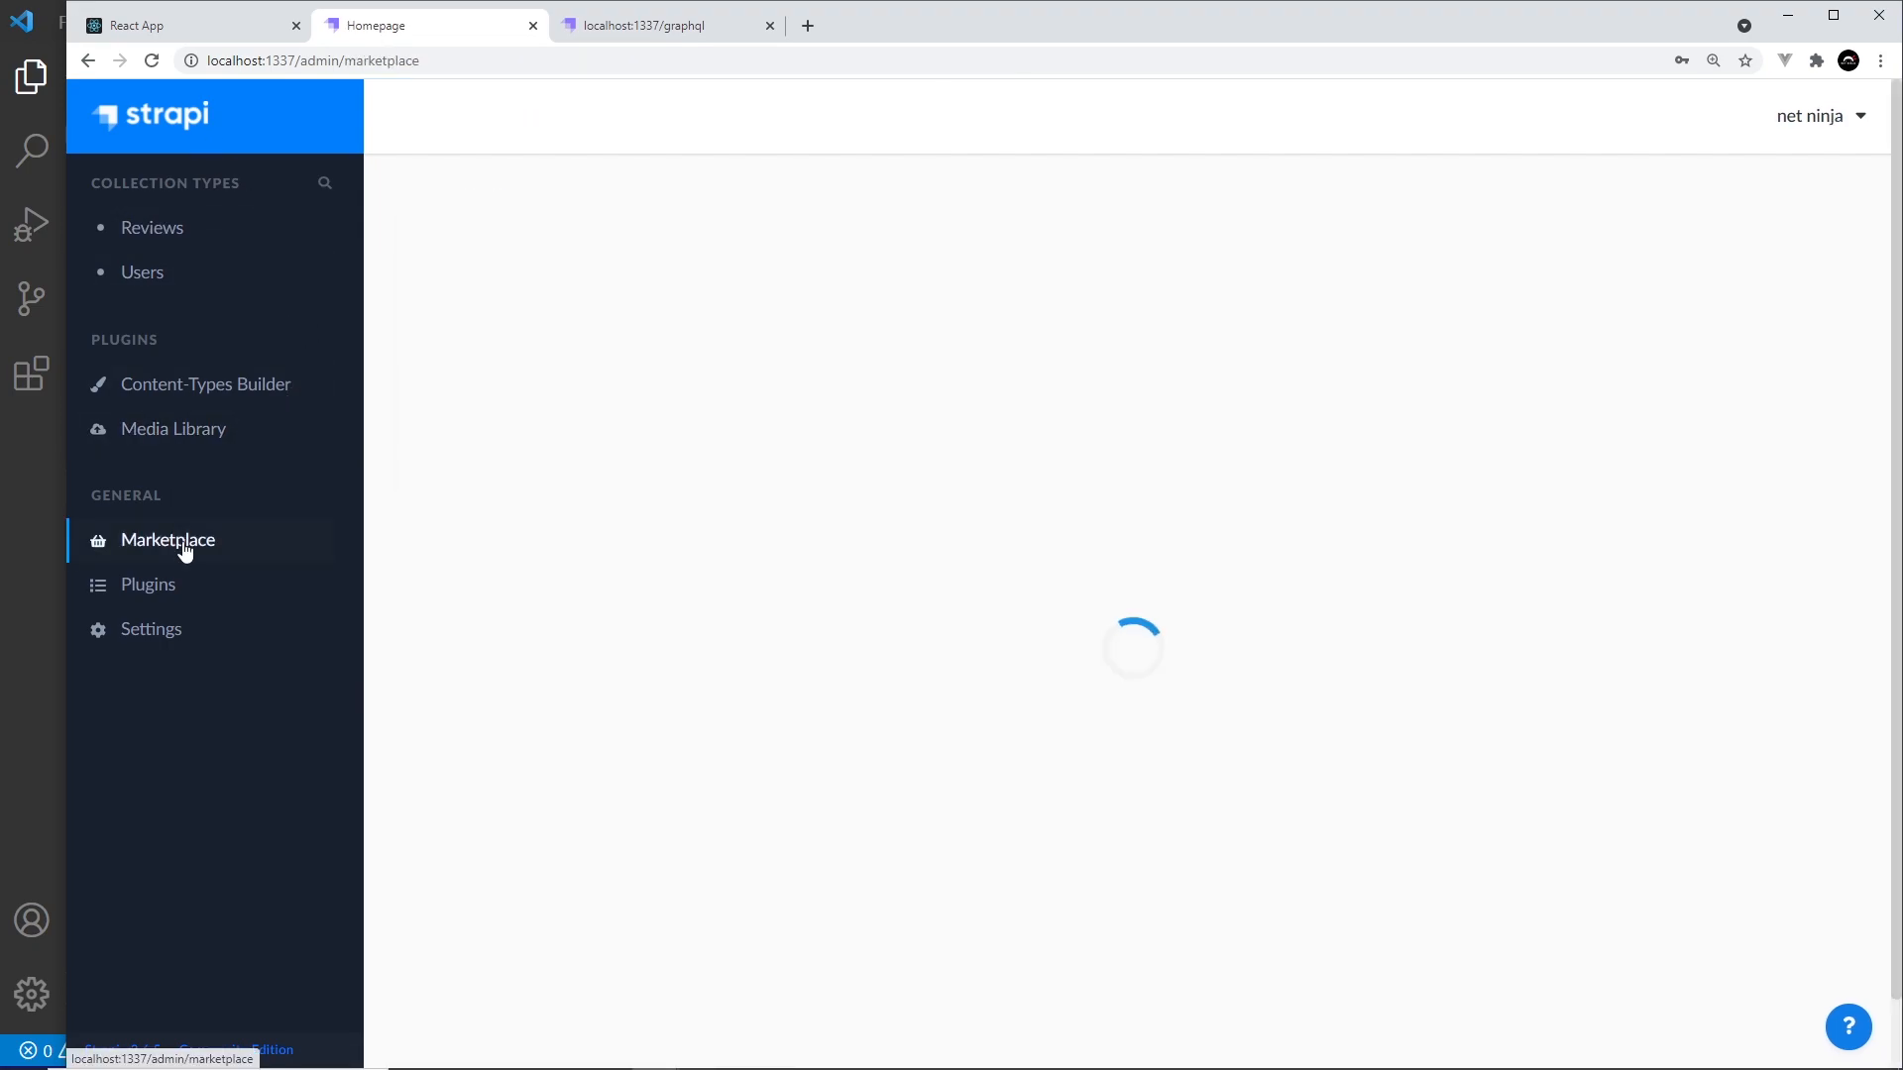
click(167, 540)
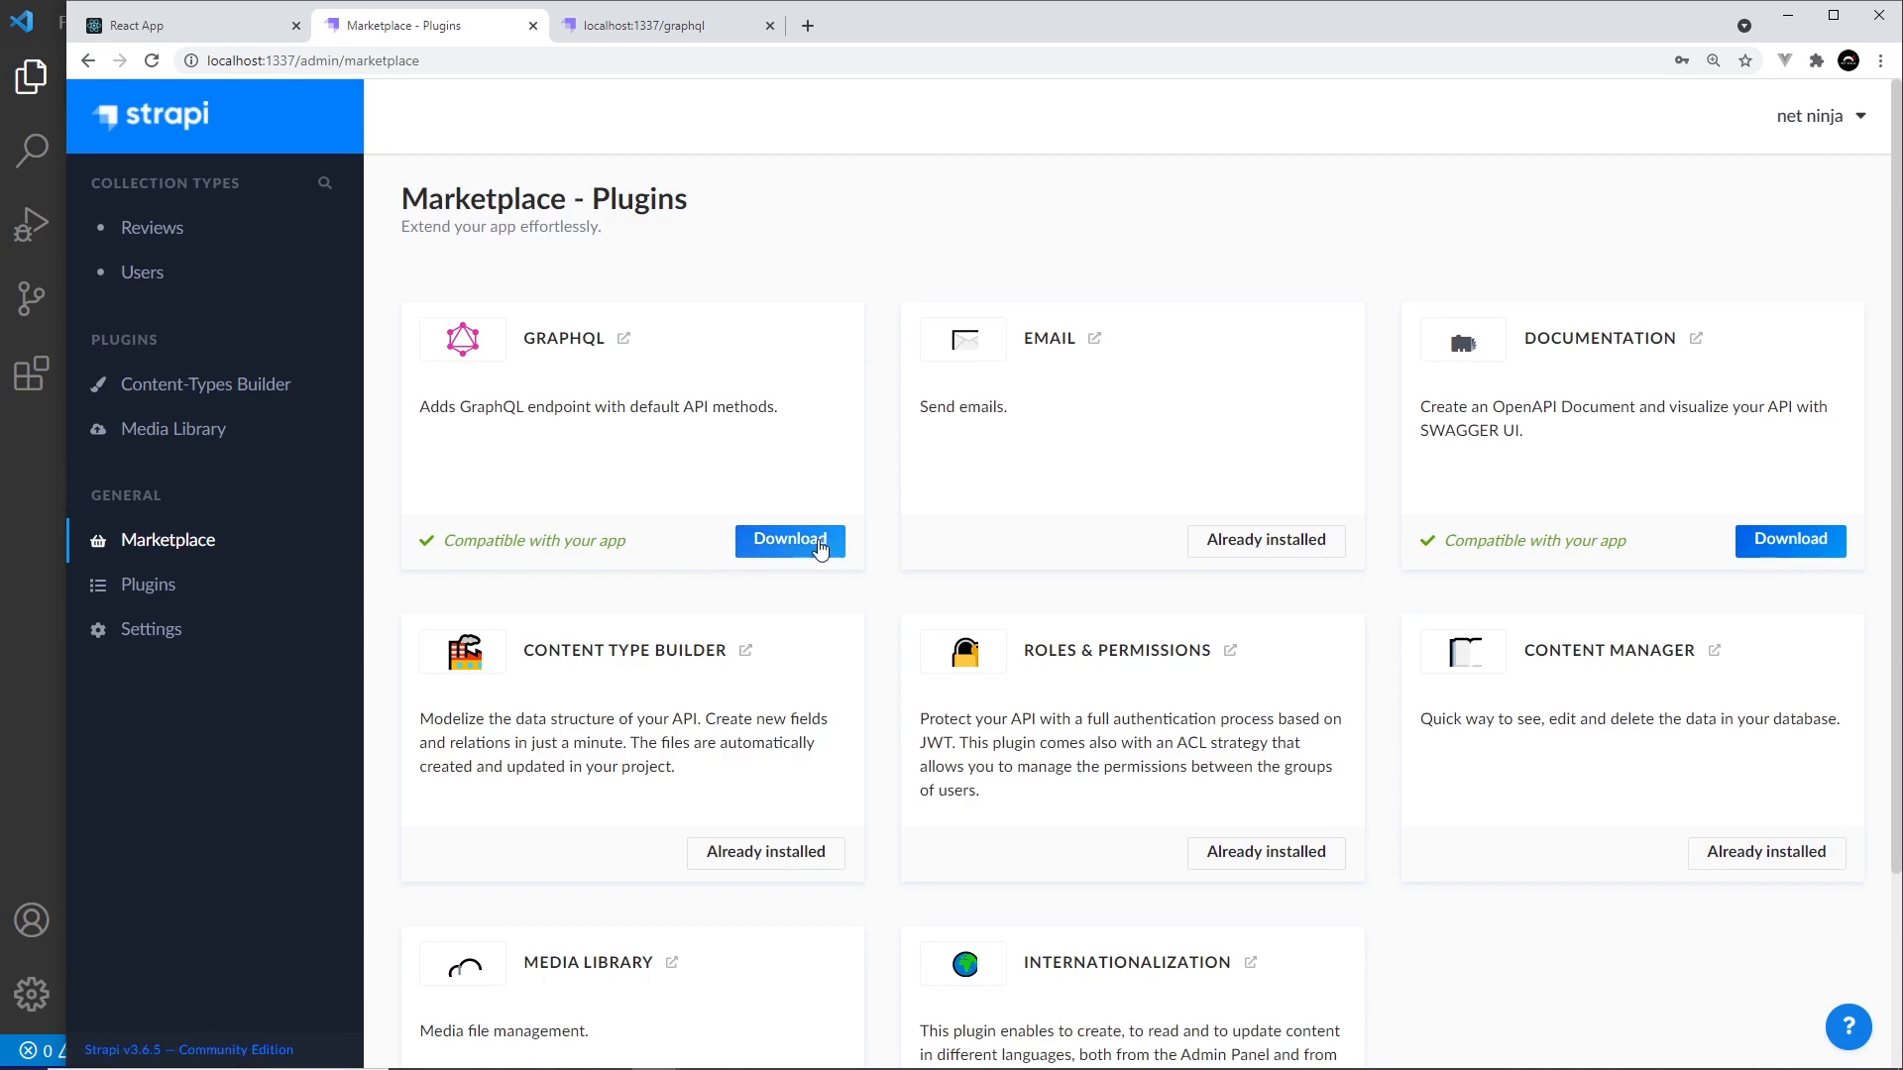
click(789, 539)
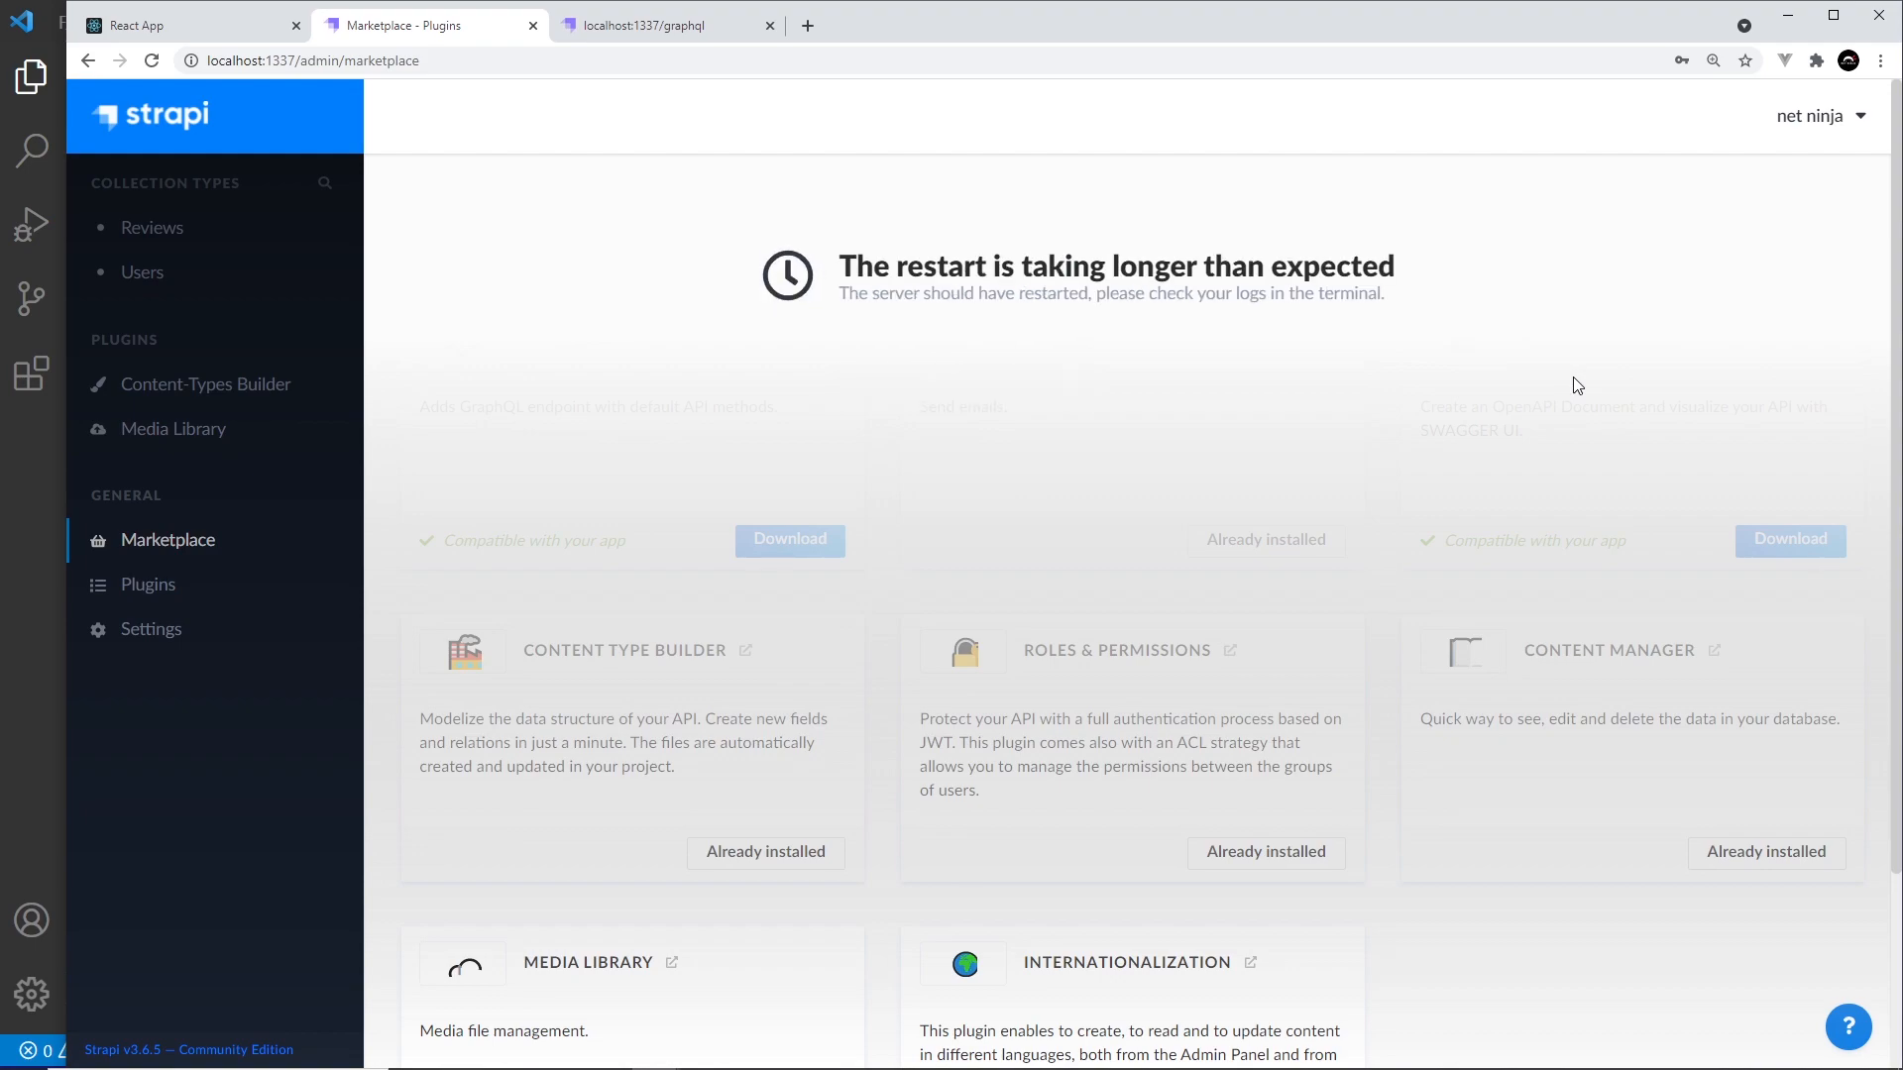
mouse_move(1639, 374)
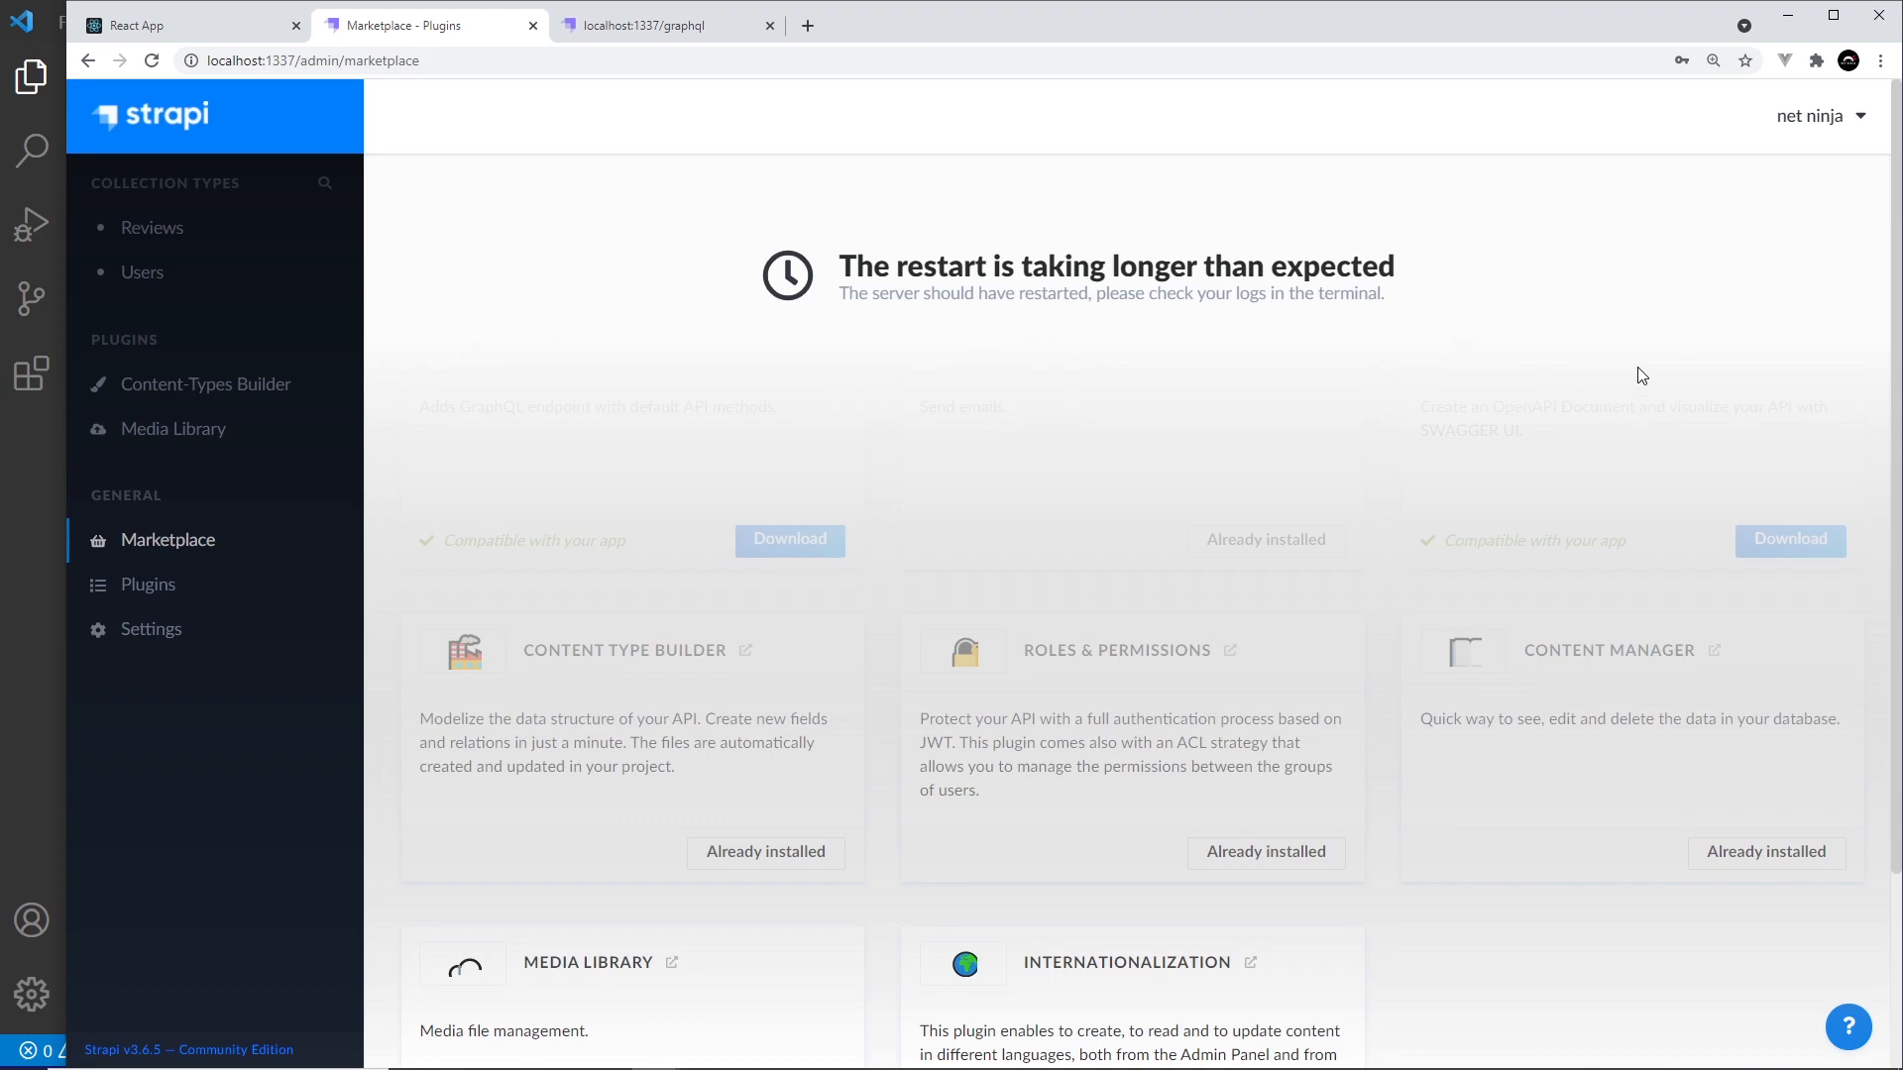
mouse_move(1826, 360)
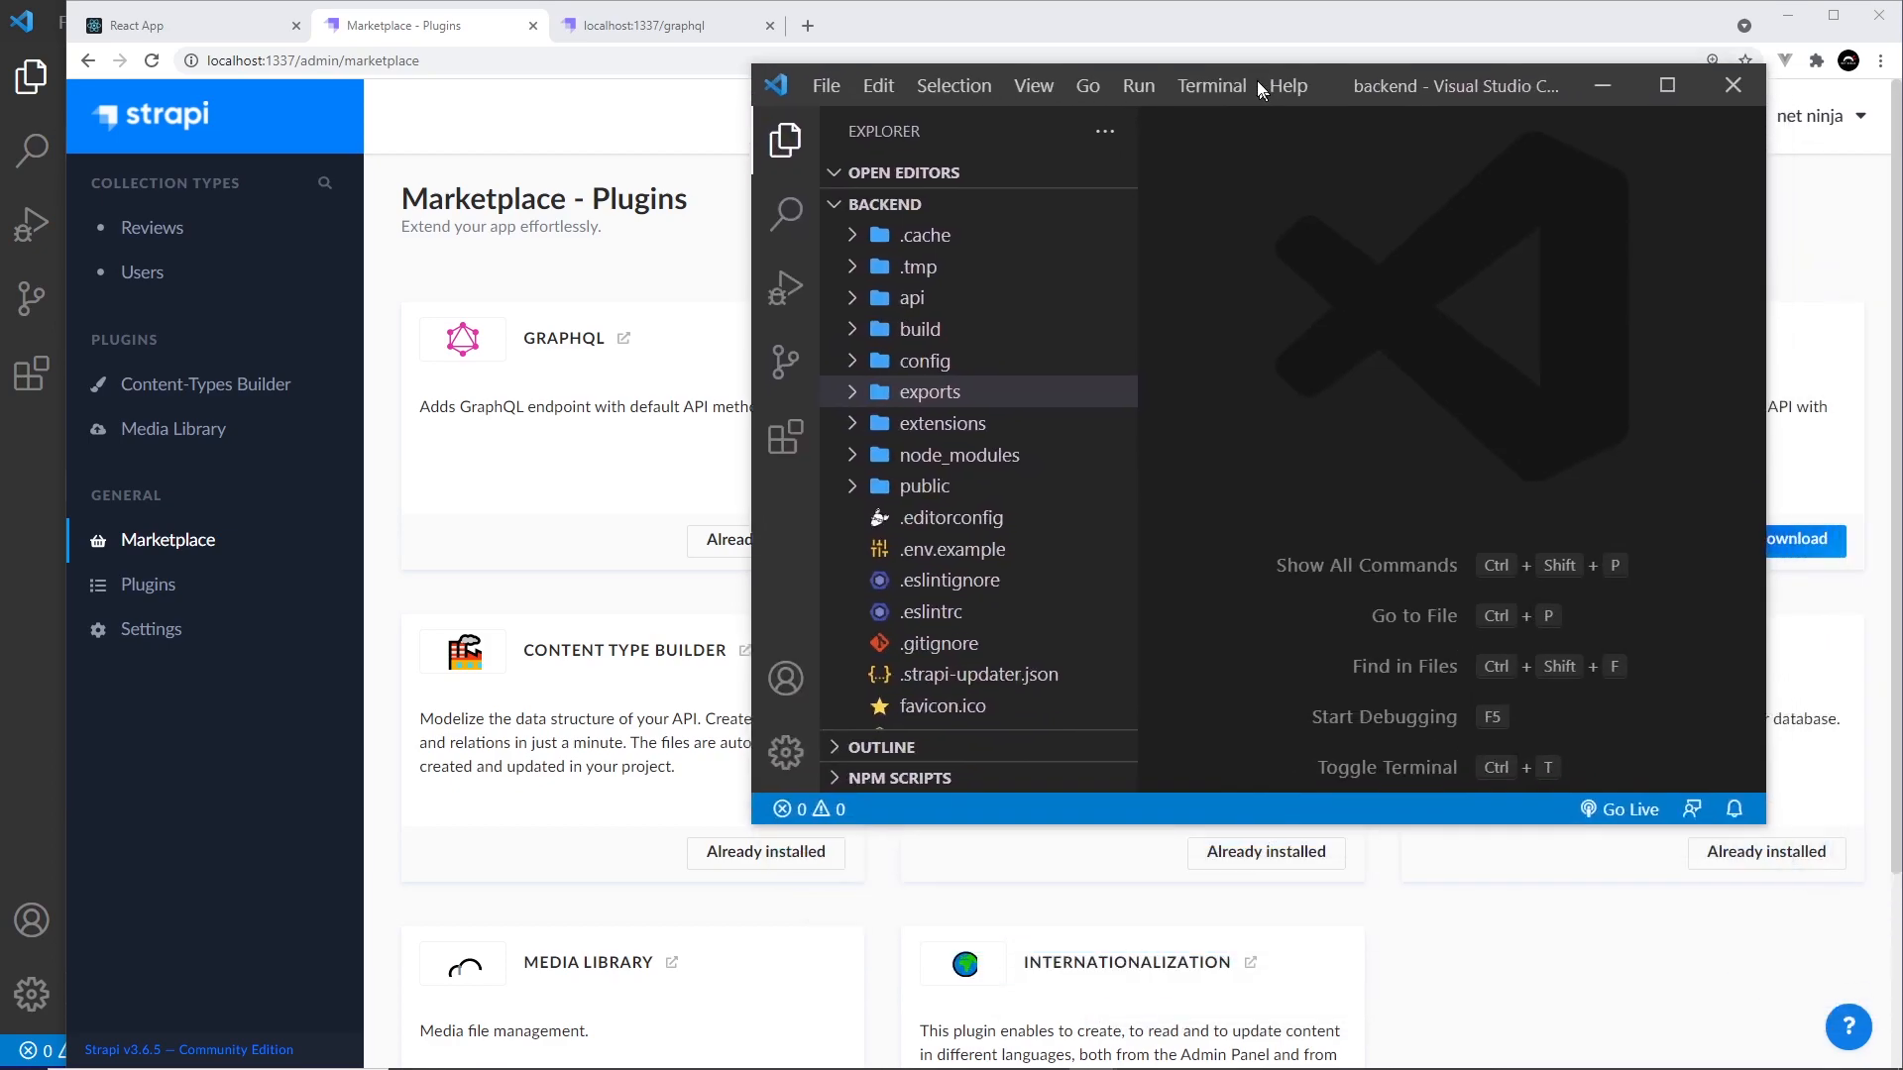
Step: Maximize VS Code and view exports/graphql/schema.graphql scrolled down to the Review type
click(1665, 85)
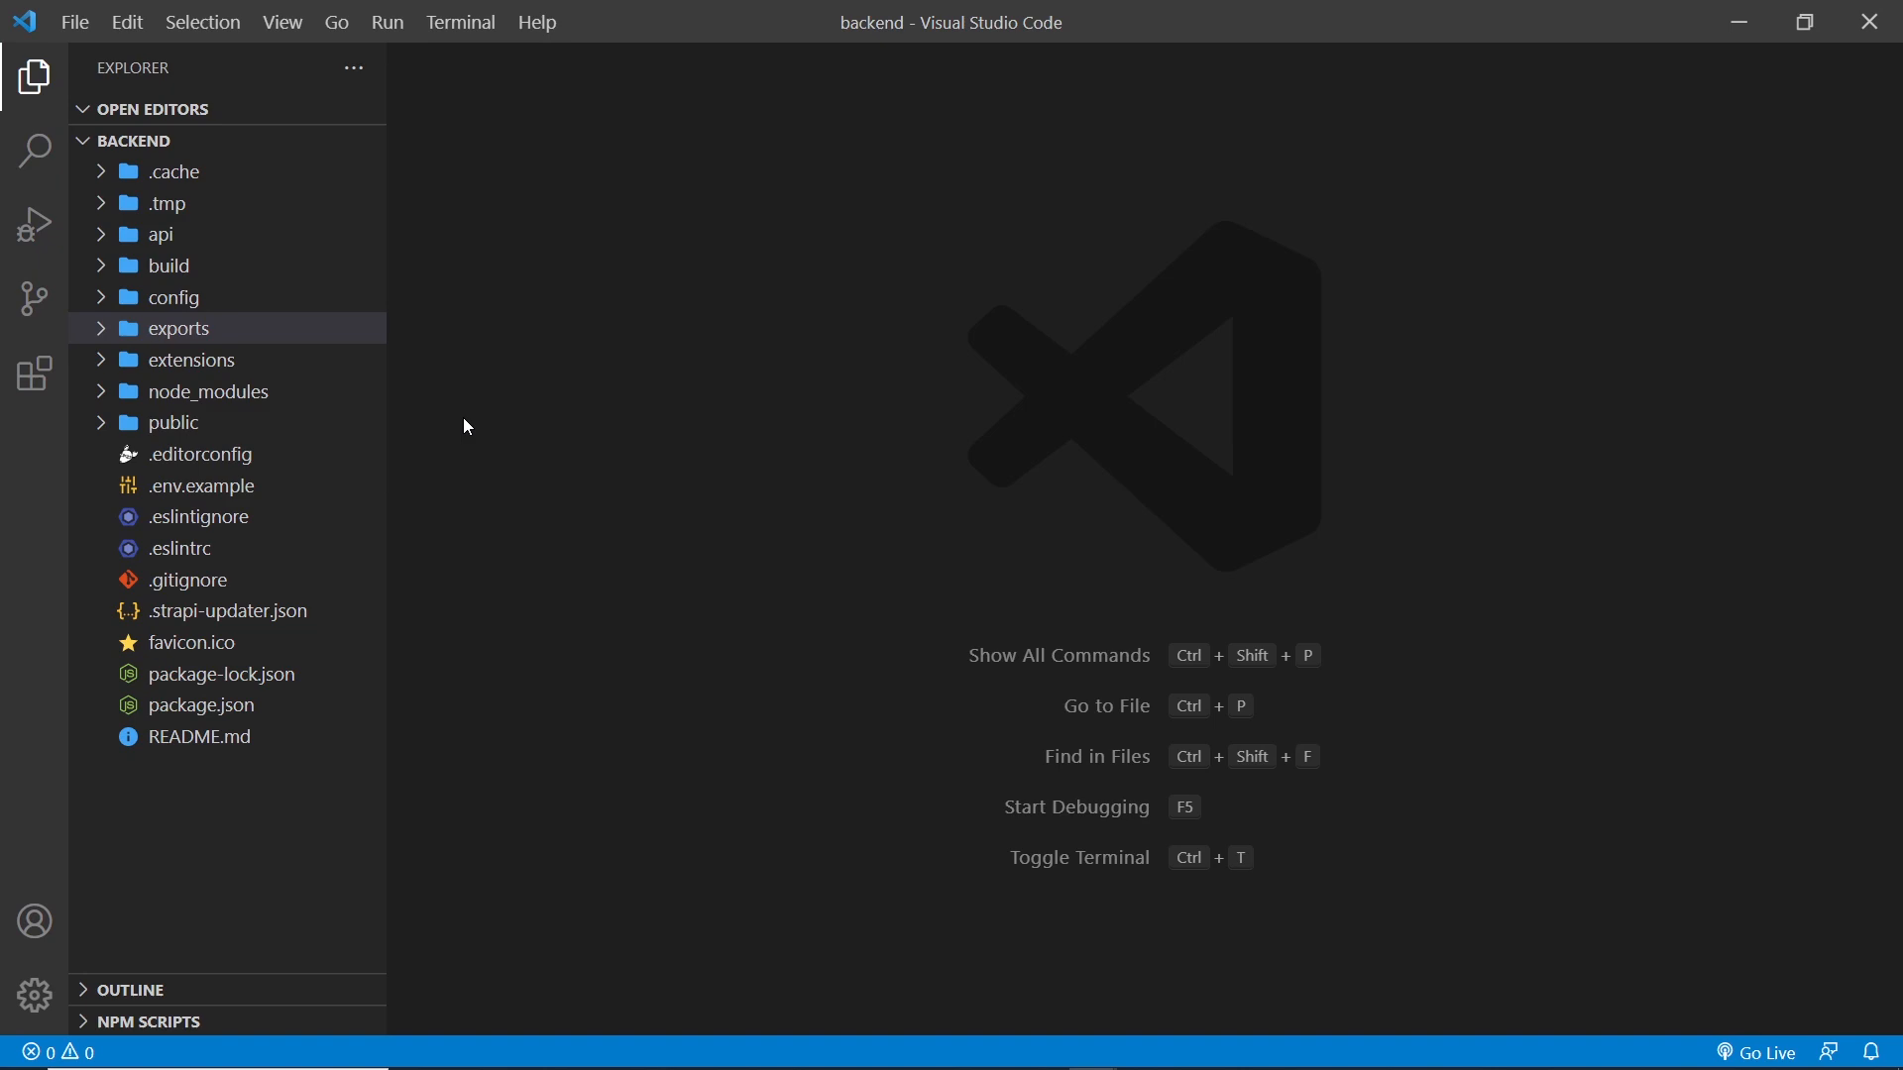
click(179, 327)
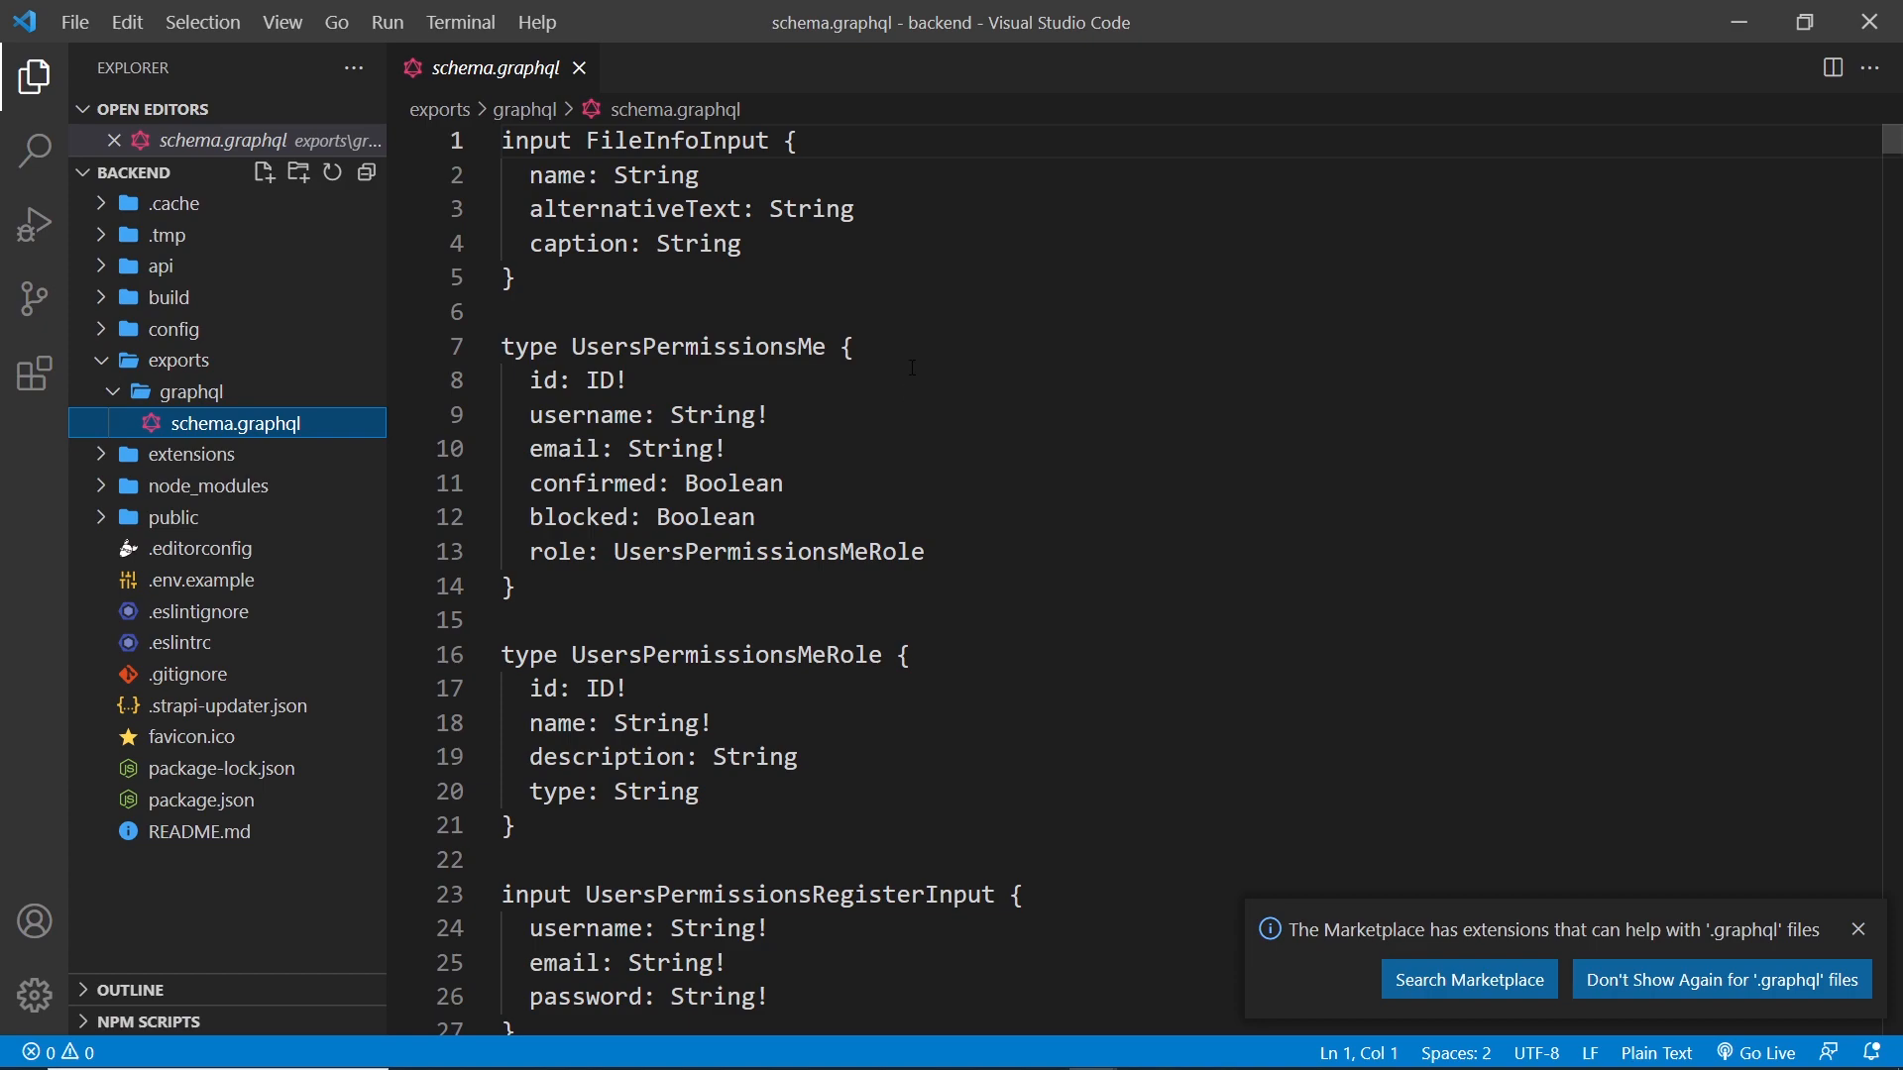
scroll(down, 3)
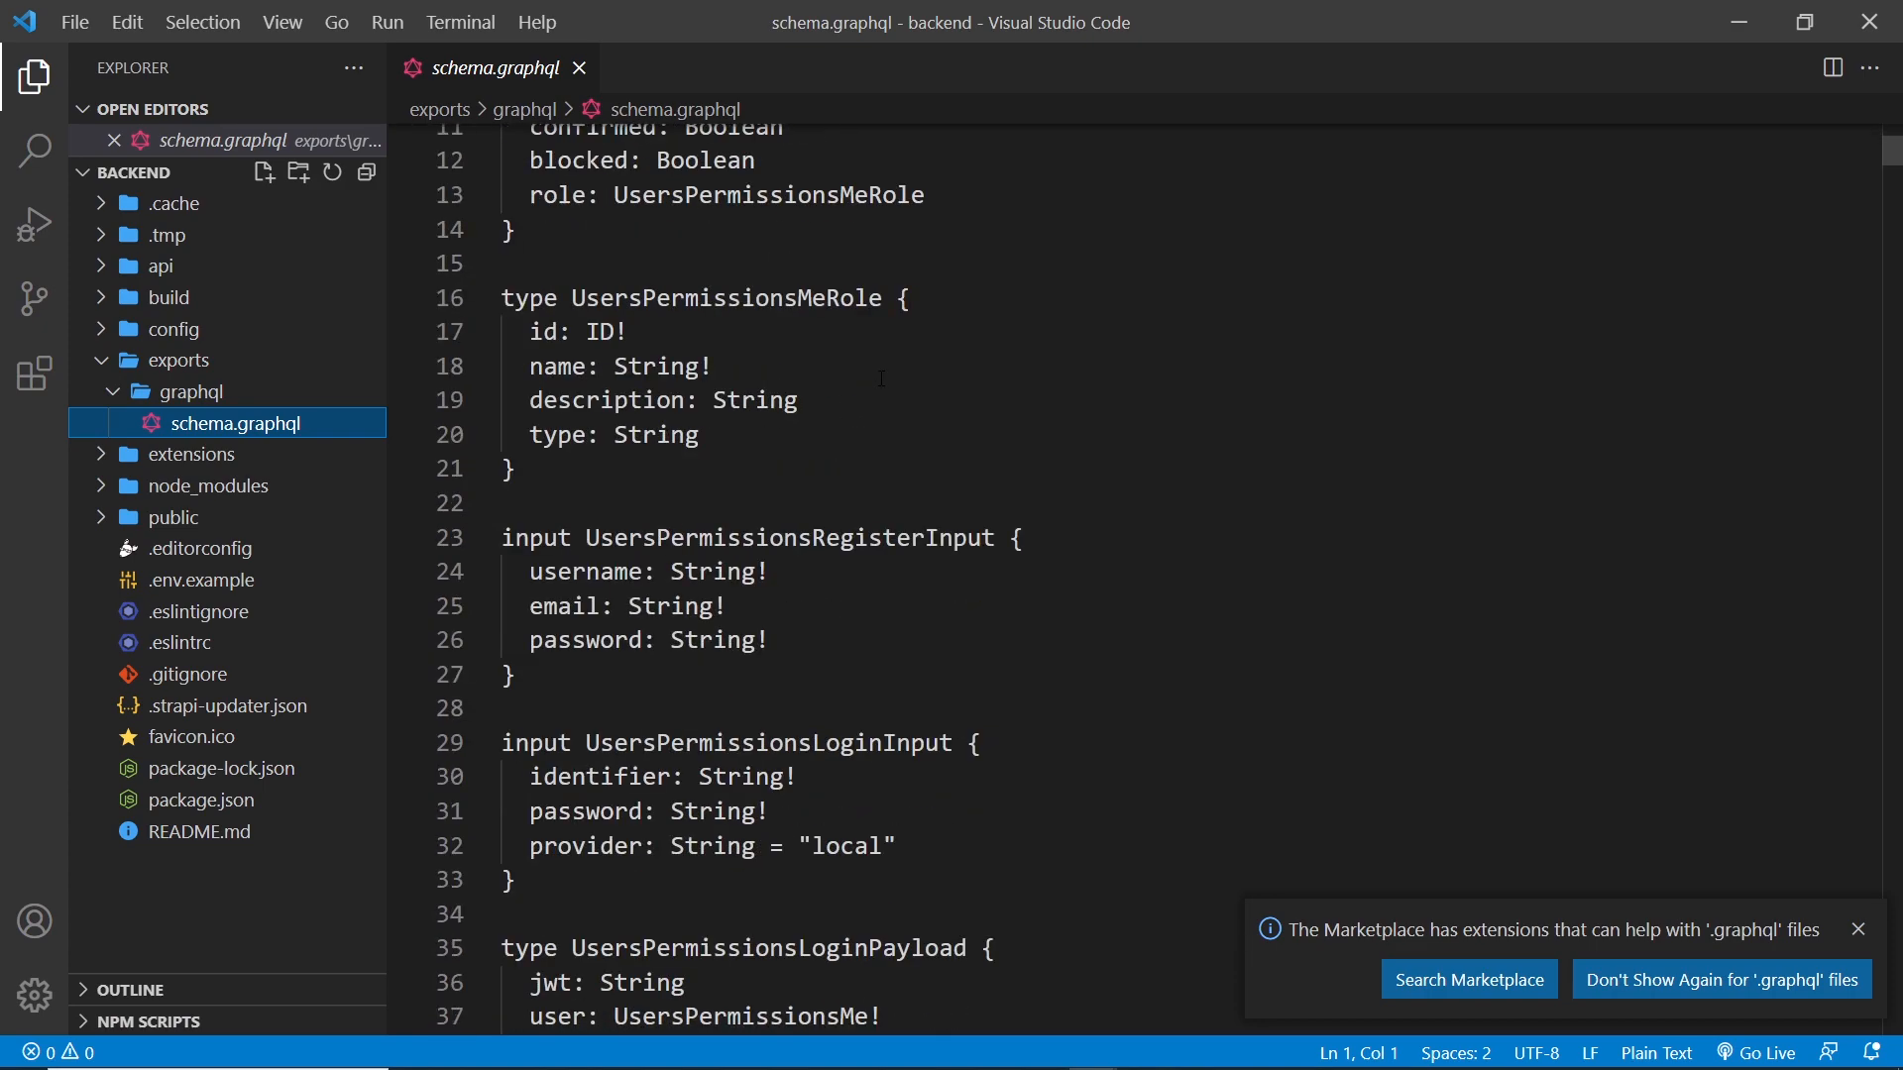
scroll(down, 3)
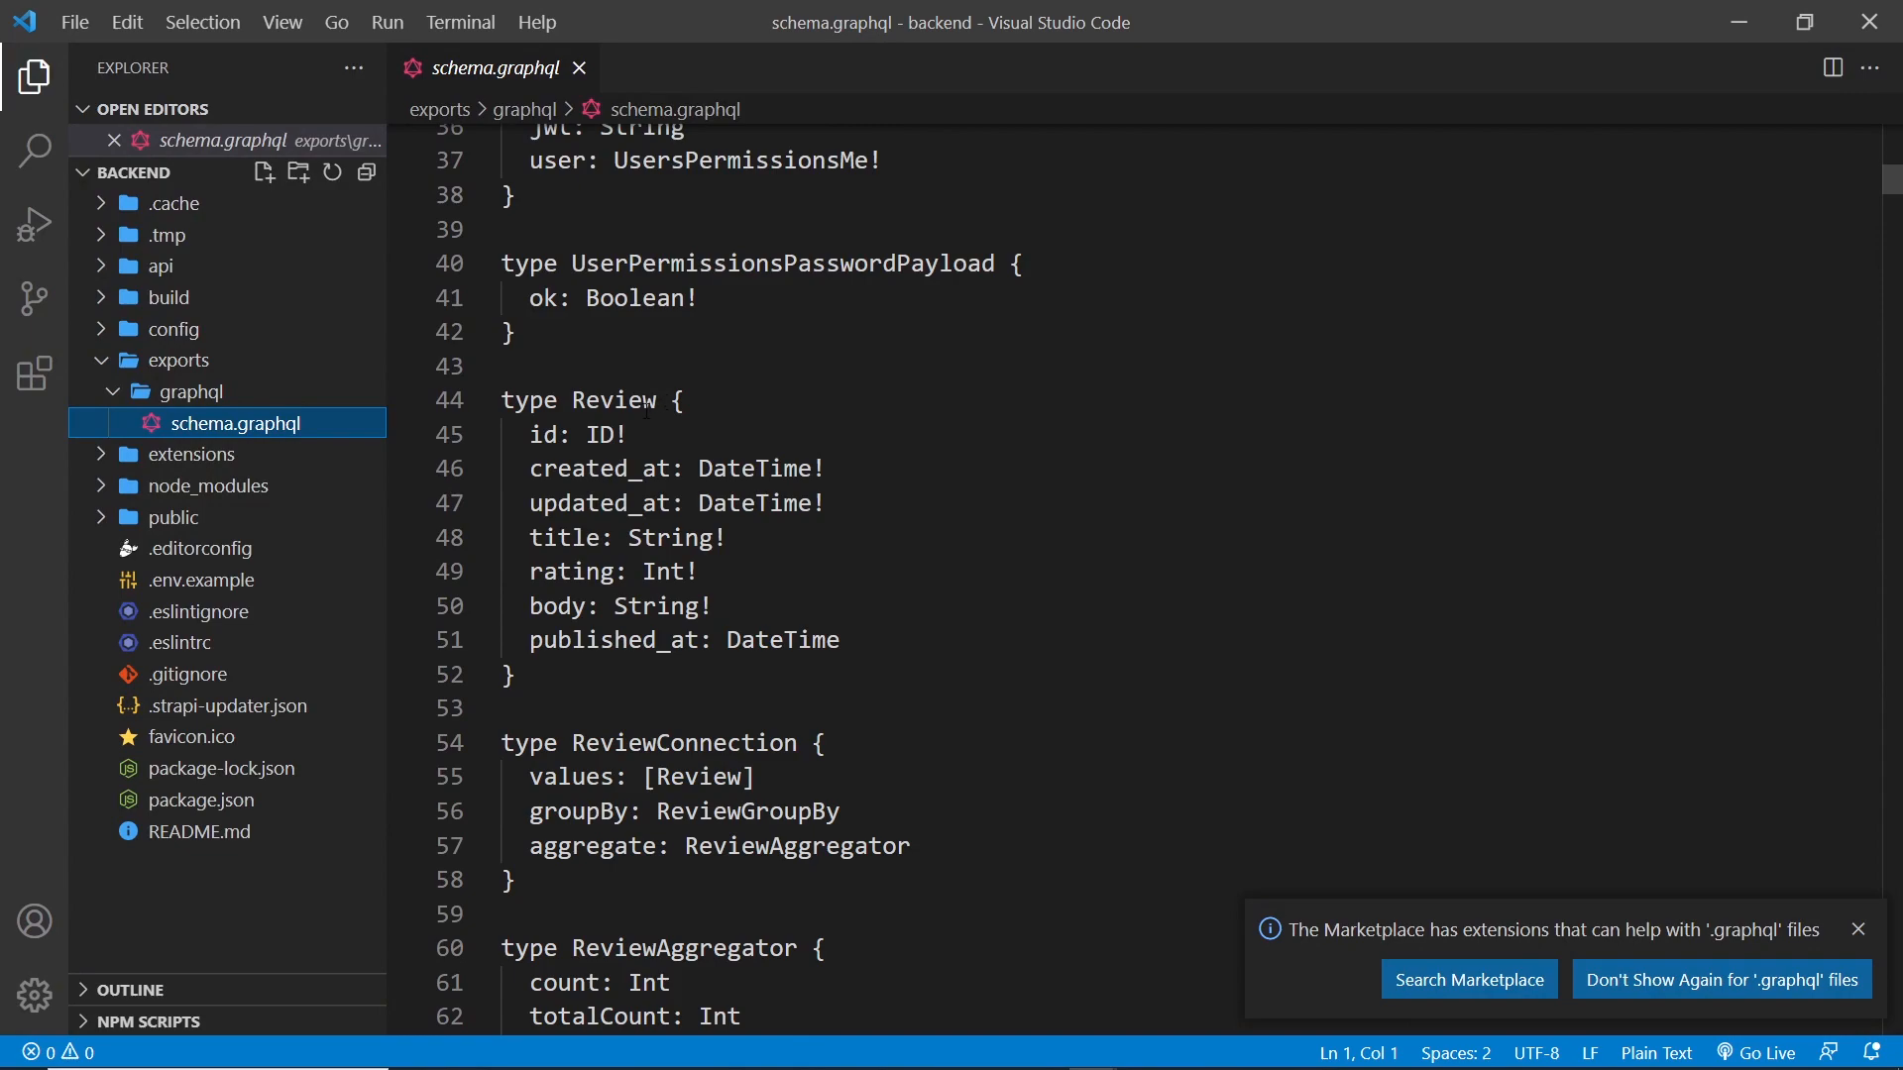
double_click(613, 400)
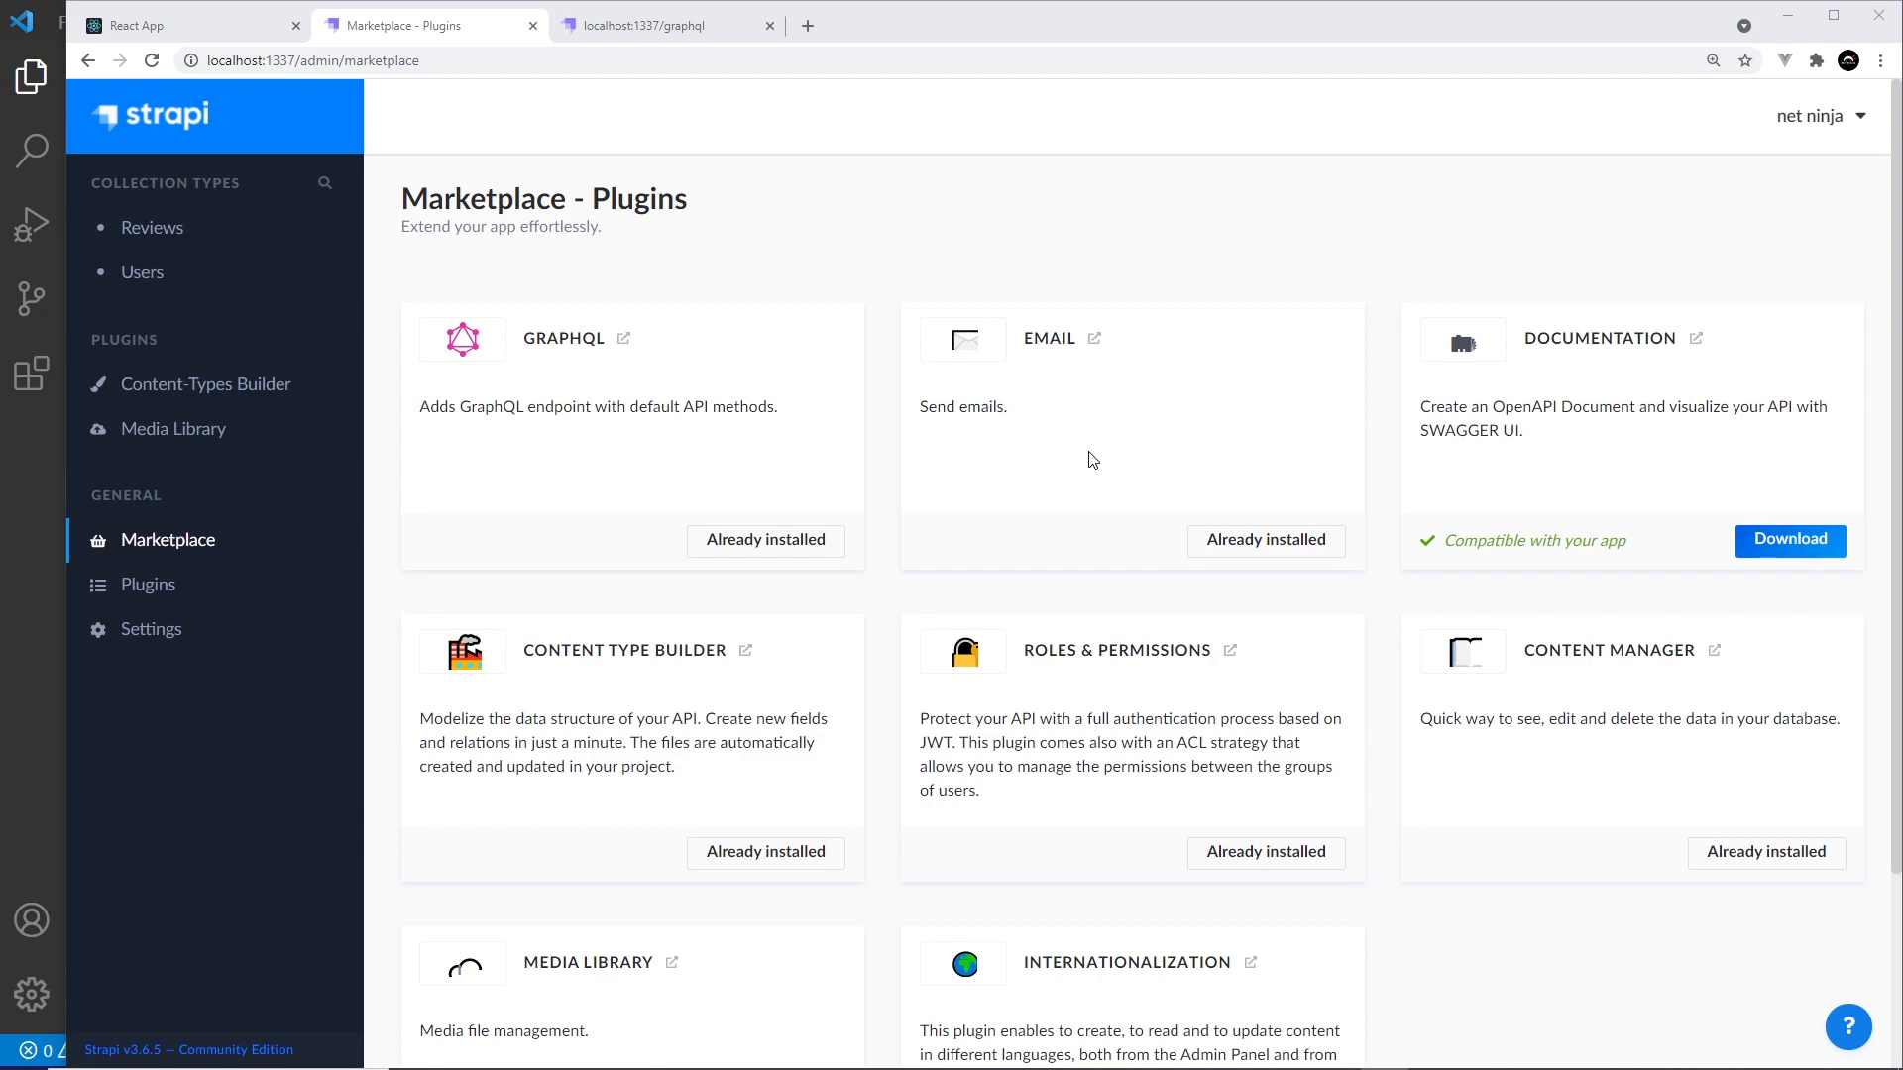
mouse_move(1088, 464)
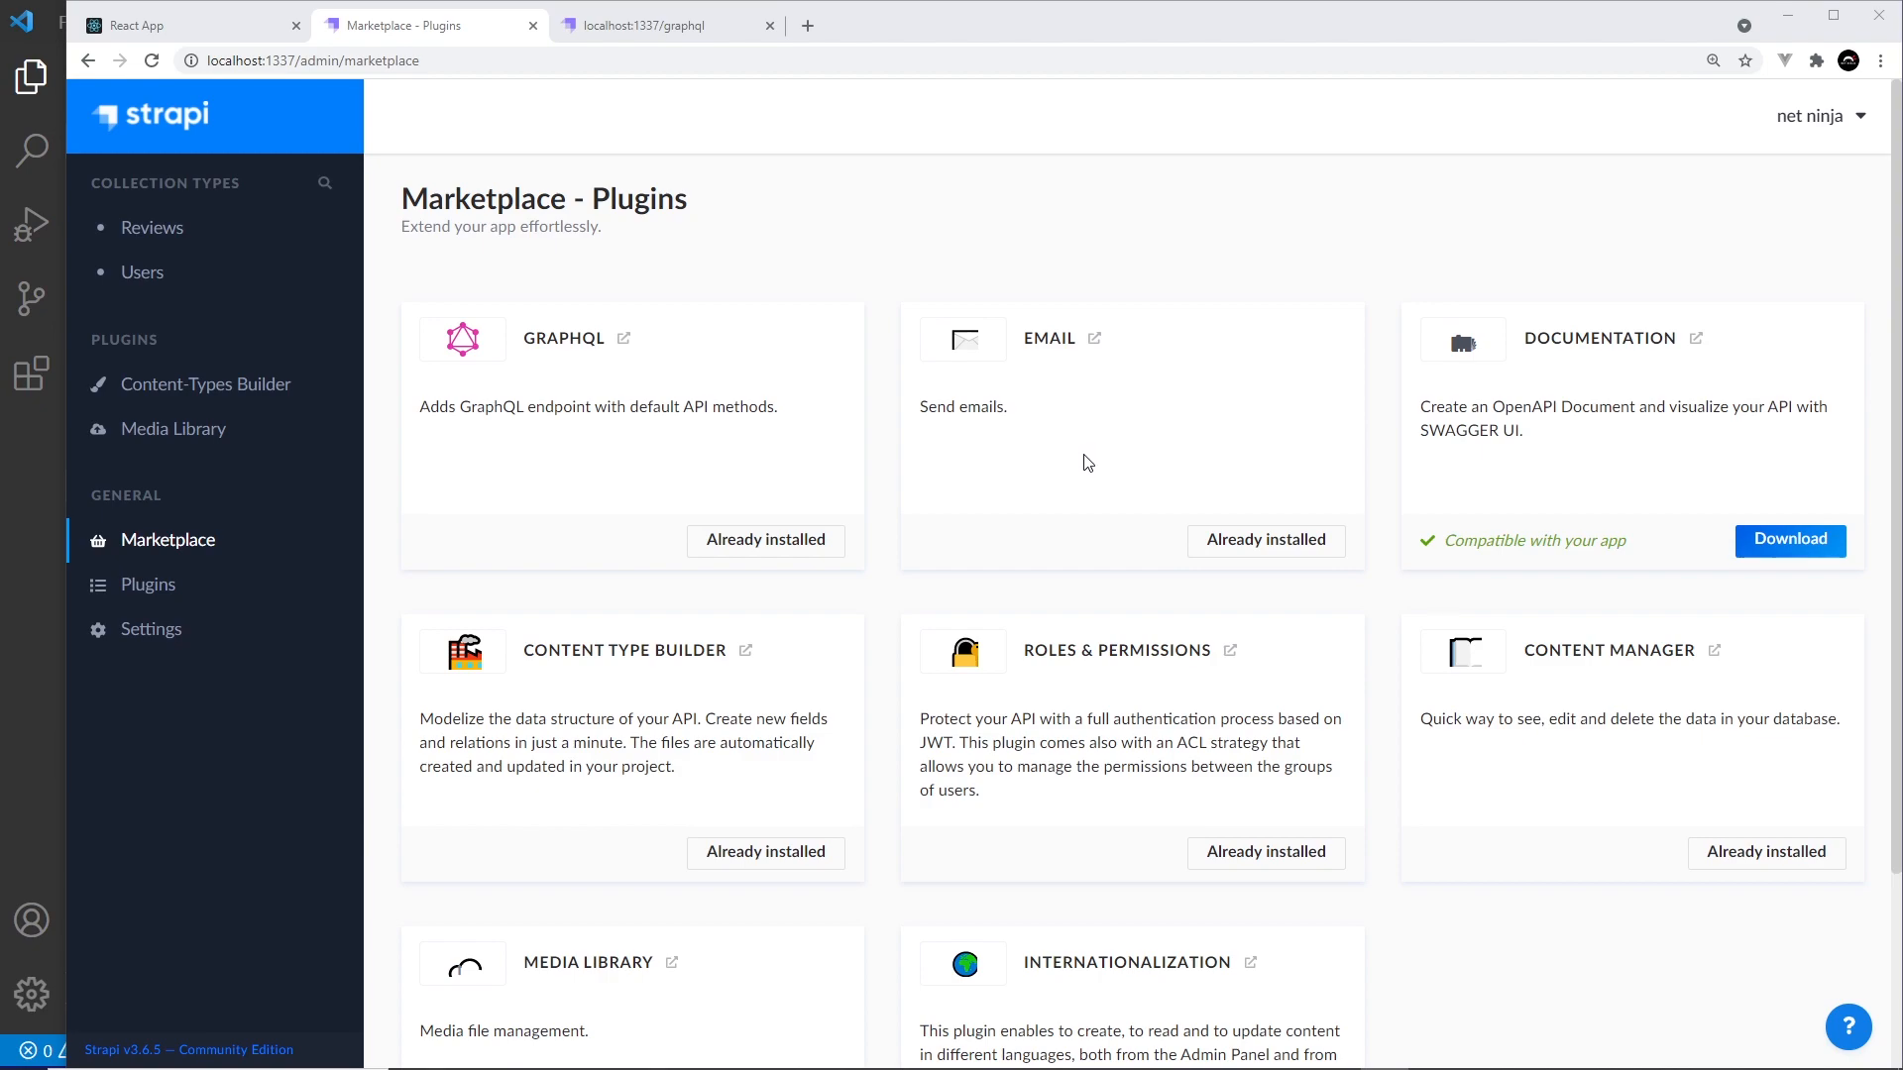
mouse_move(1066, 464)
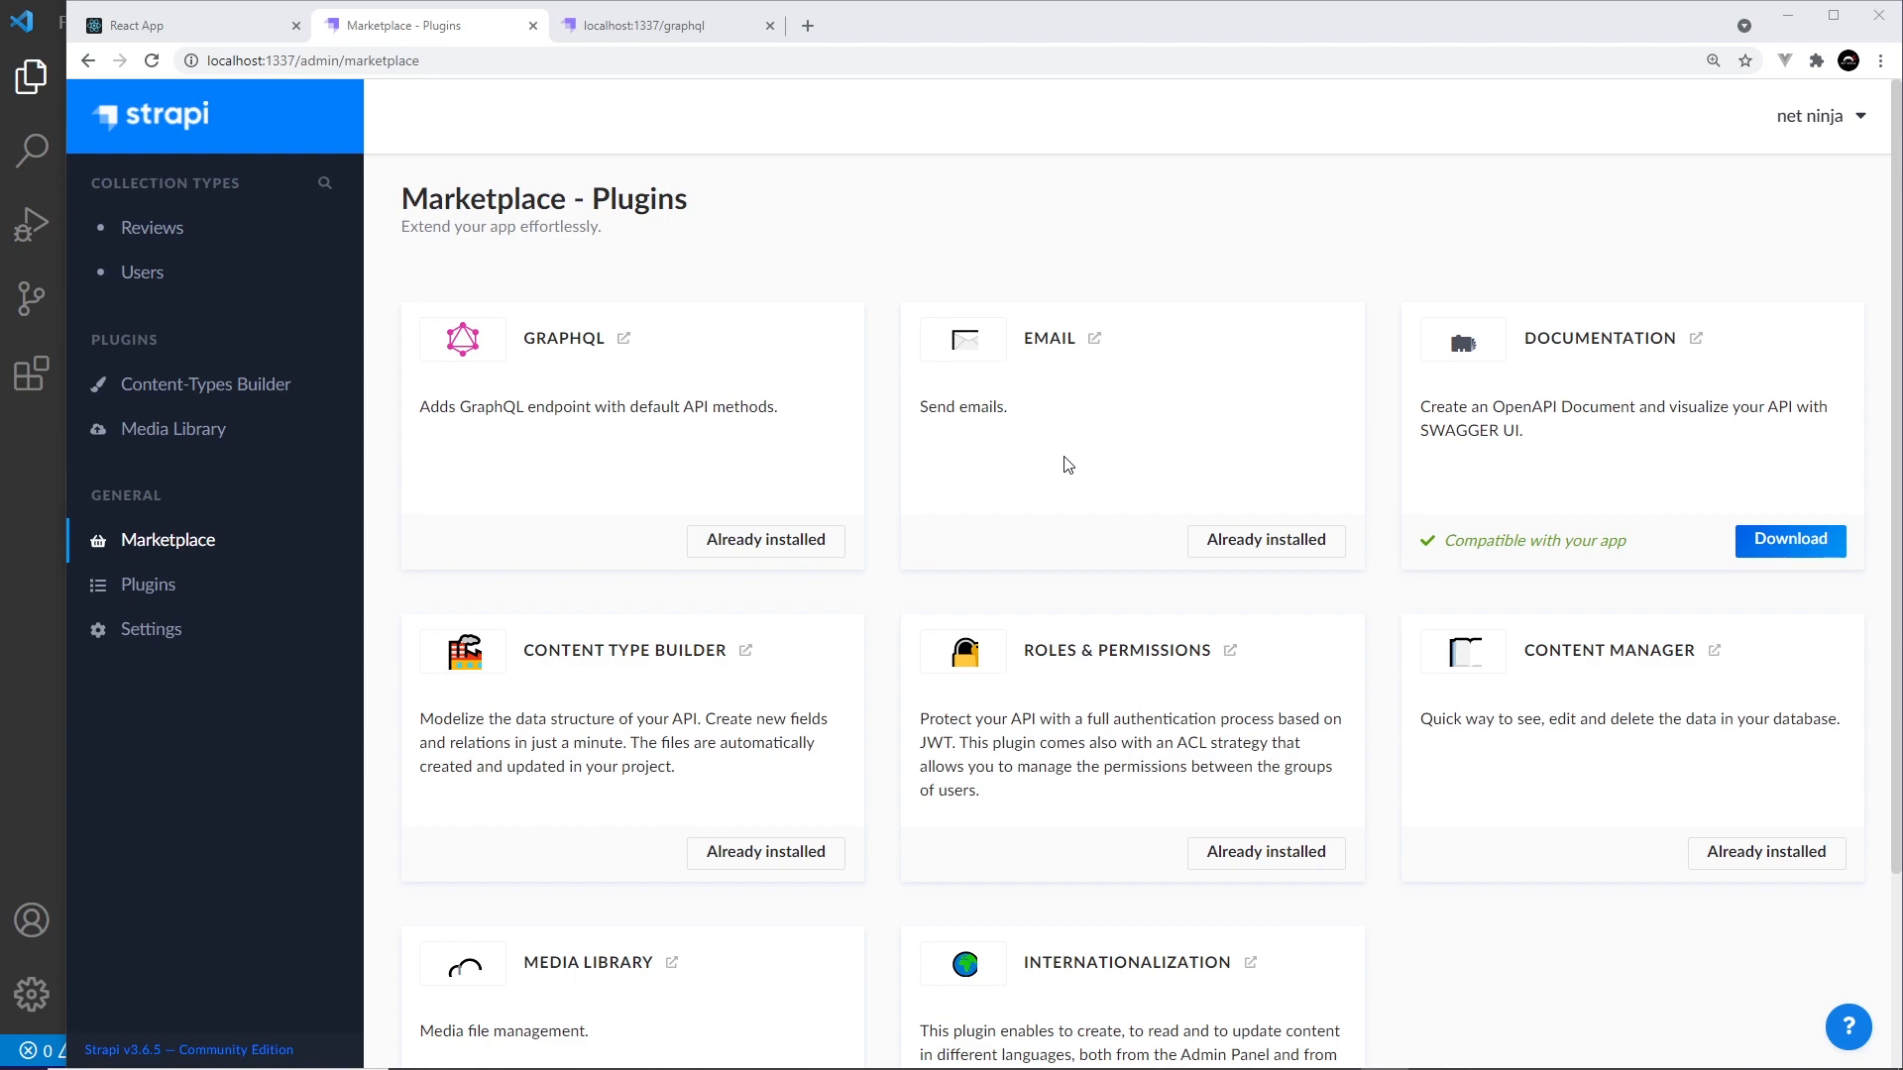
mouse_move(1040, 416)
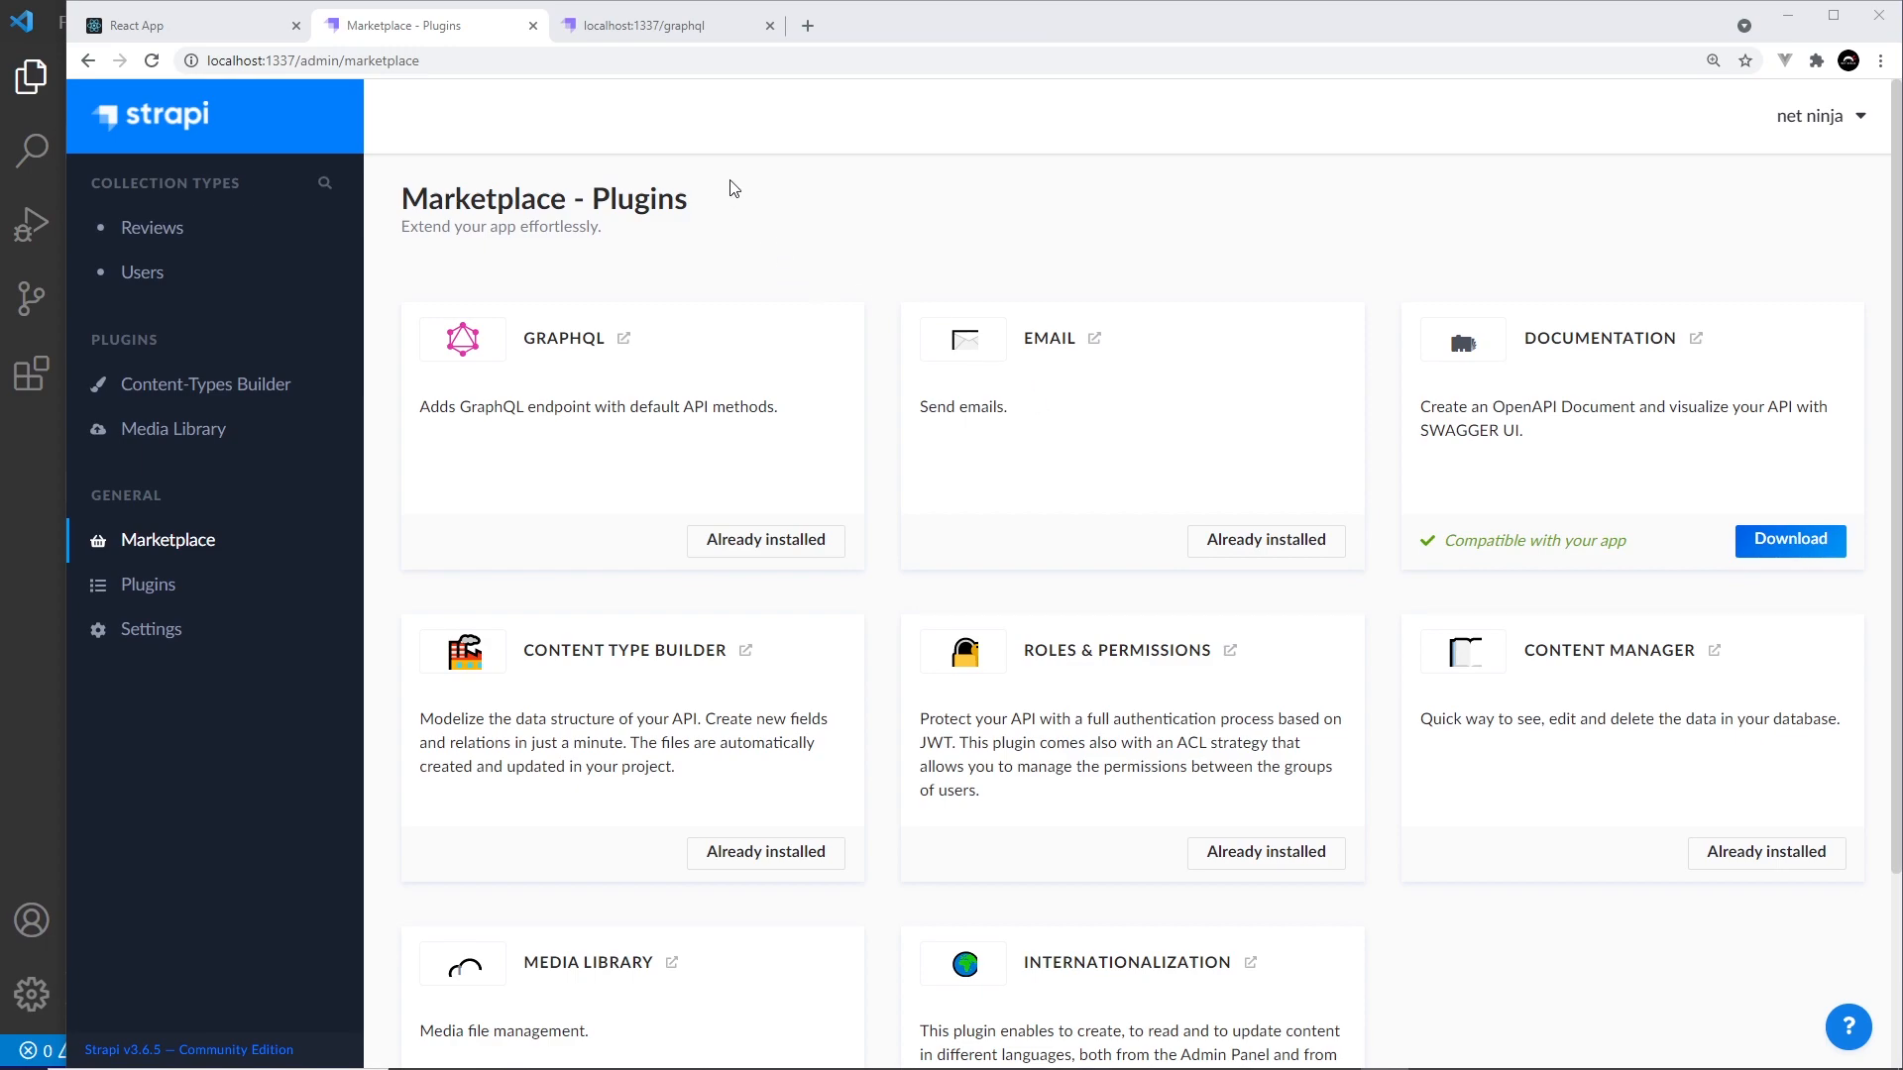
Step: Reload localhost:1337/graphql to load GraphQL Playground, zoom in and focus the query editor
click(662, 24)
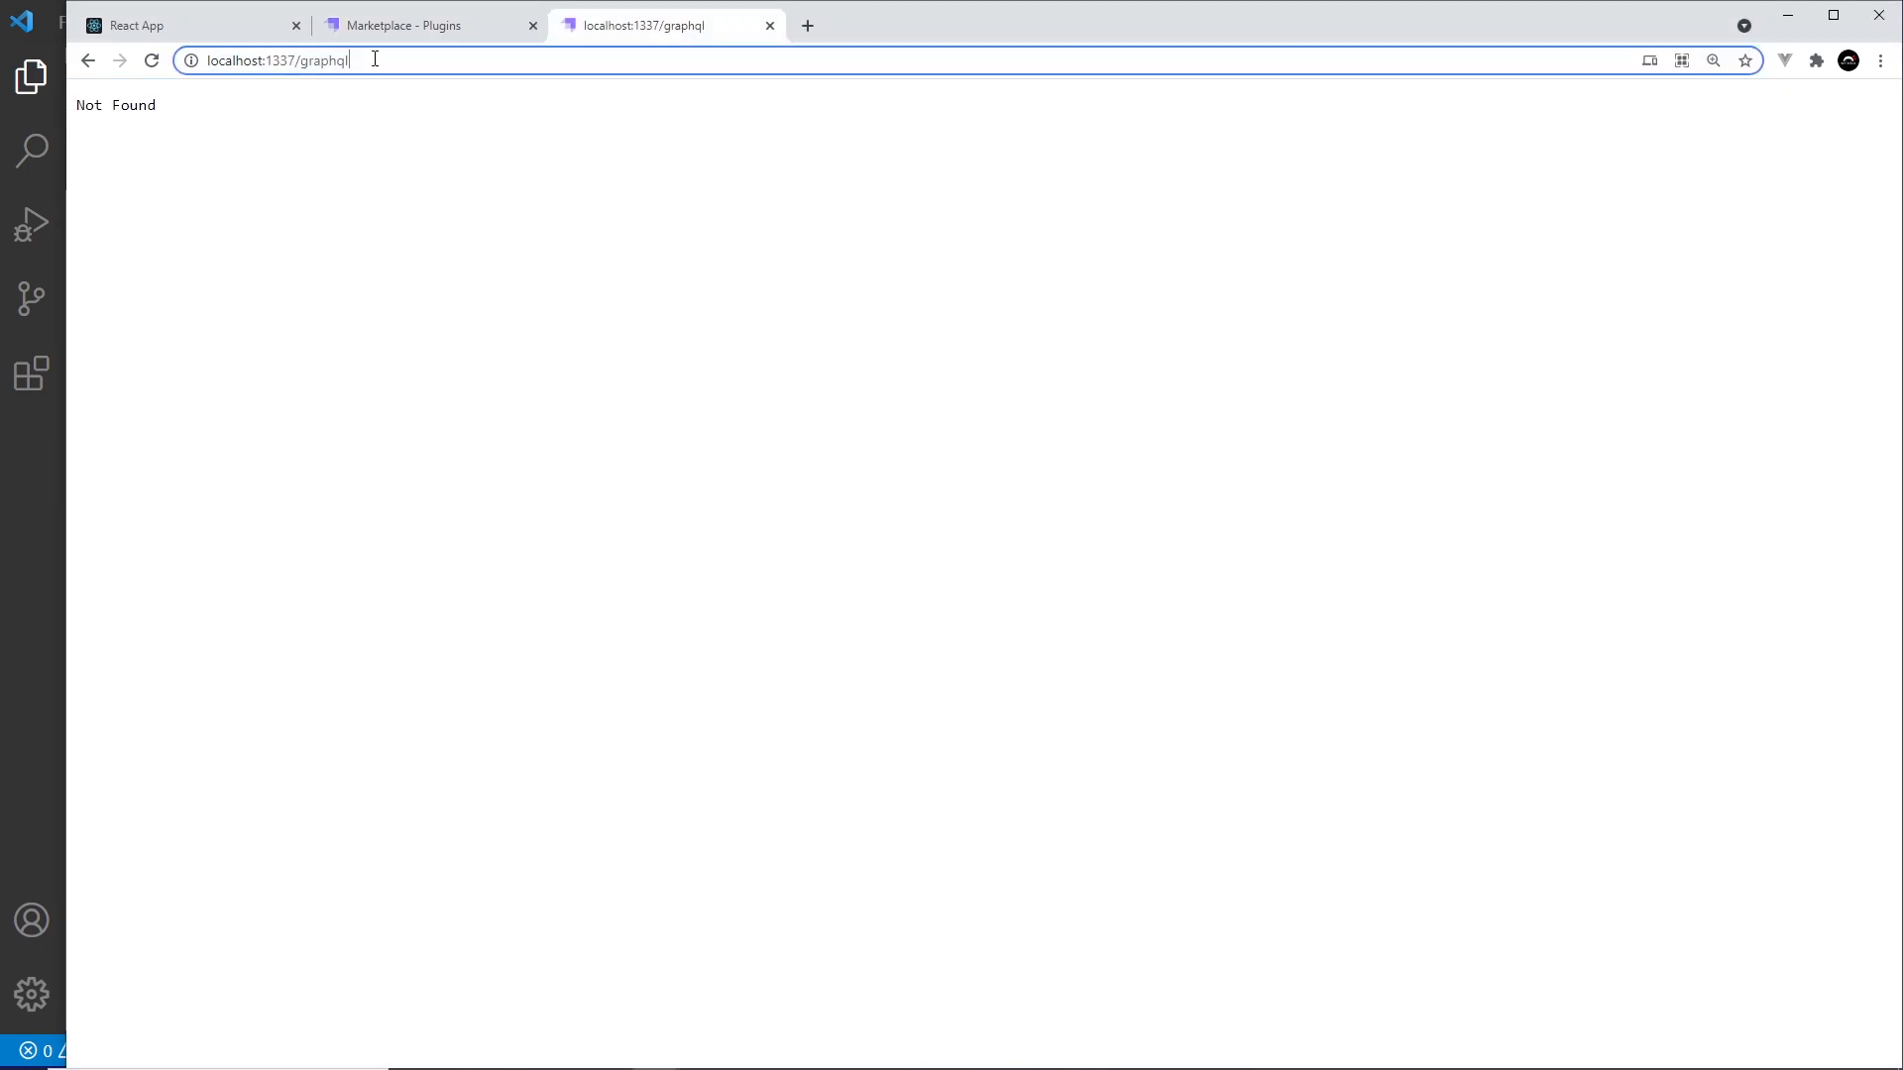
double_click(280, 60)
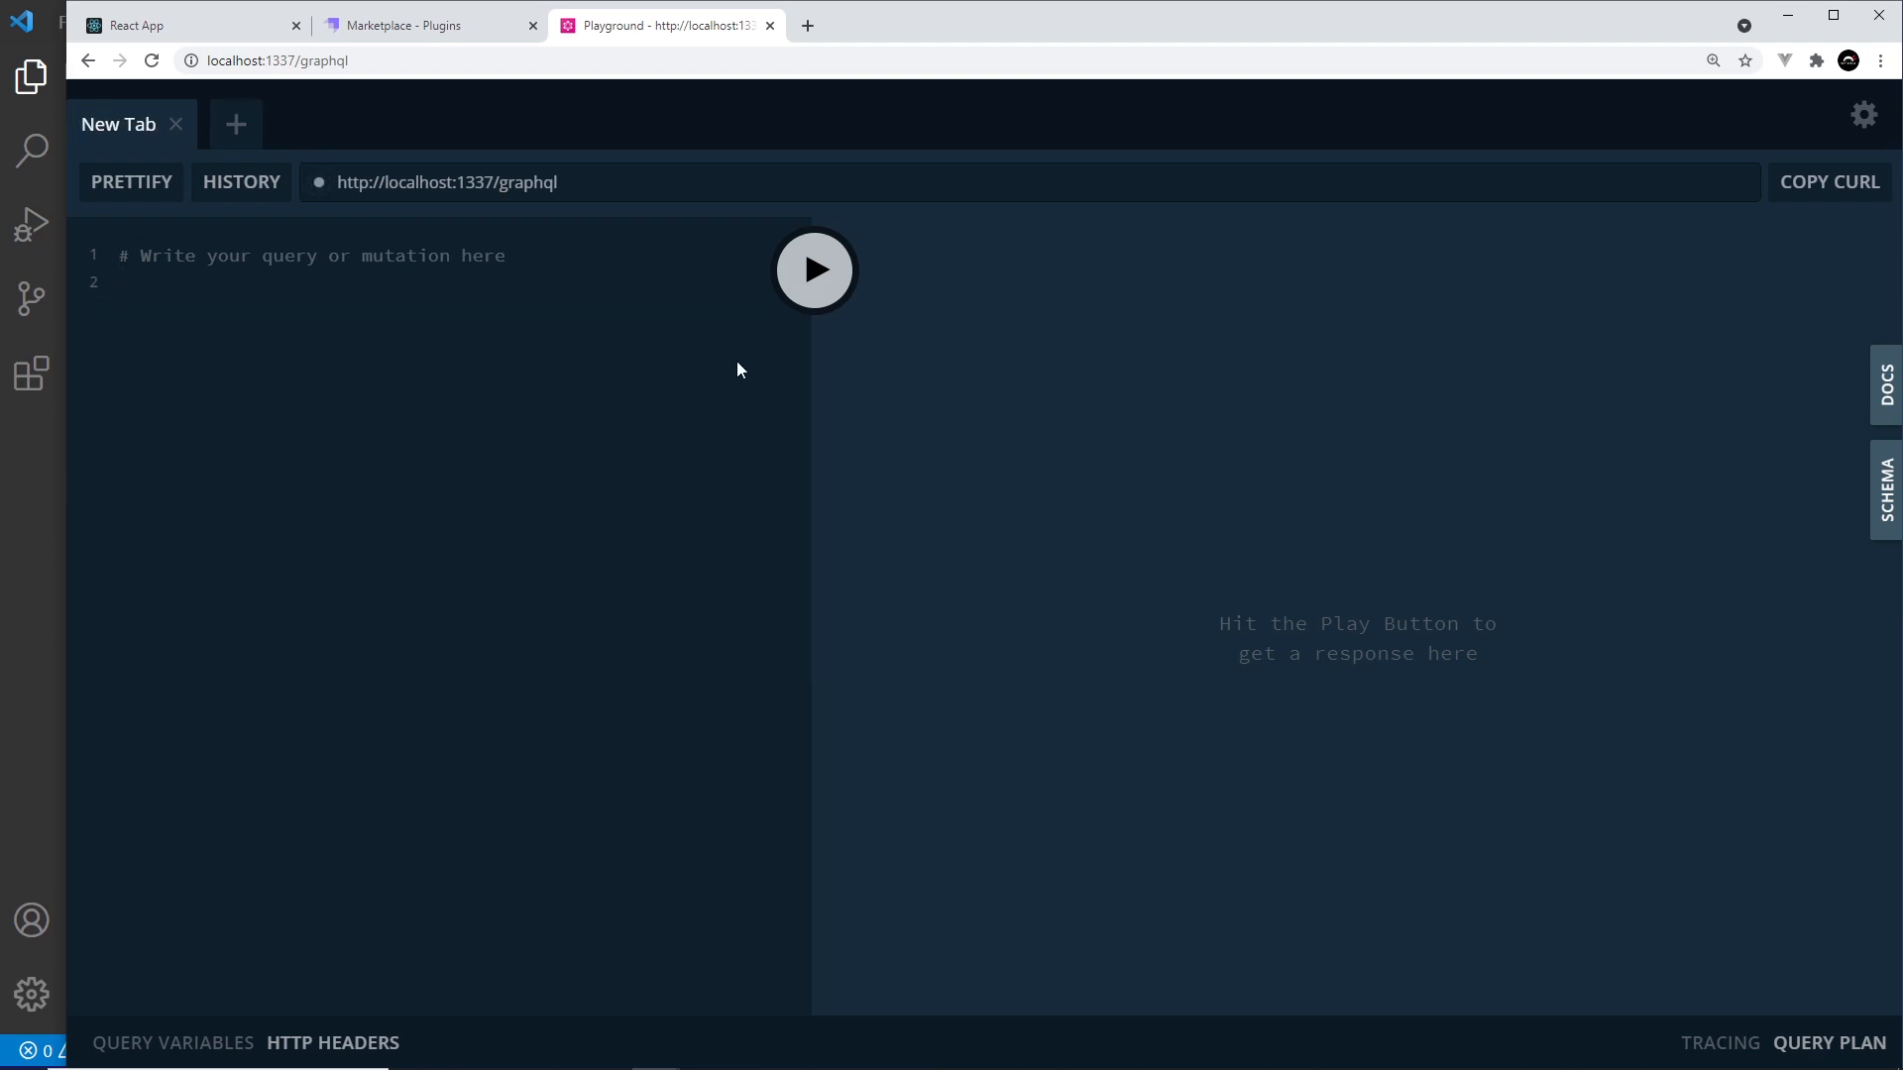
mouse_move(1096, 336)
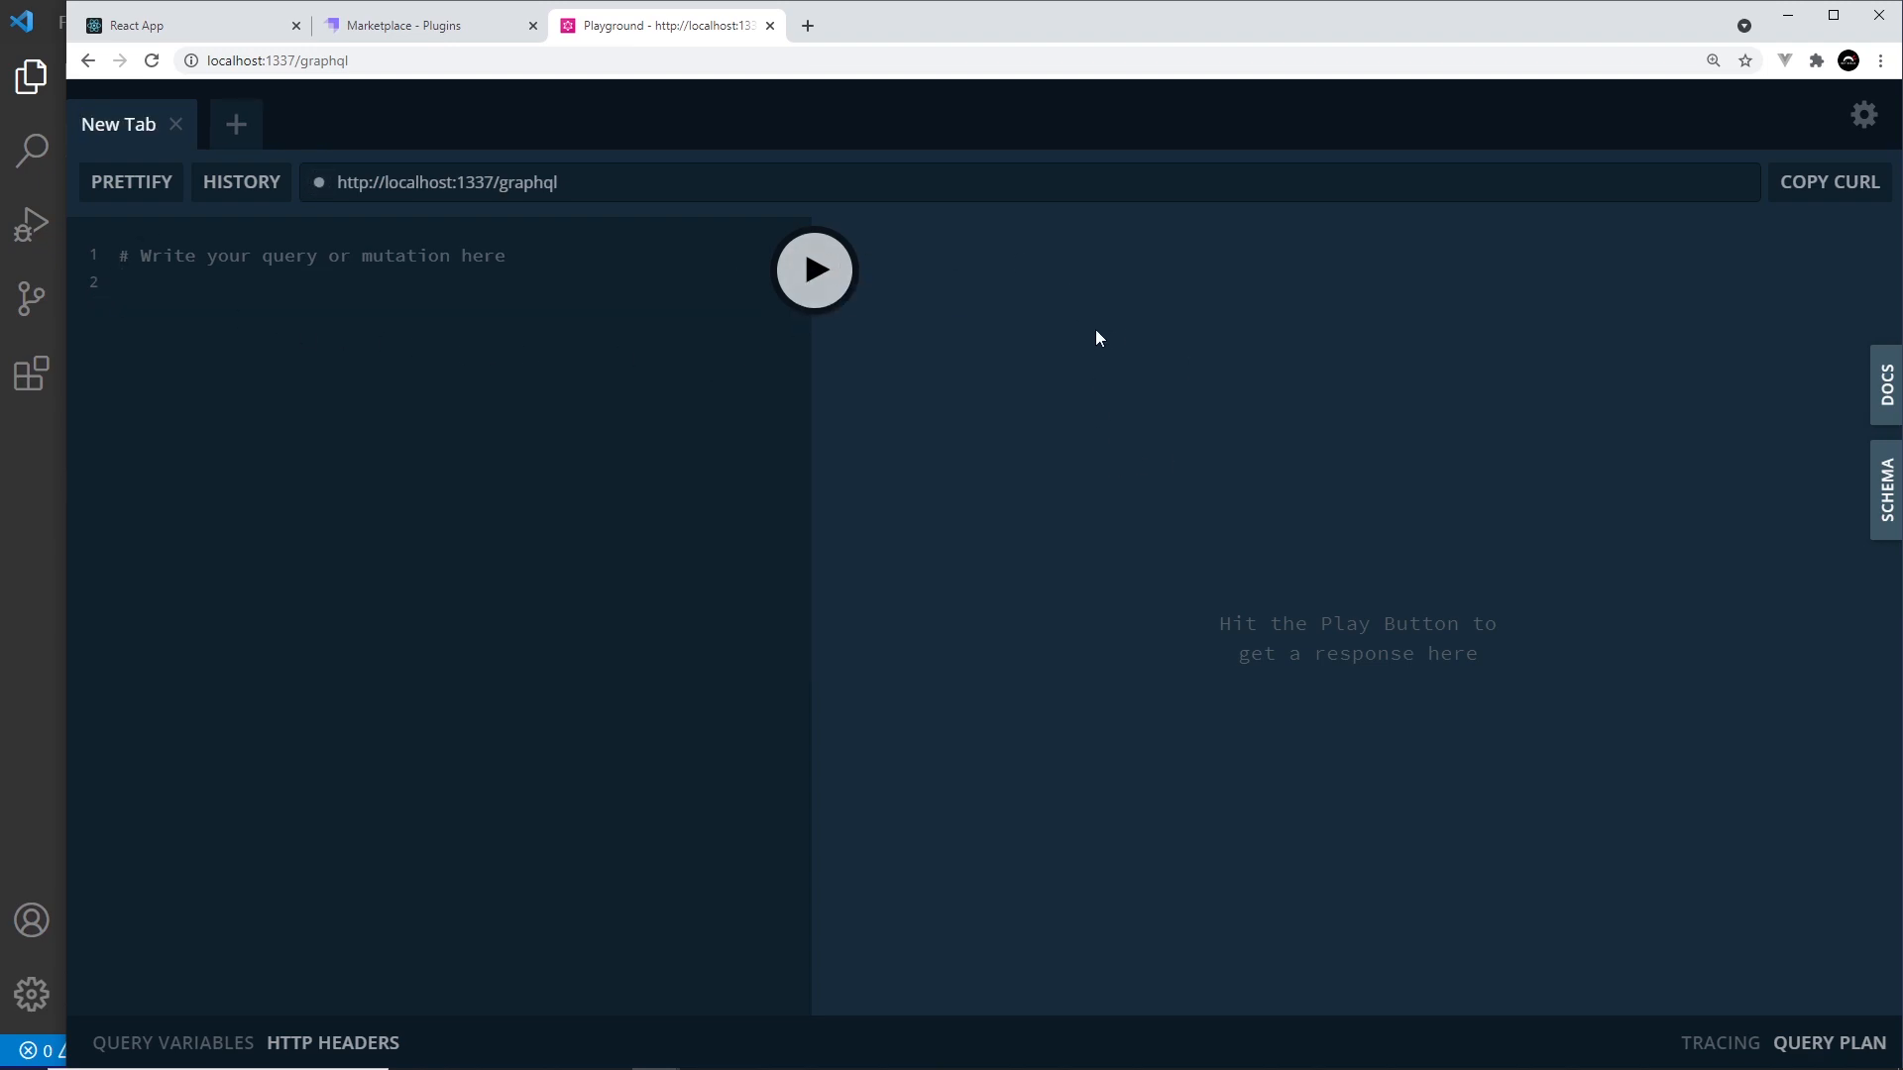
key(ctrl+plus)
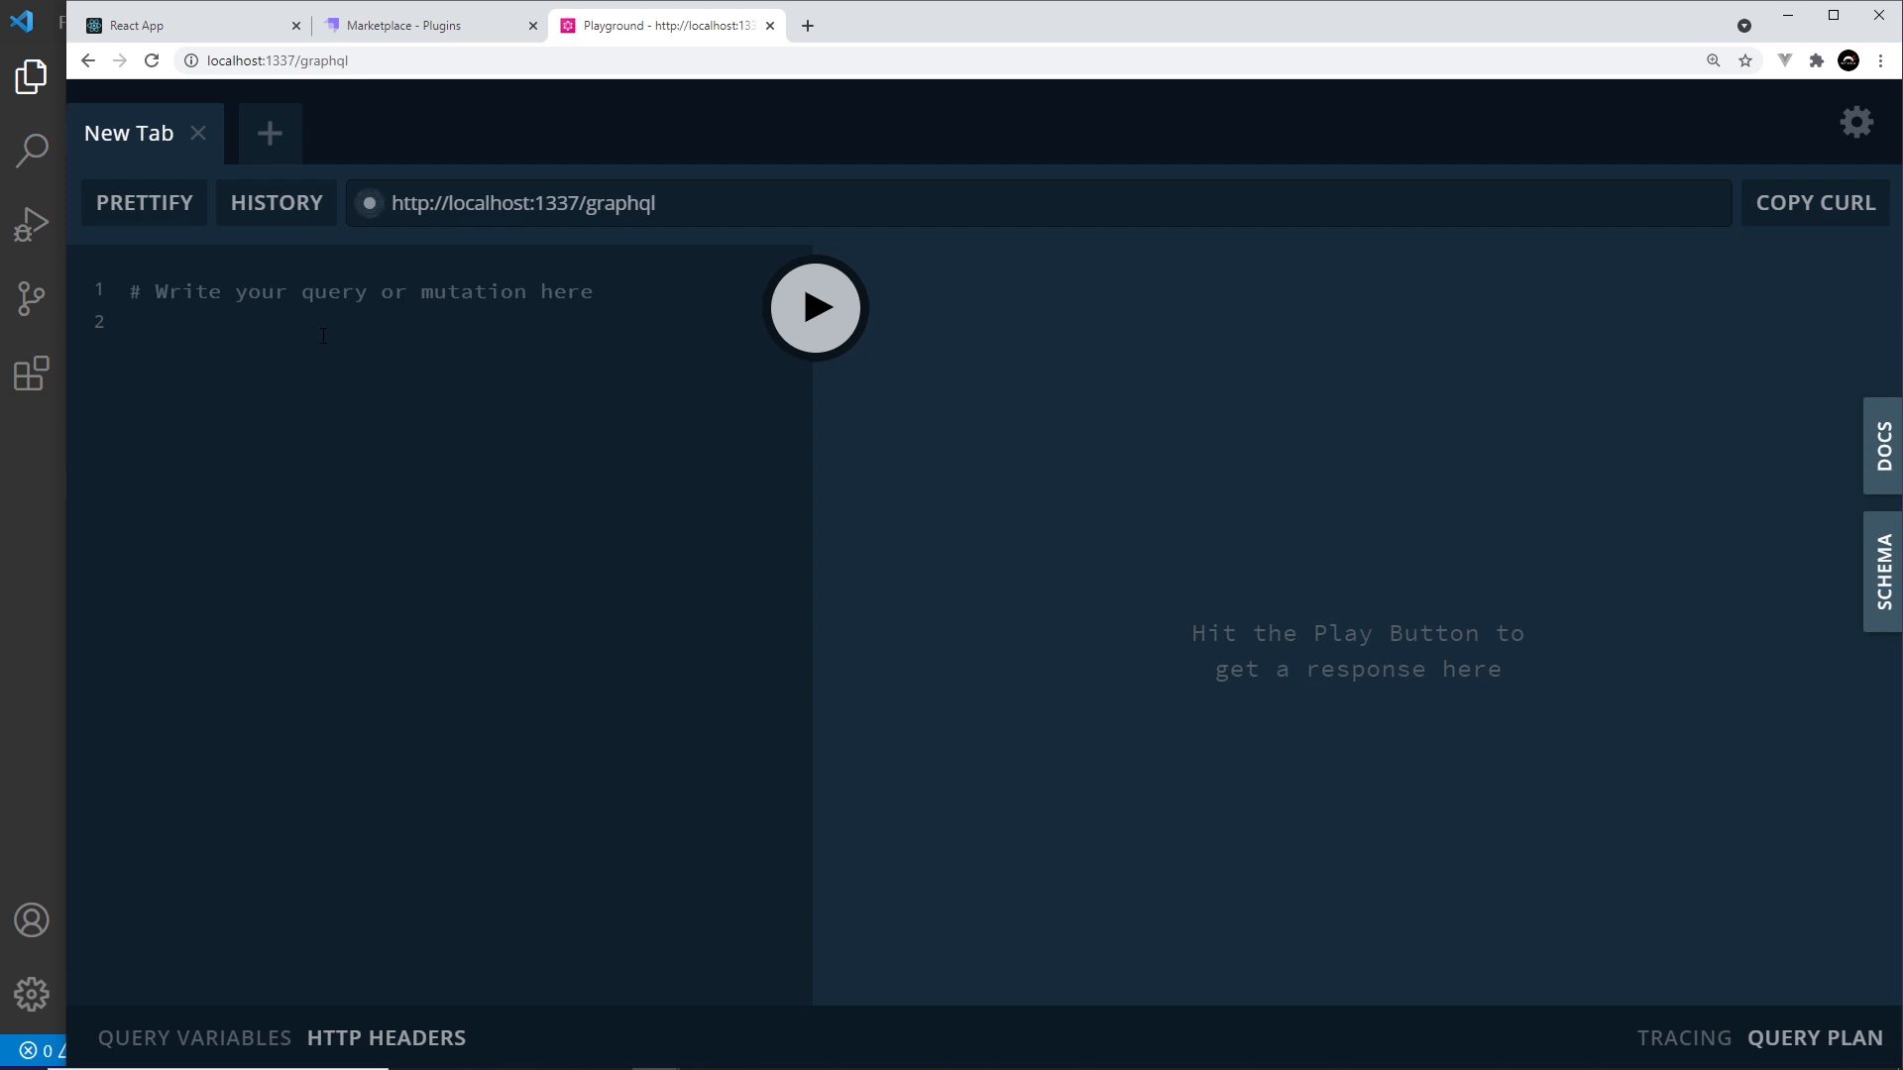
click(133, 321)
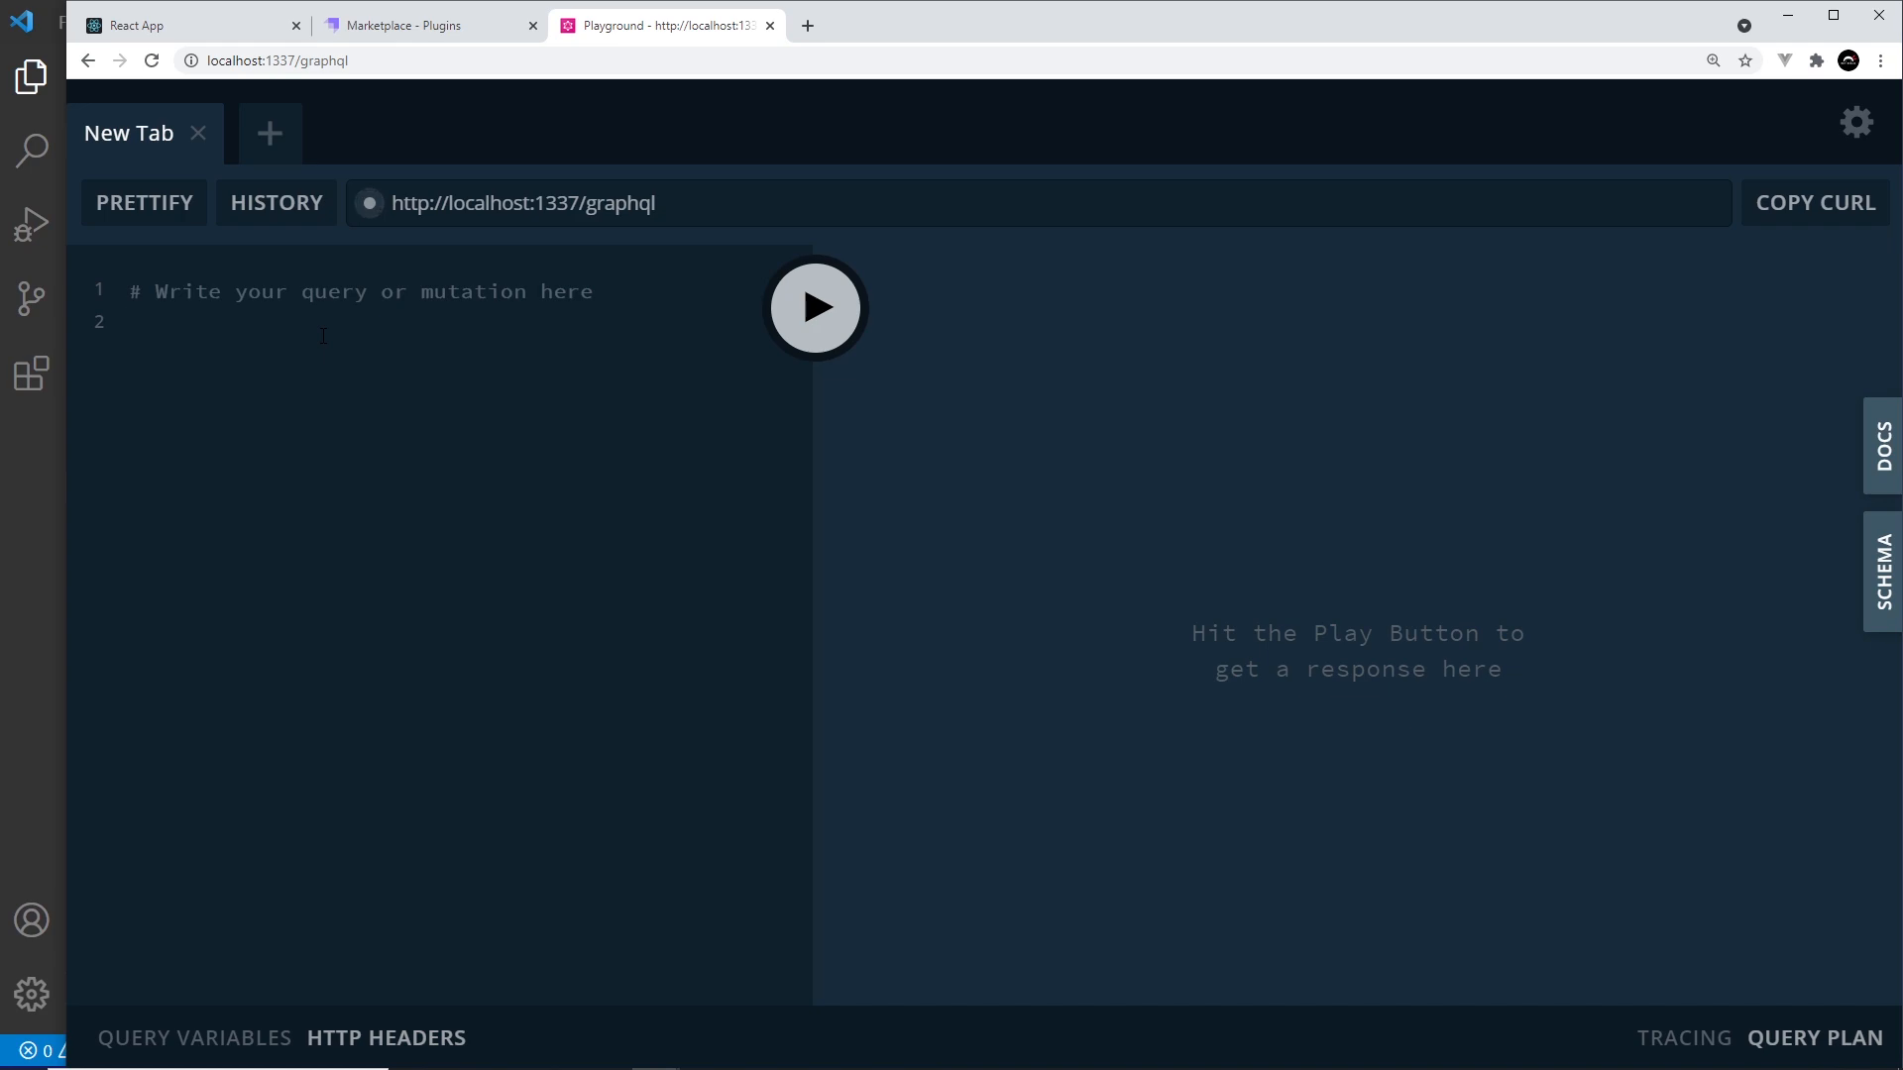
click(133, 321)
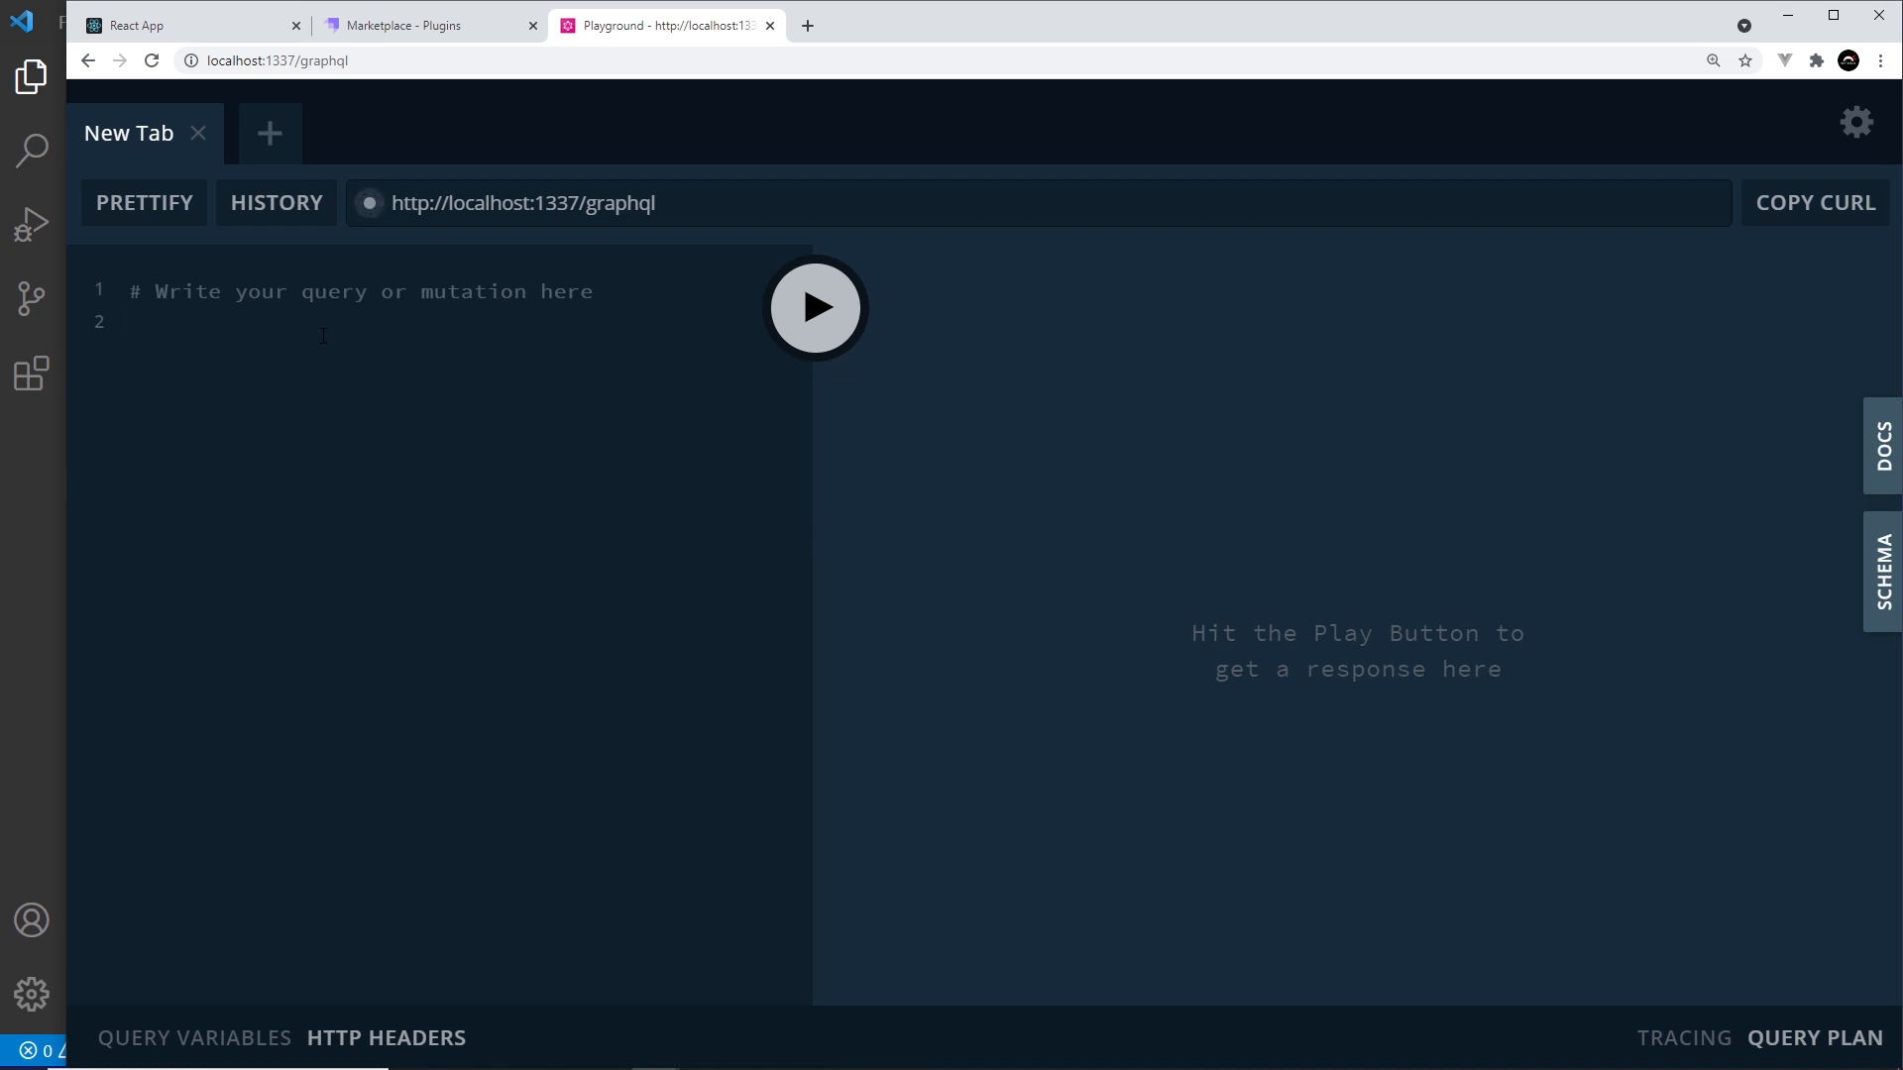
Step: Start a query named GetReviews with an empty selection block
text(r)
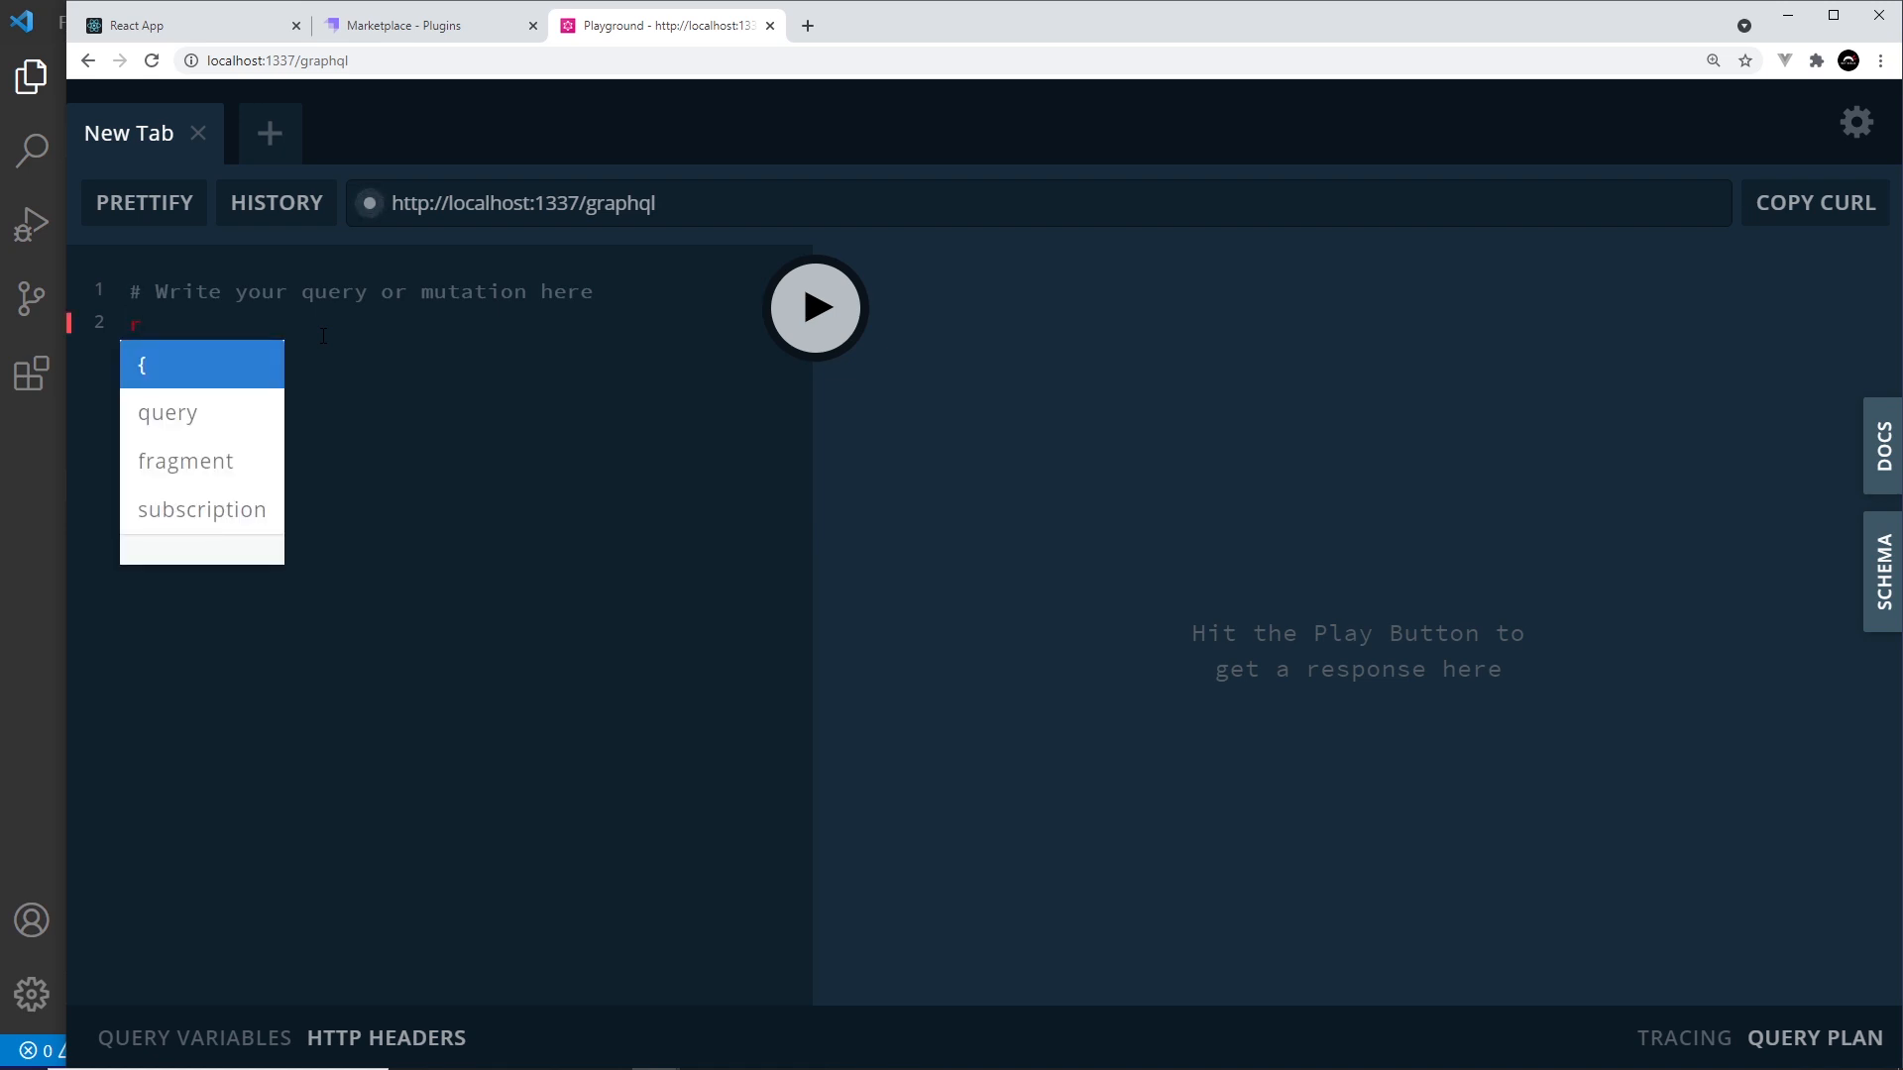
click(167, 412)
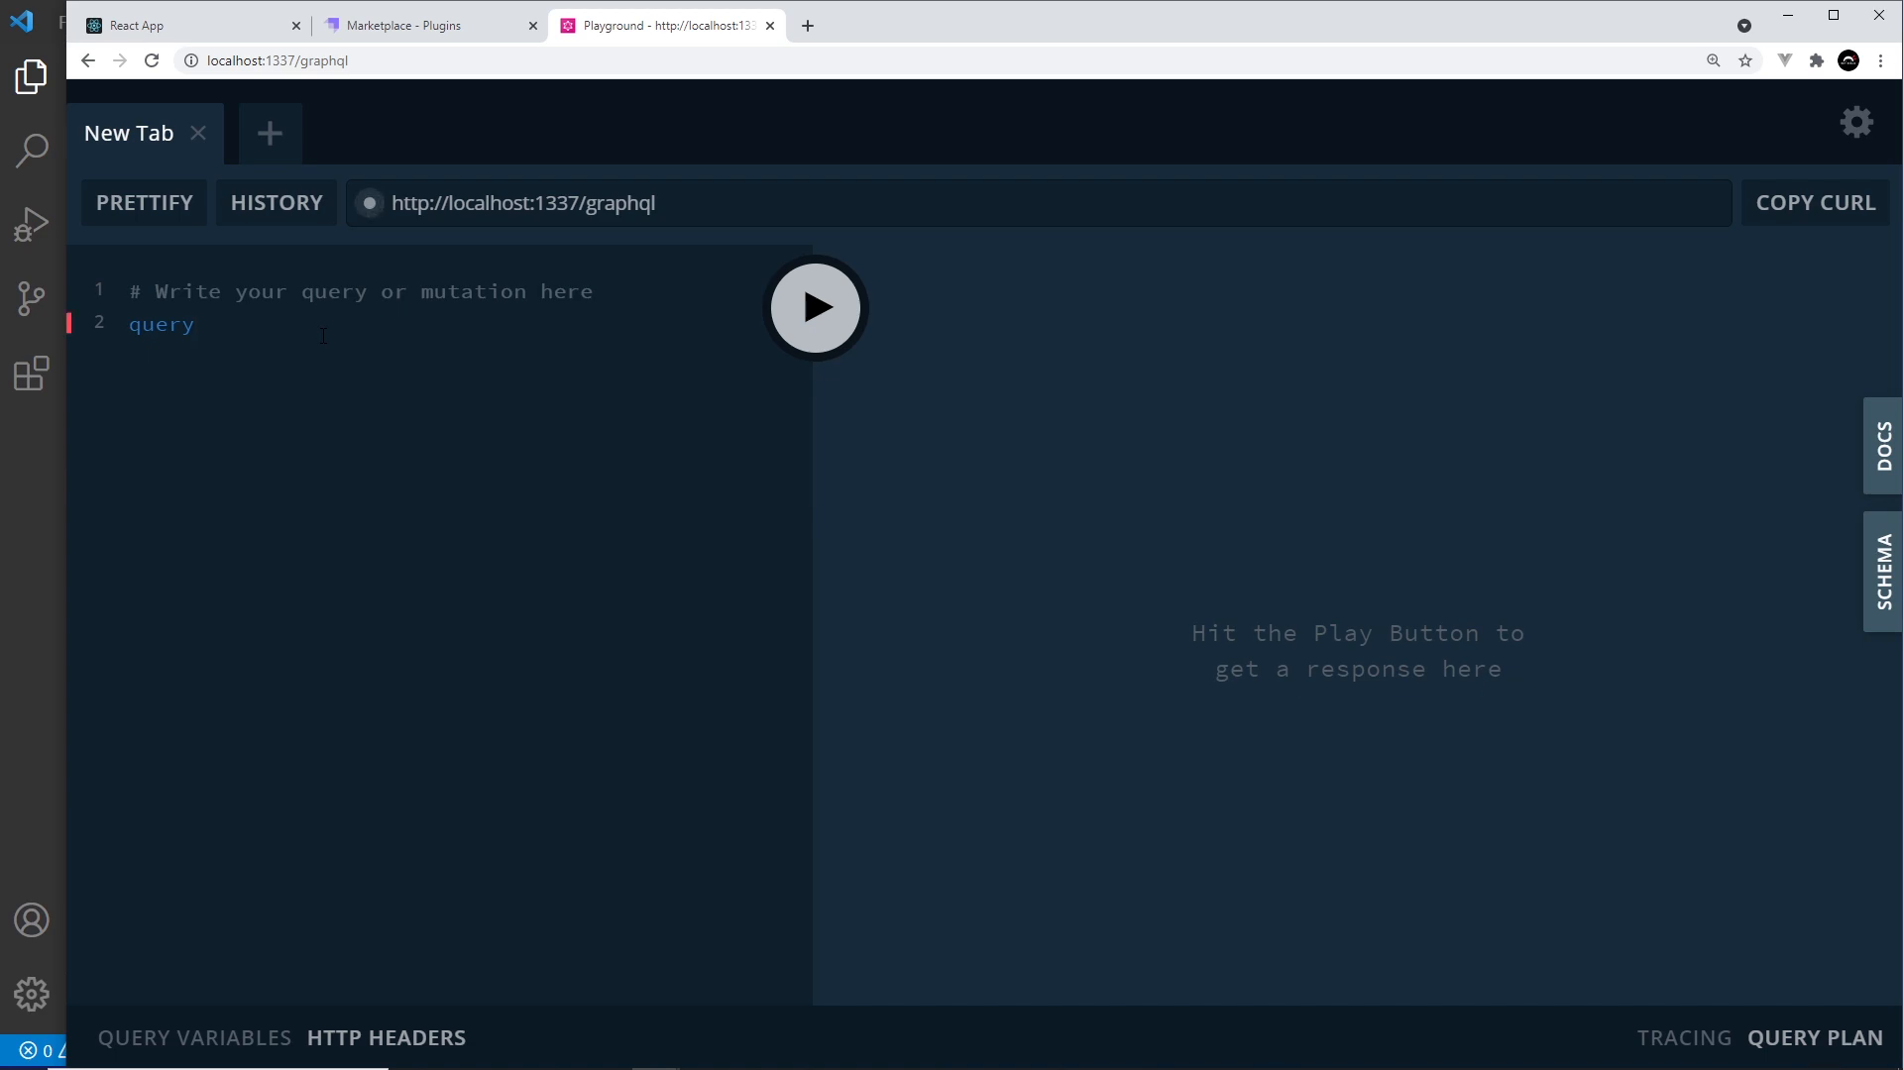
text(G)
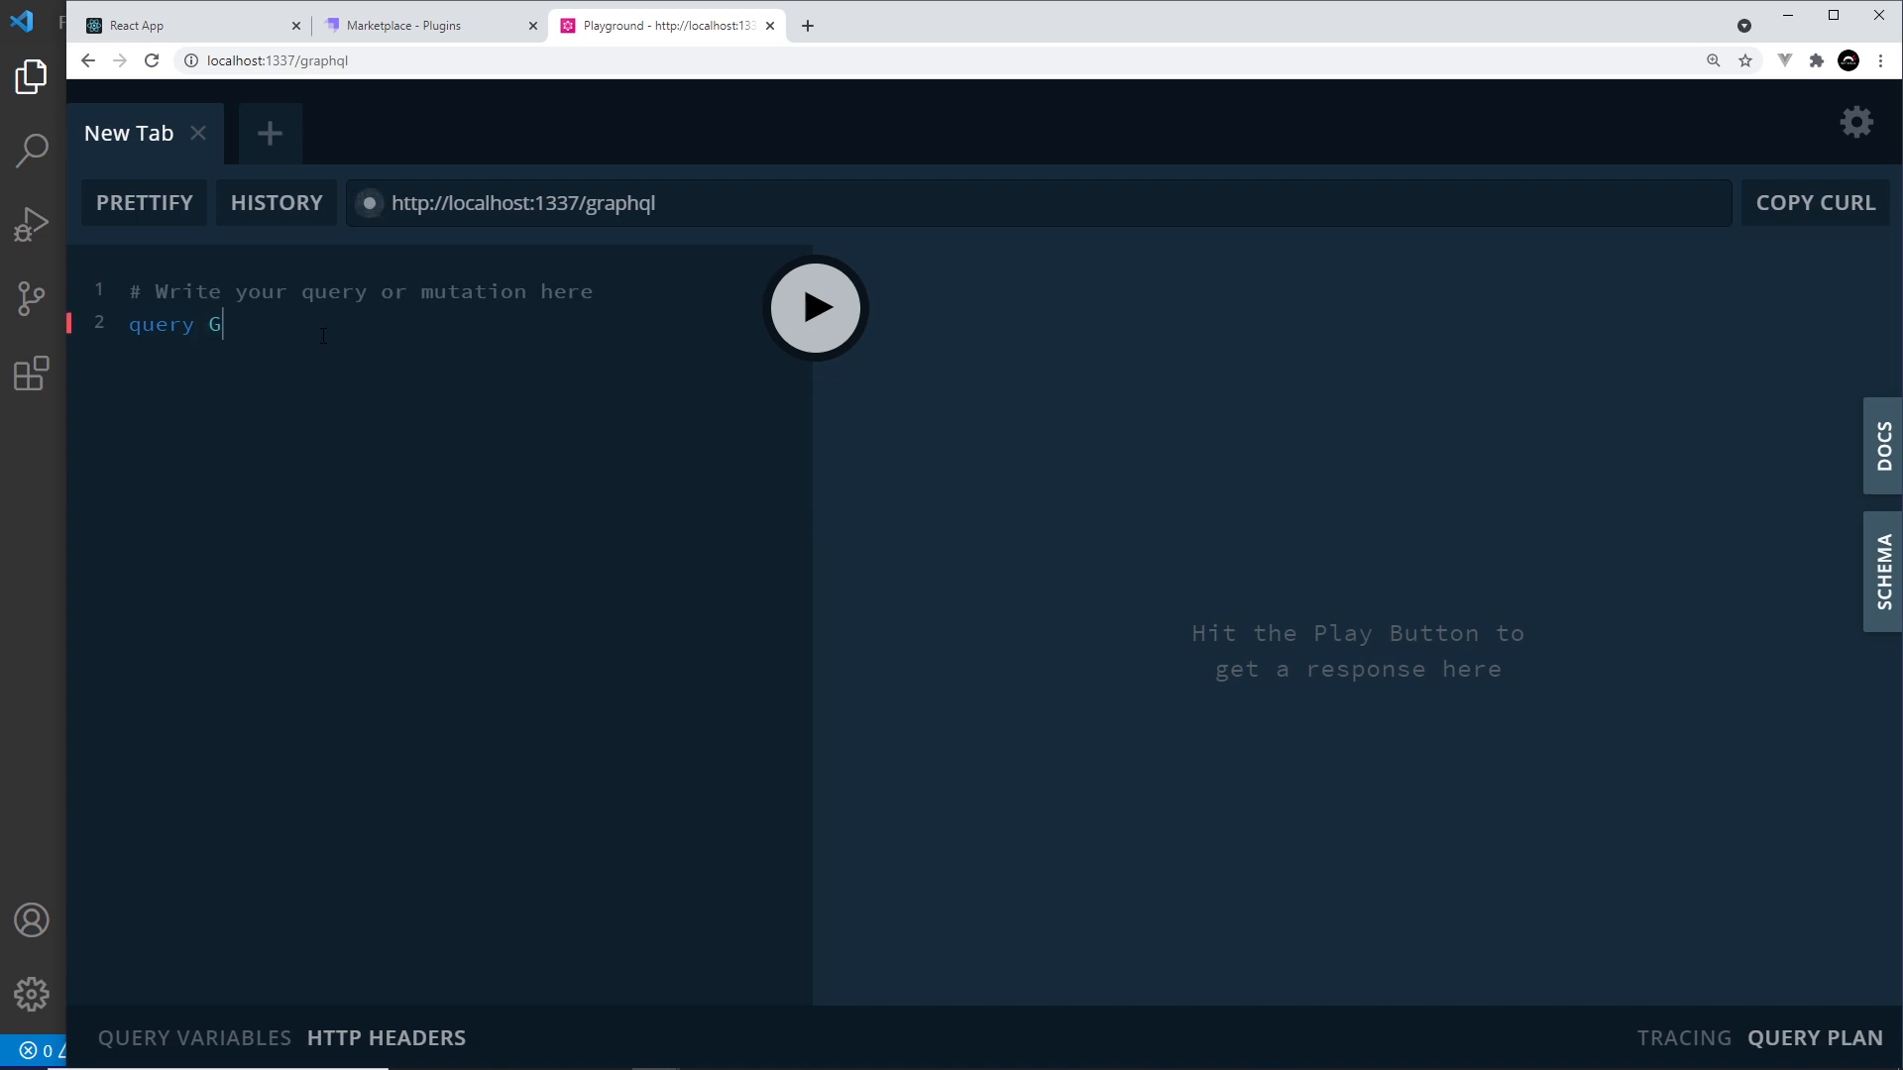
text(etReview)
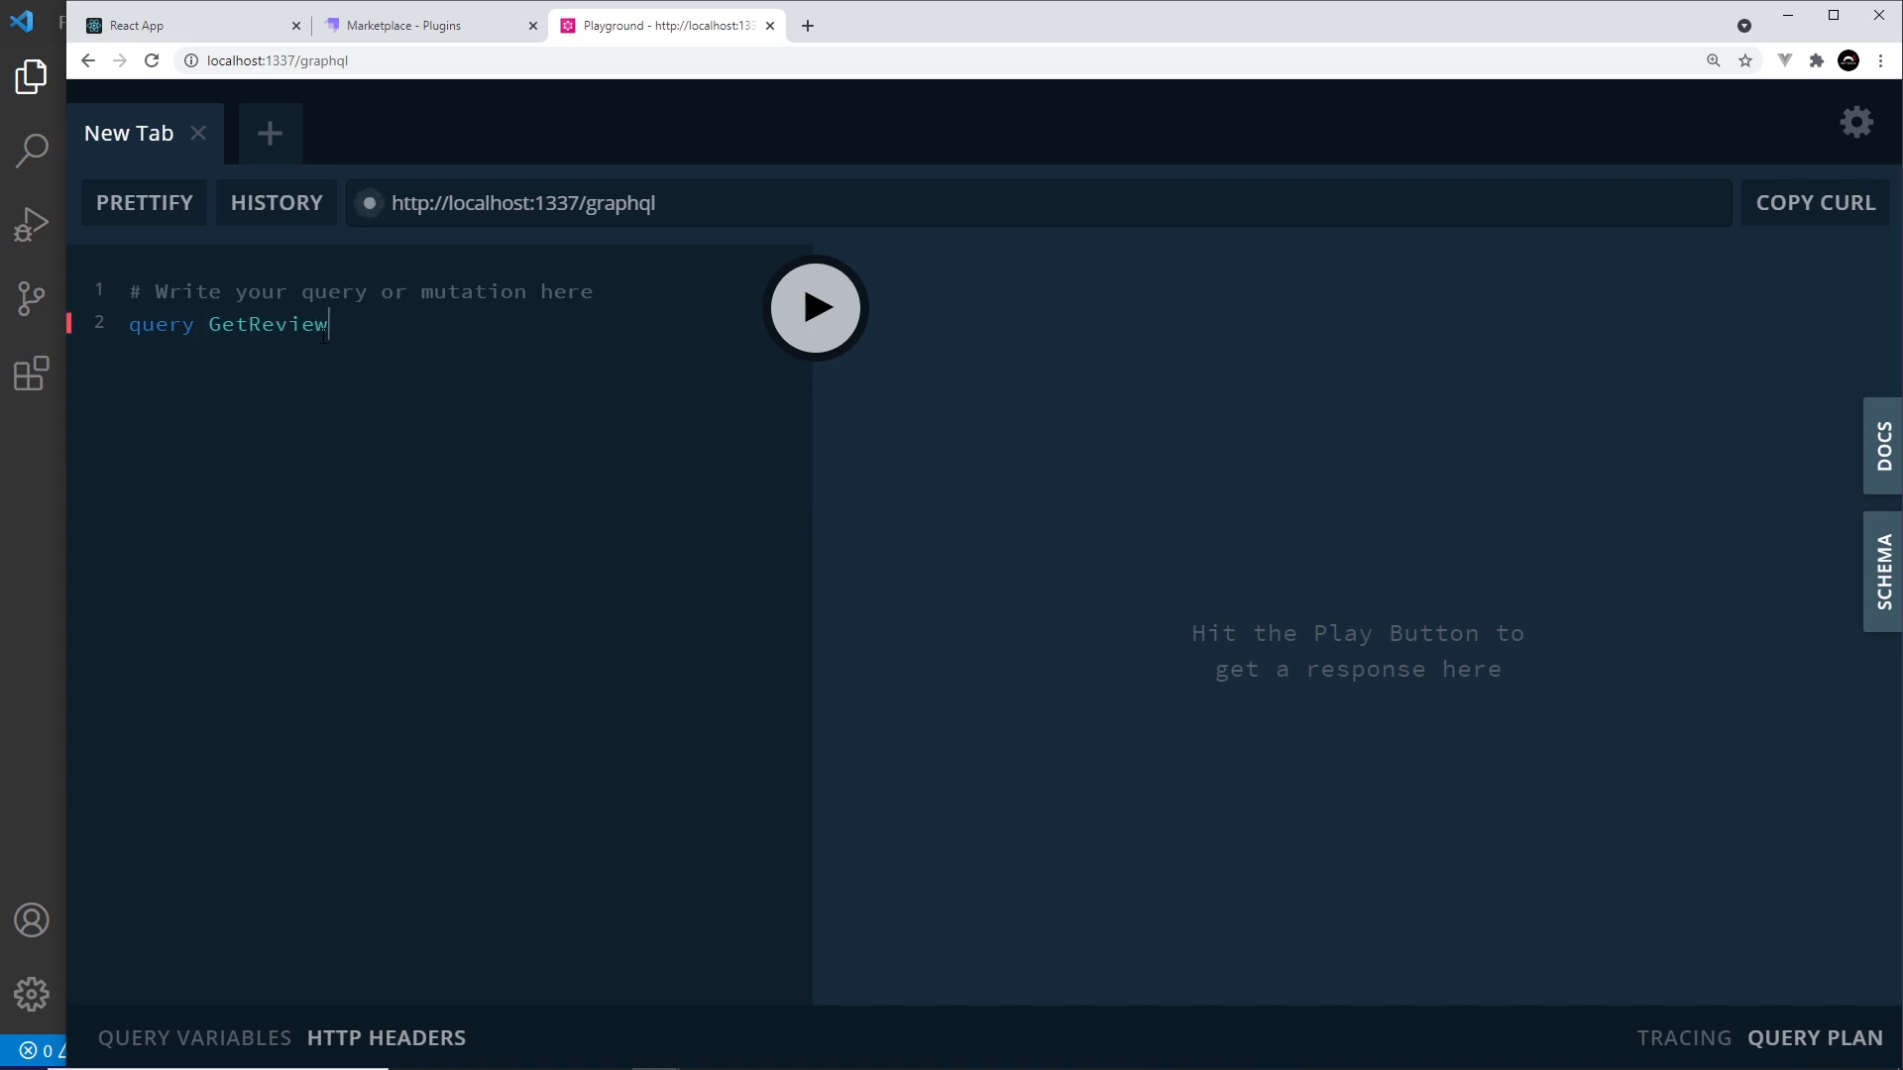
text(s)
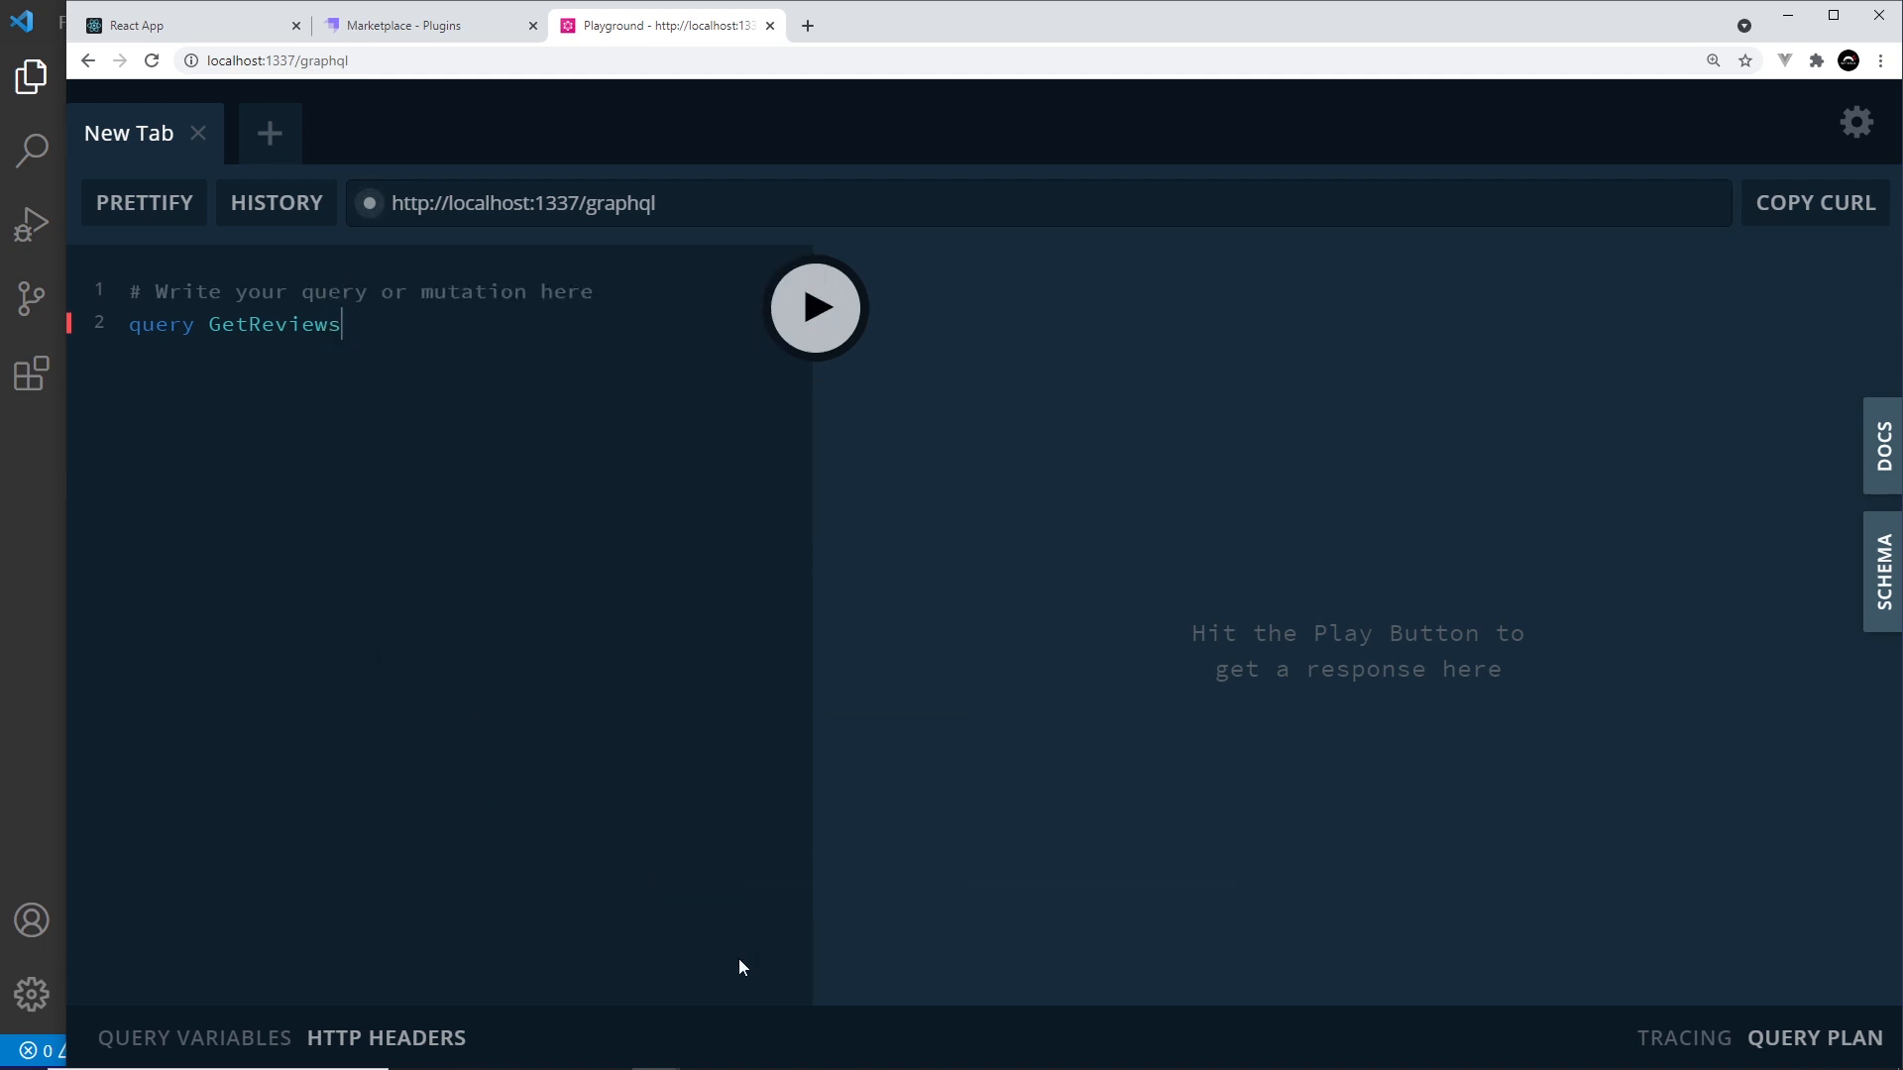
text({})
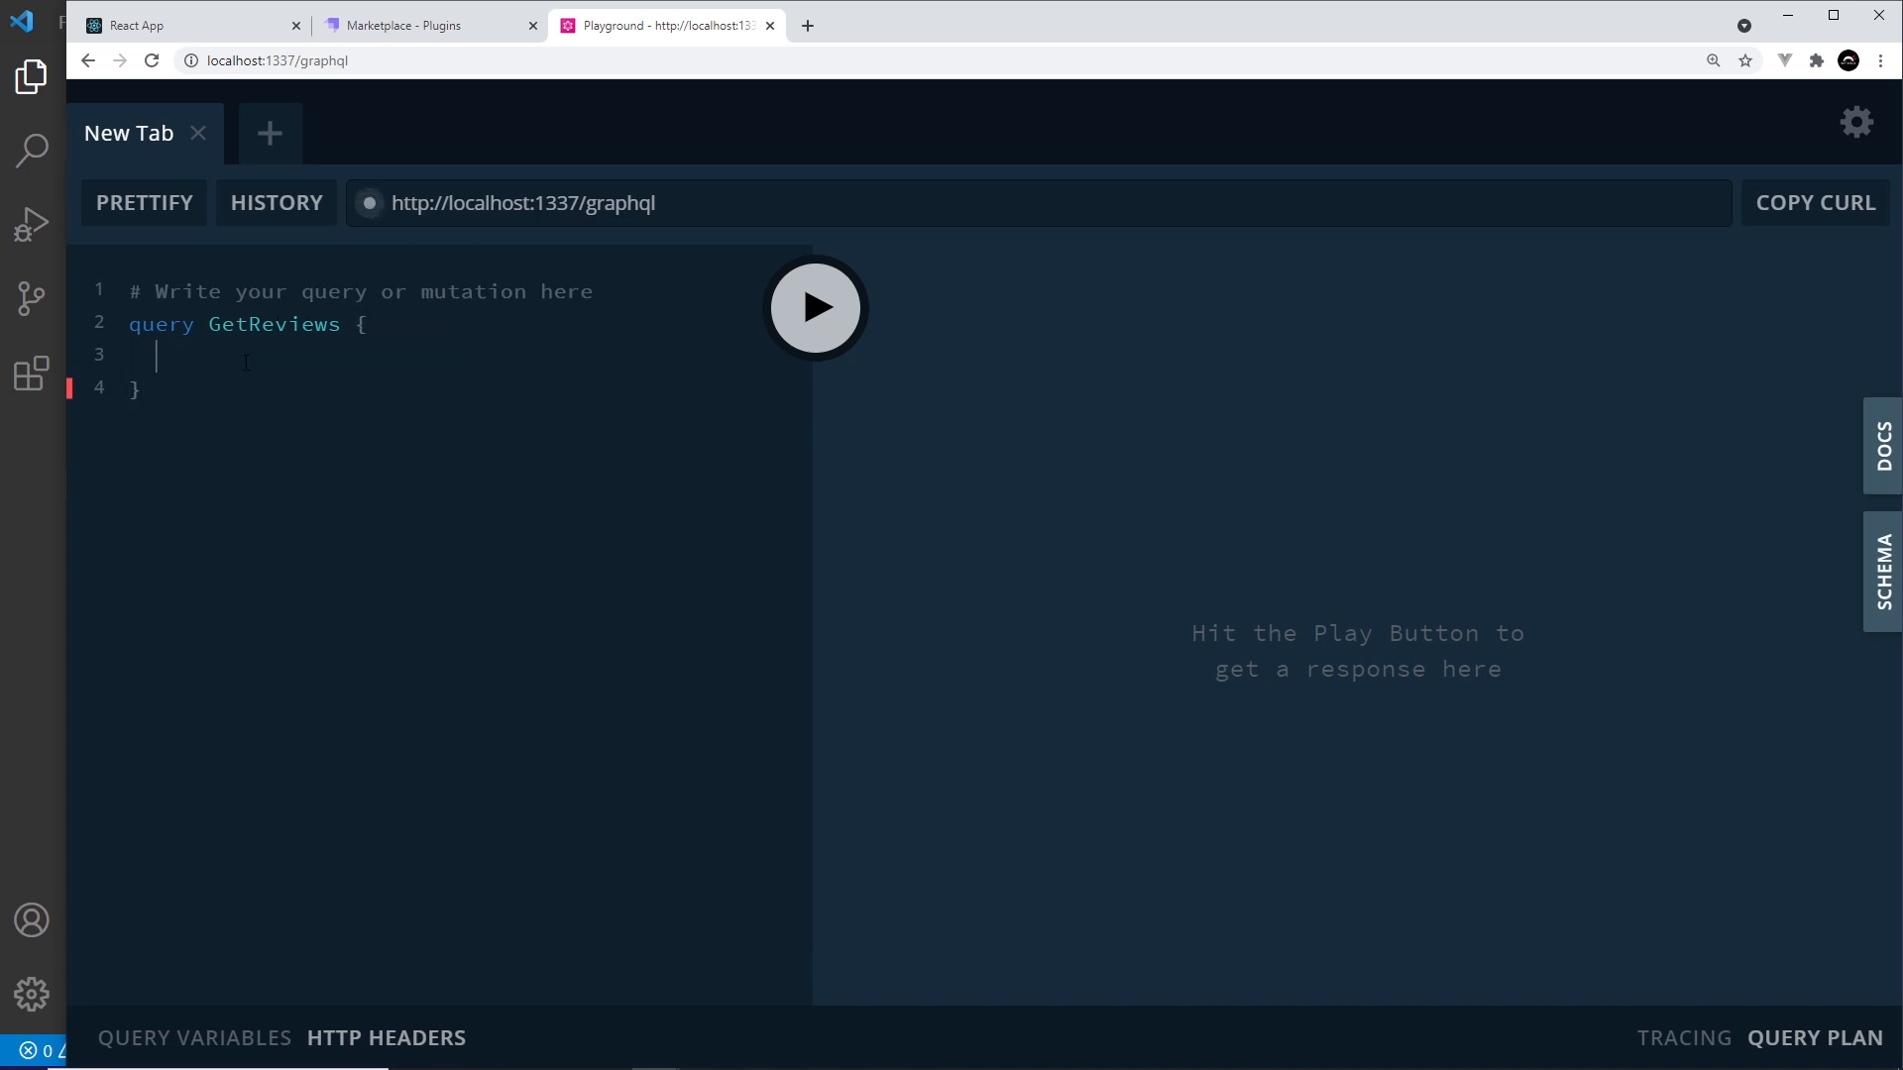
mouse_move(353, 448)
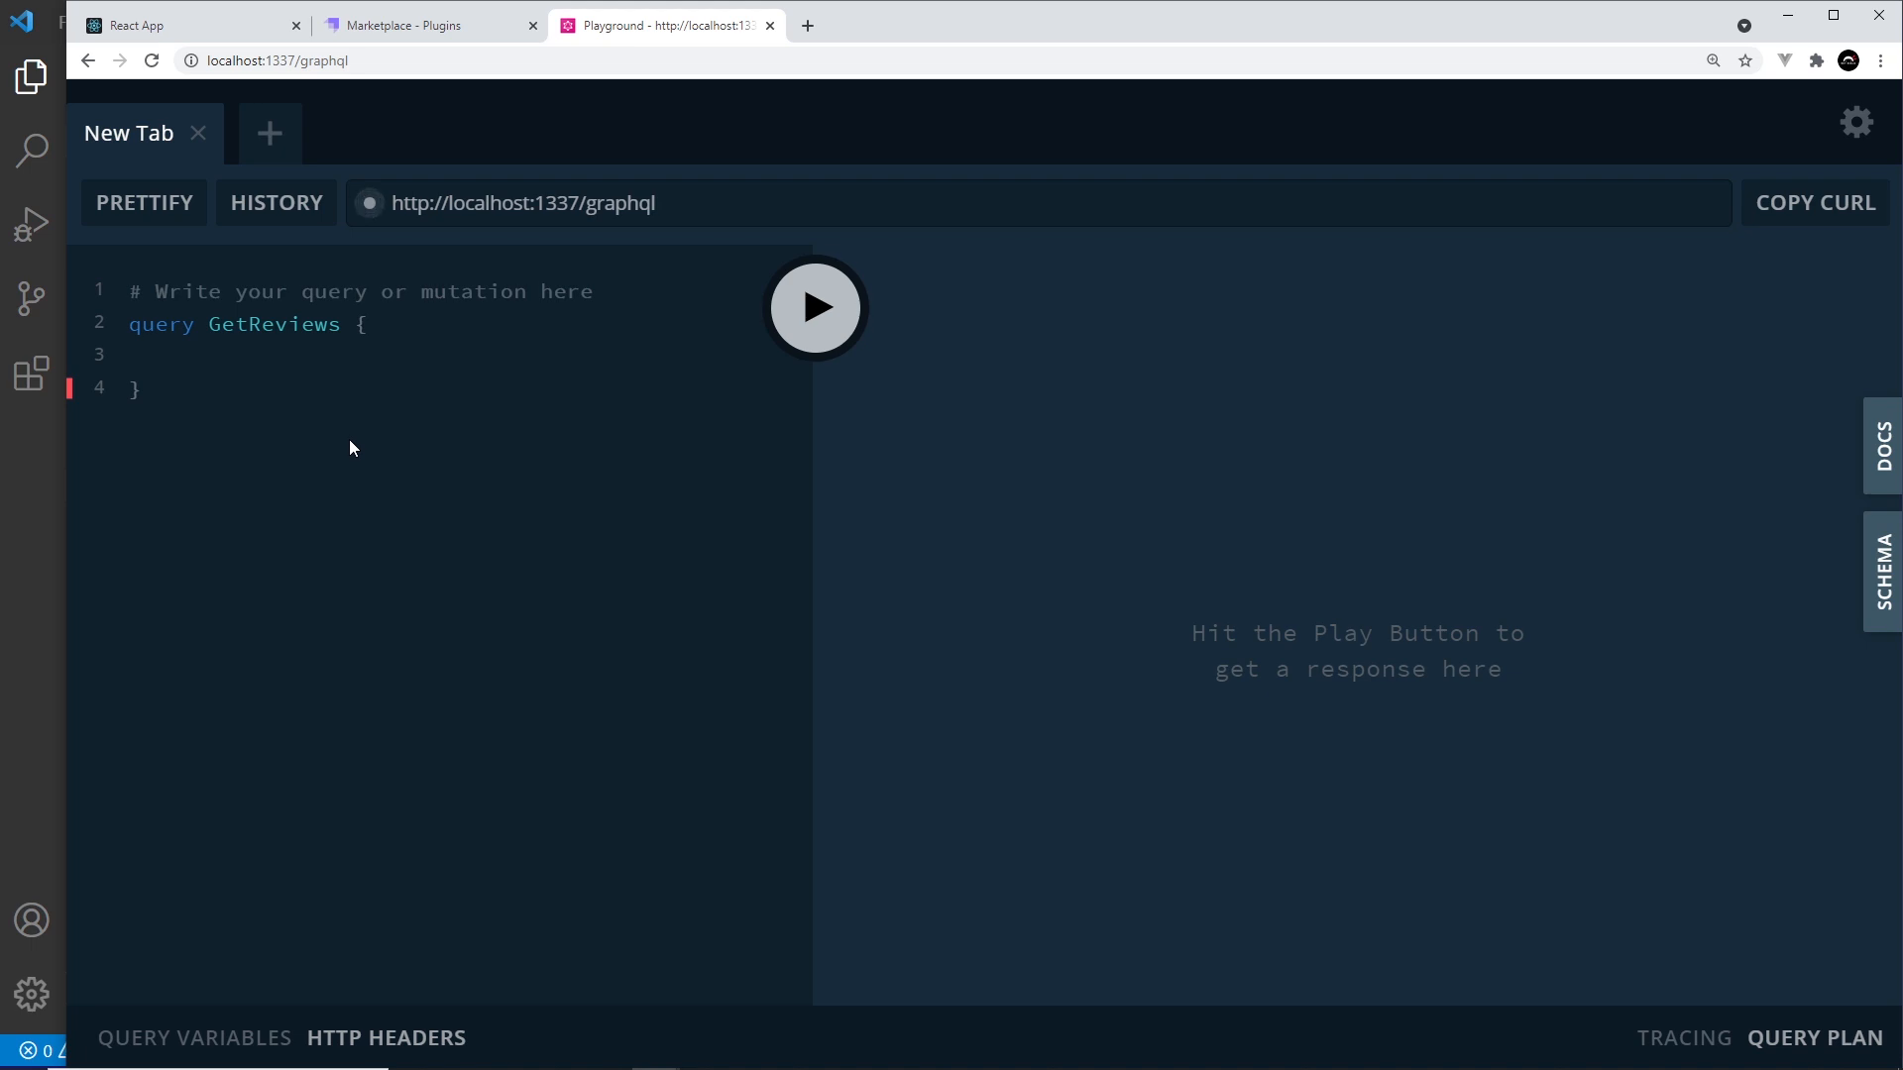
Step: Request the reviews field with a nested title field inside GetReviews
text(rr)
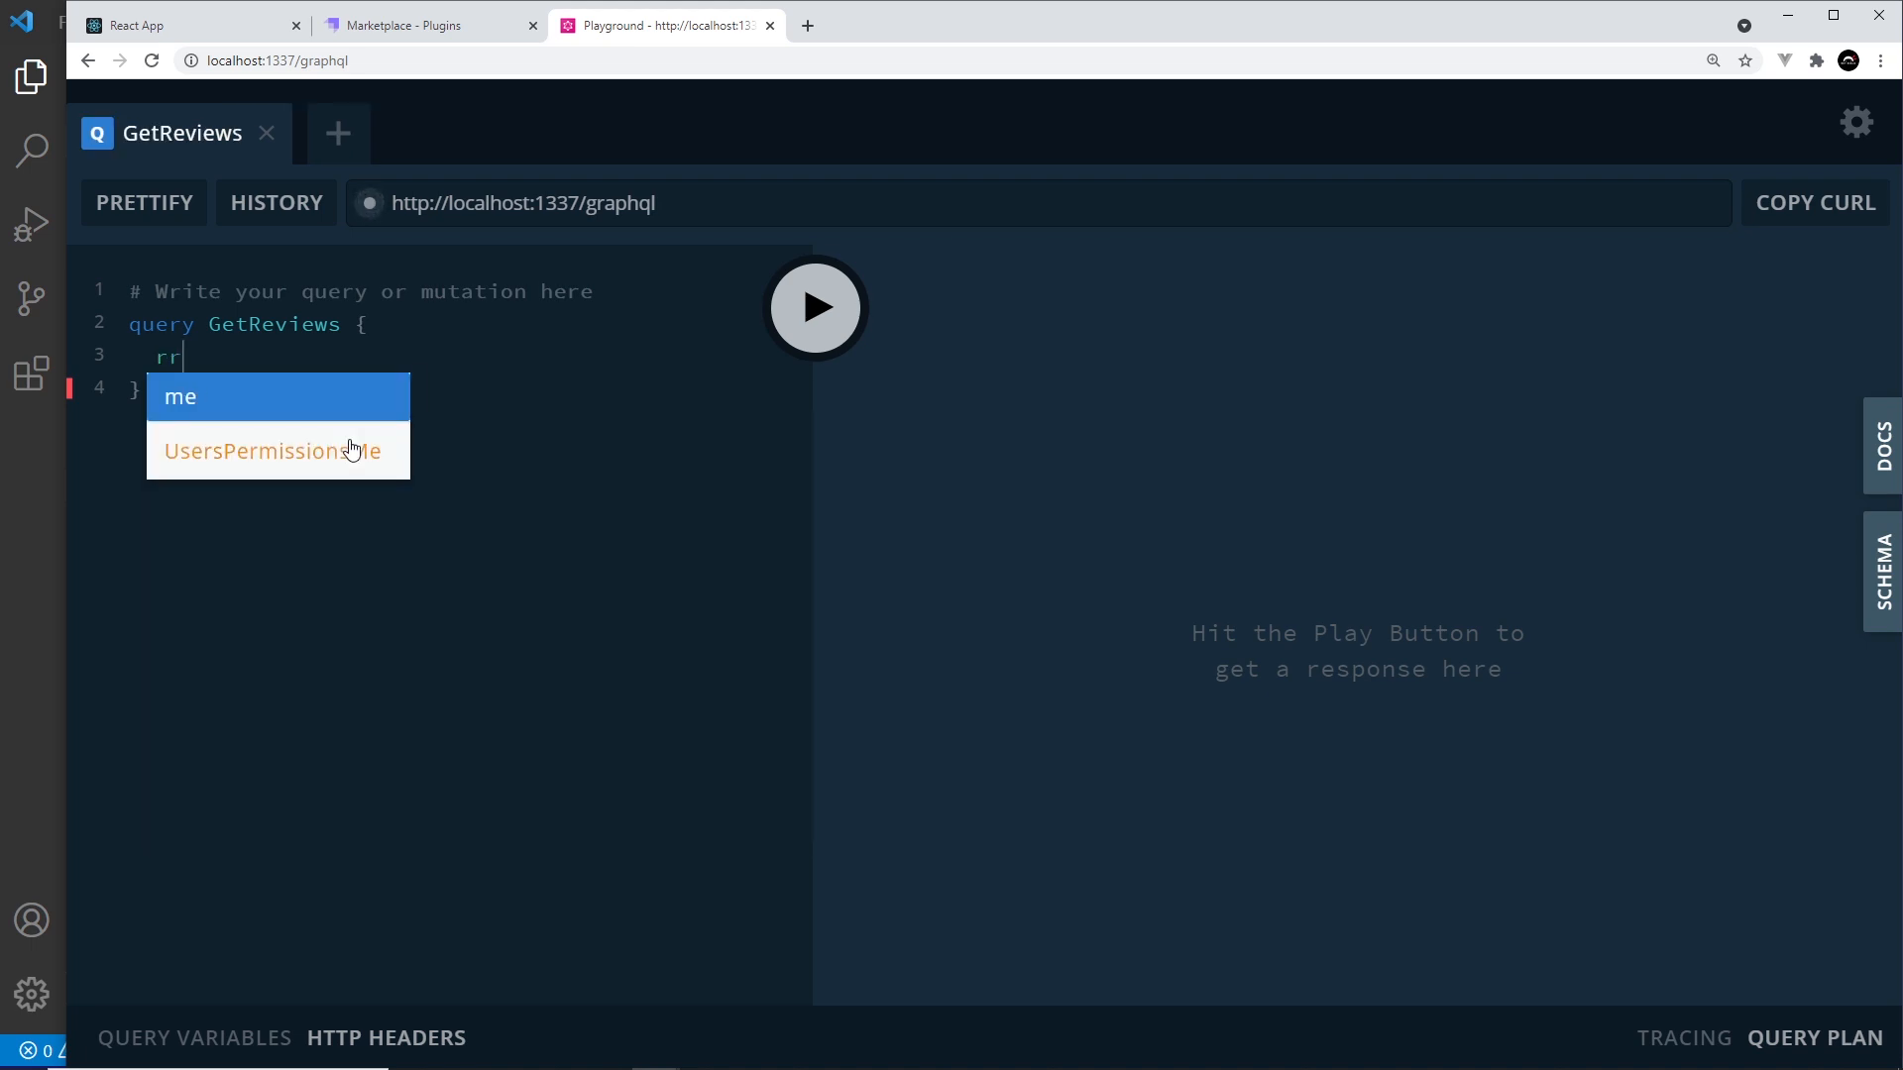
text(eviews)
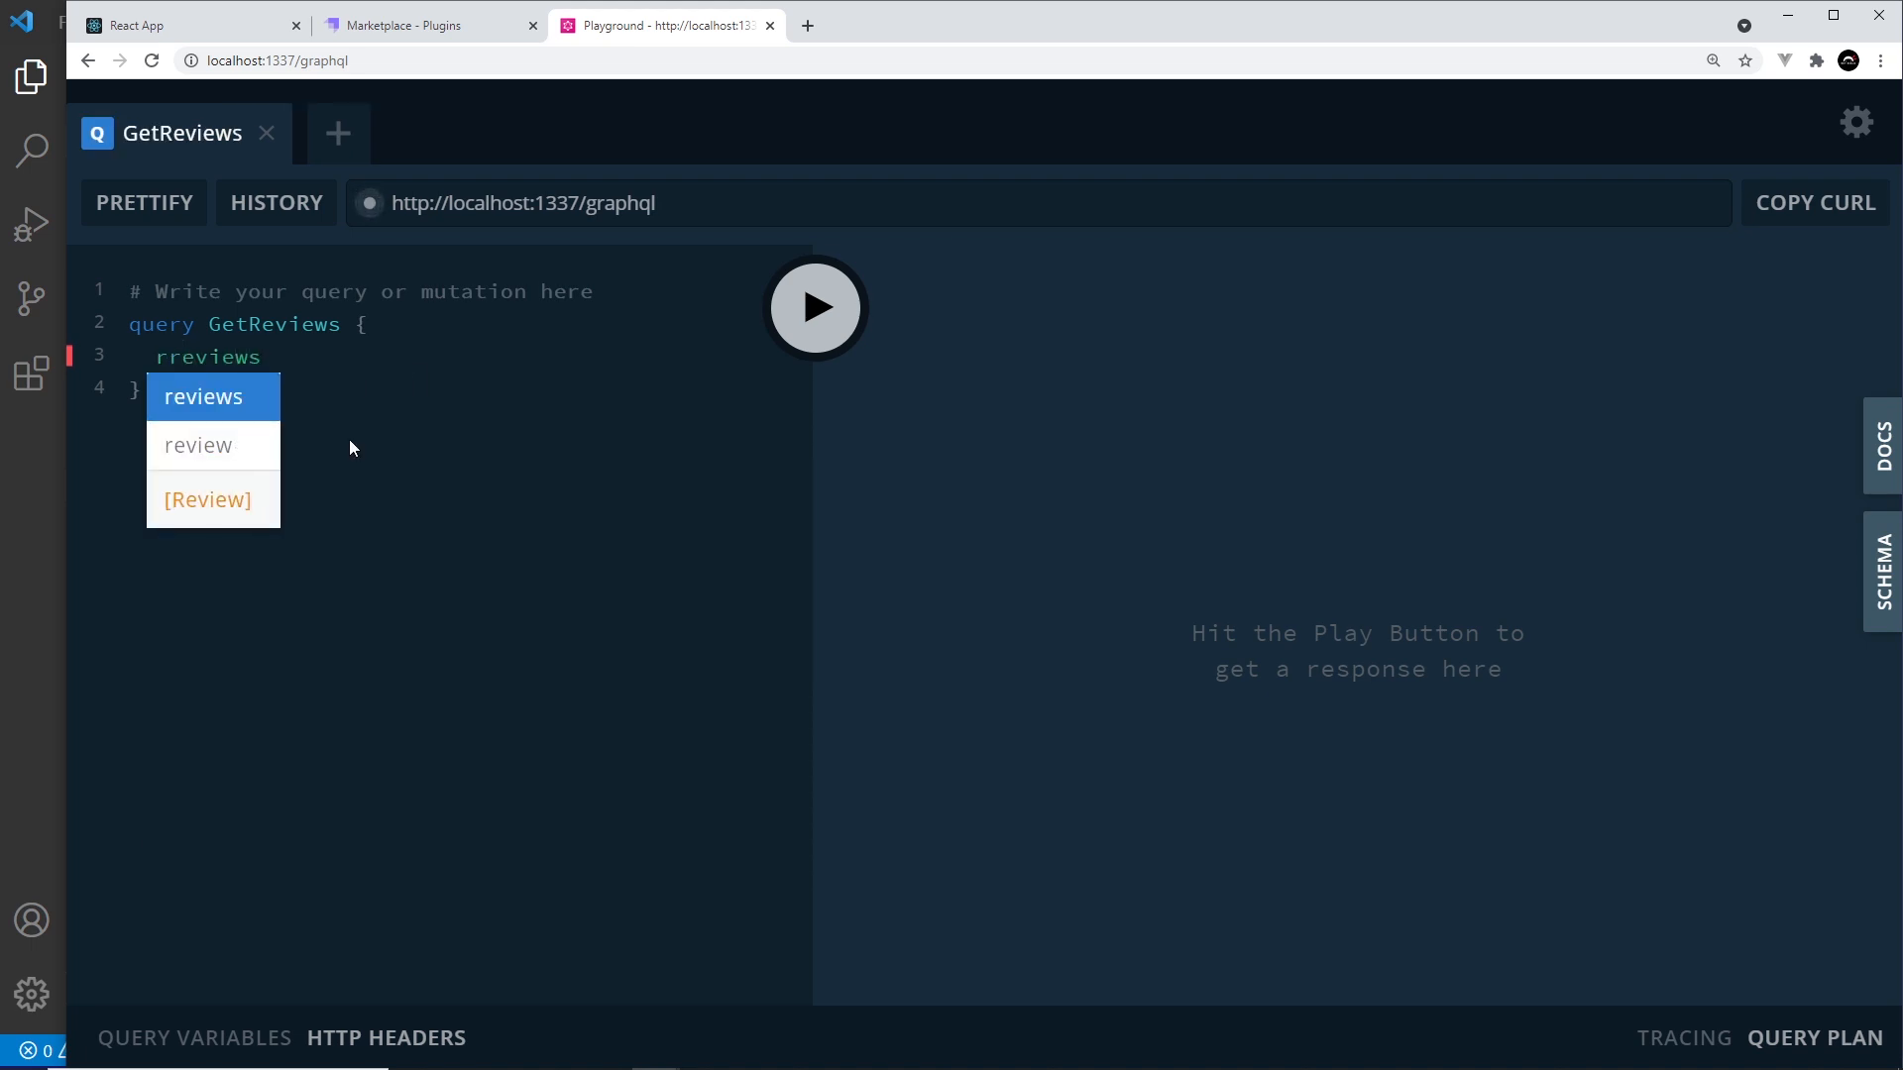
click(202, 397)
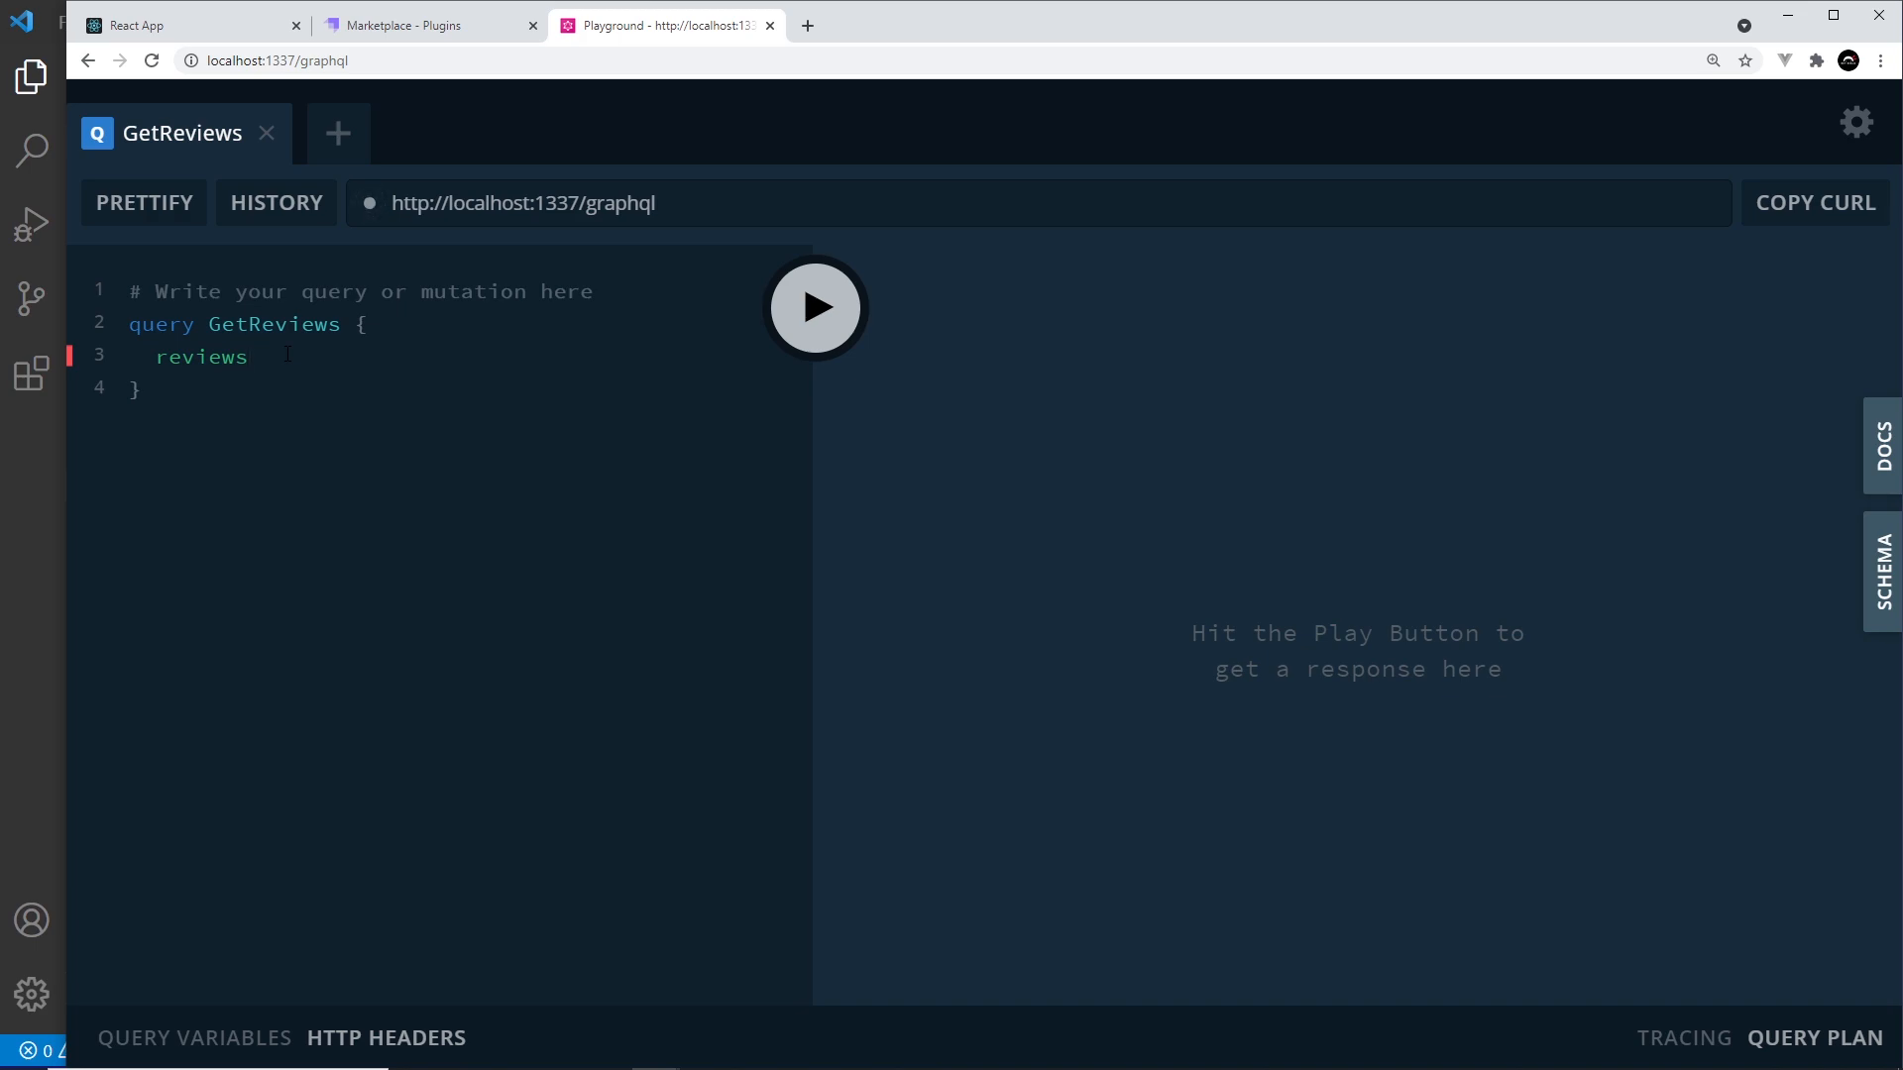
text({)
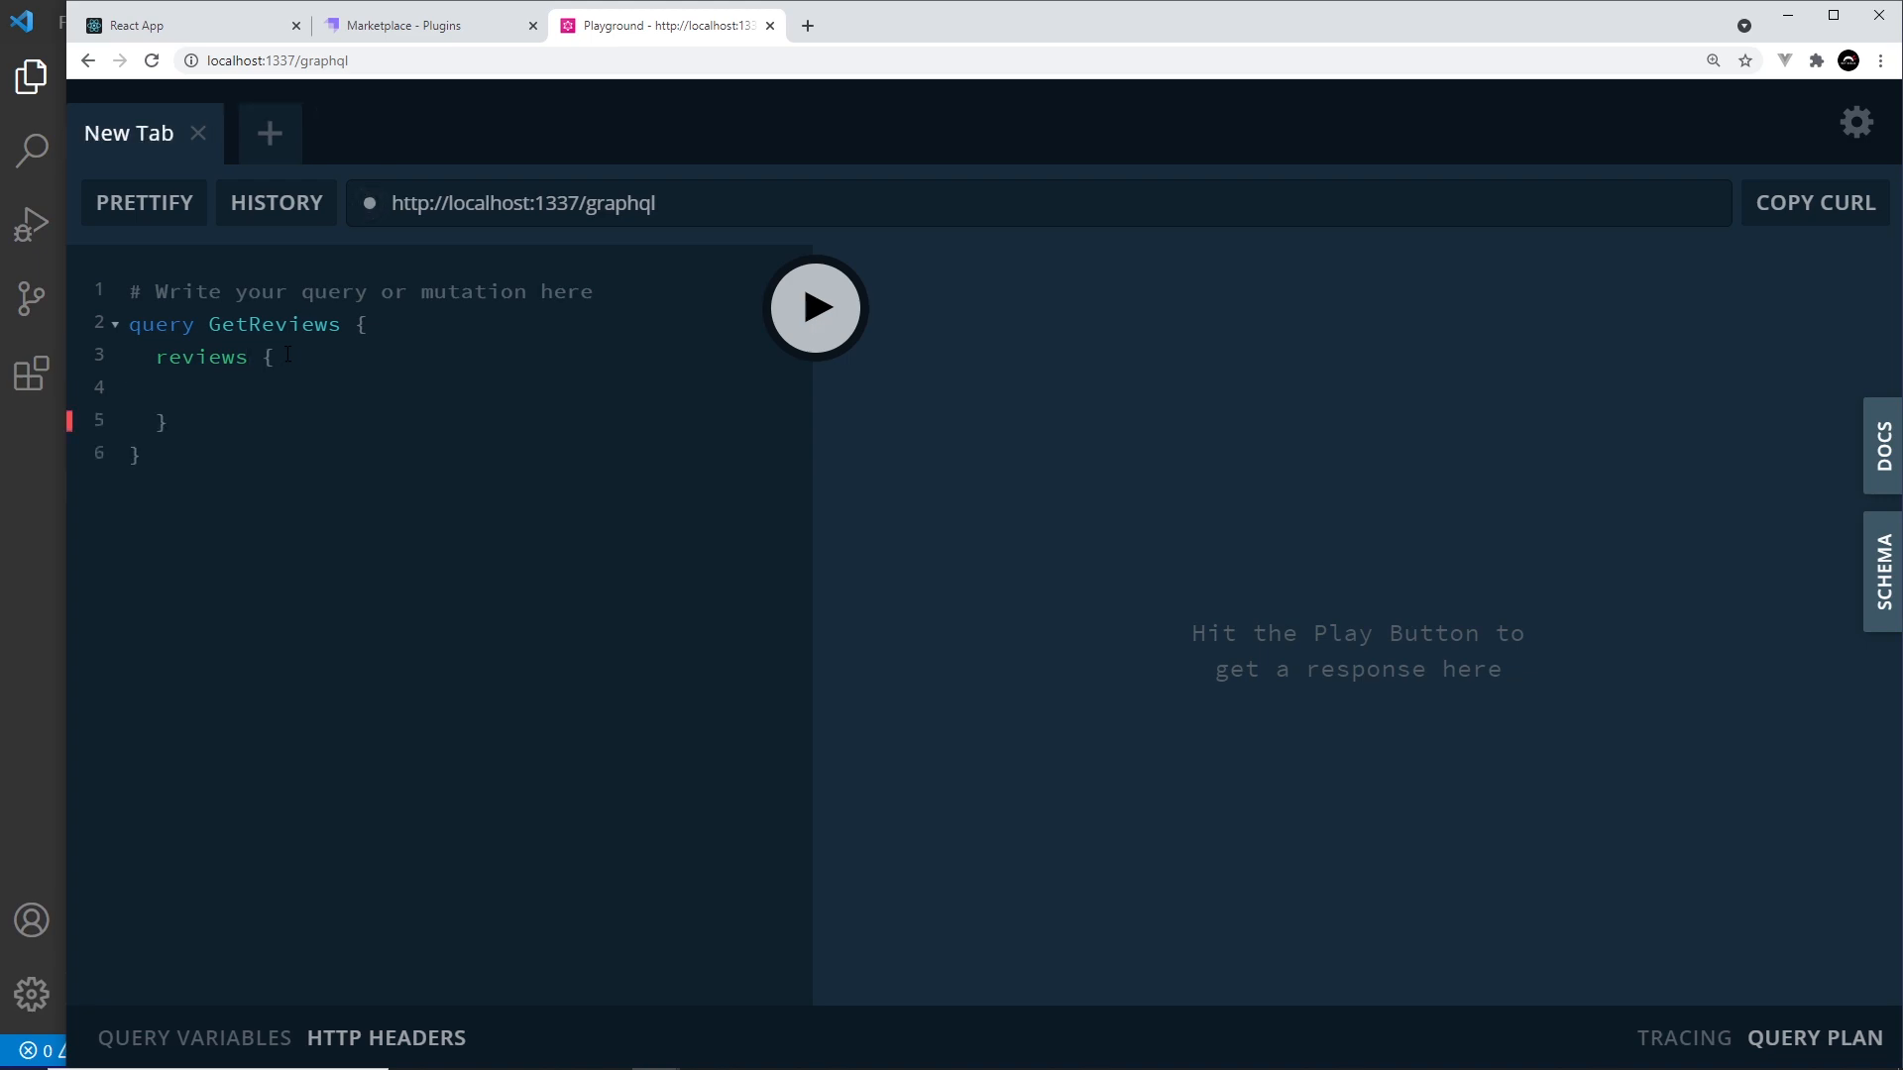
text(title)
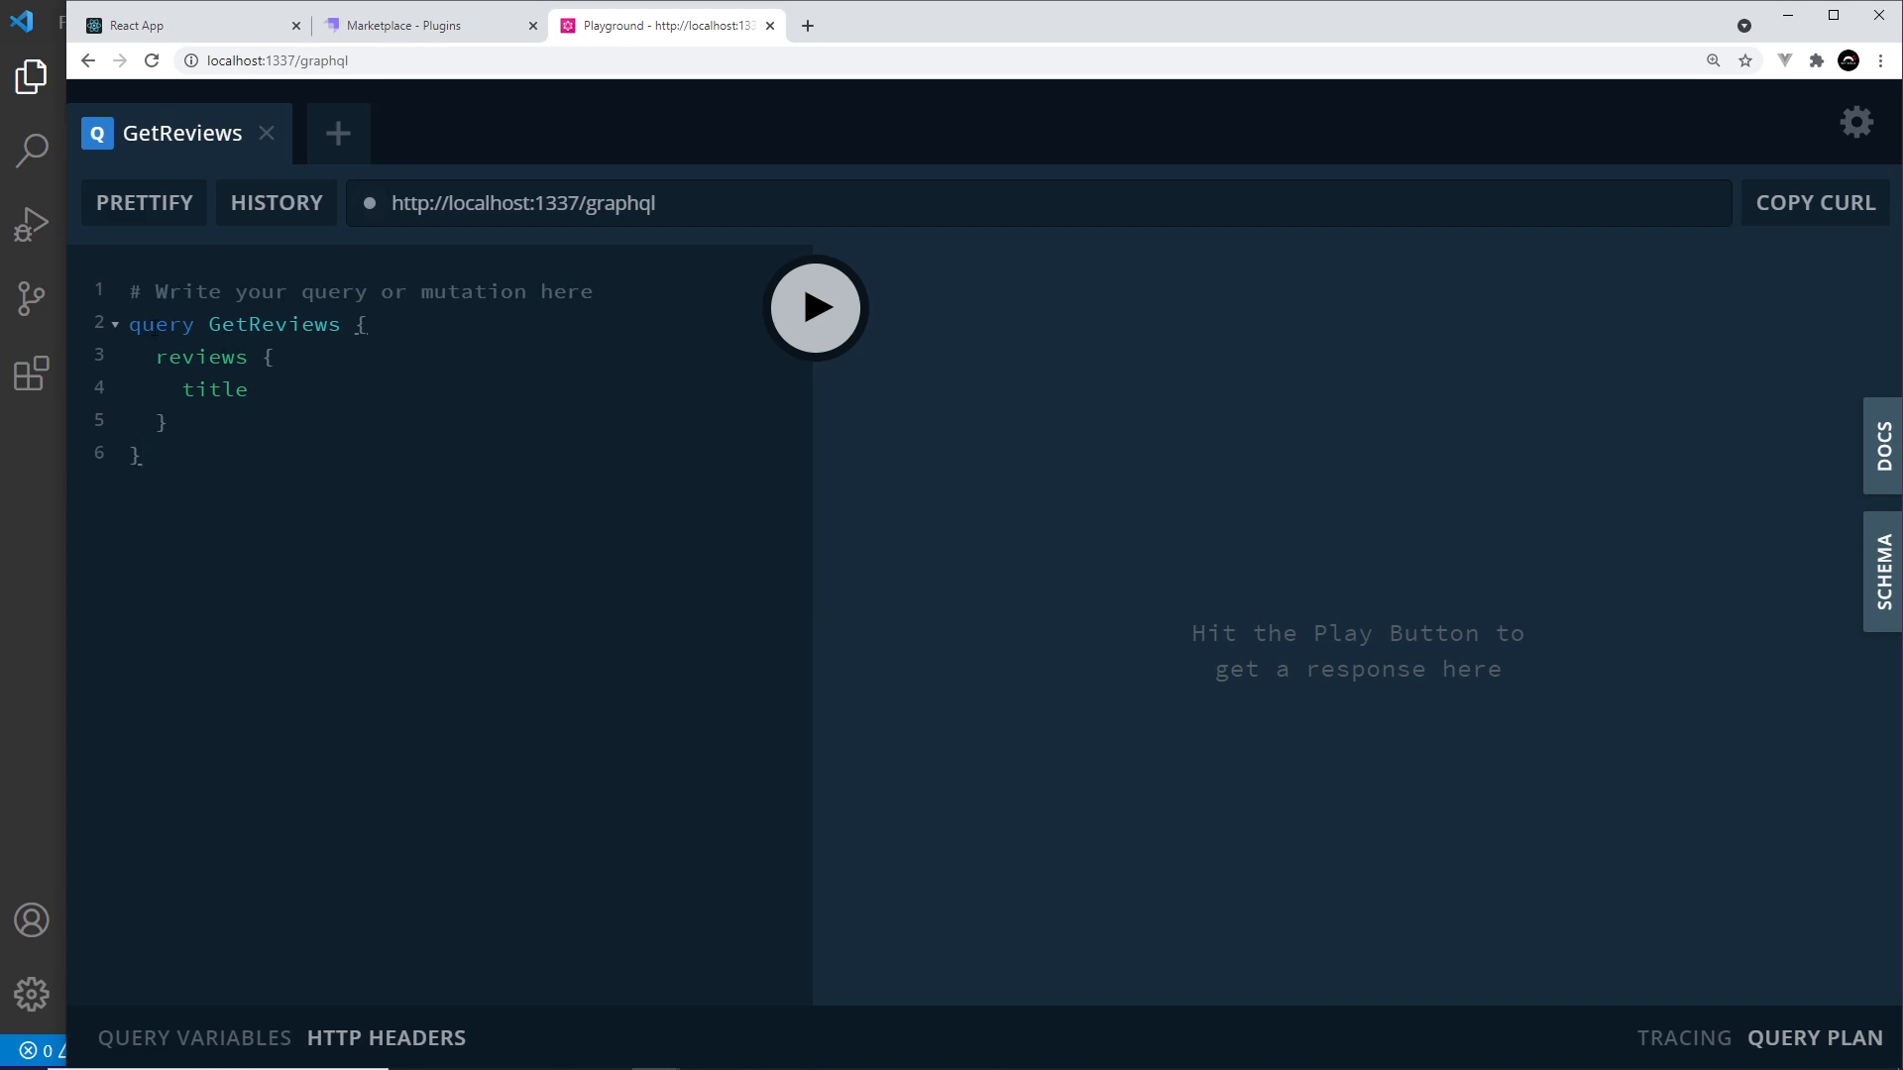
mouse_move(357, 516)
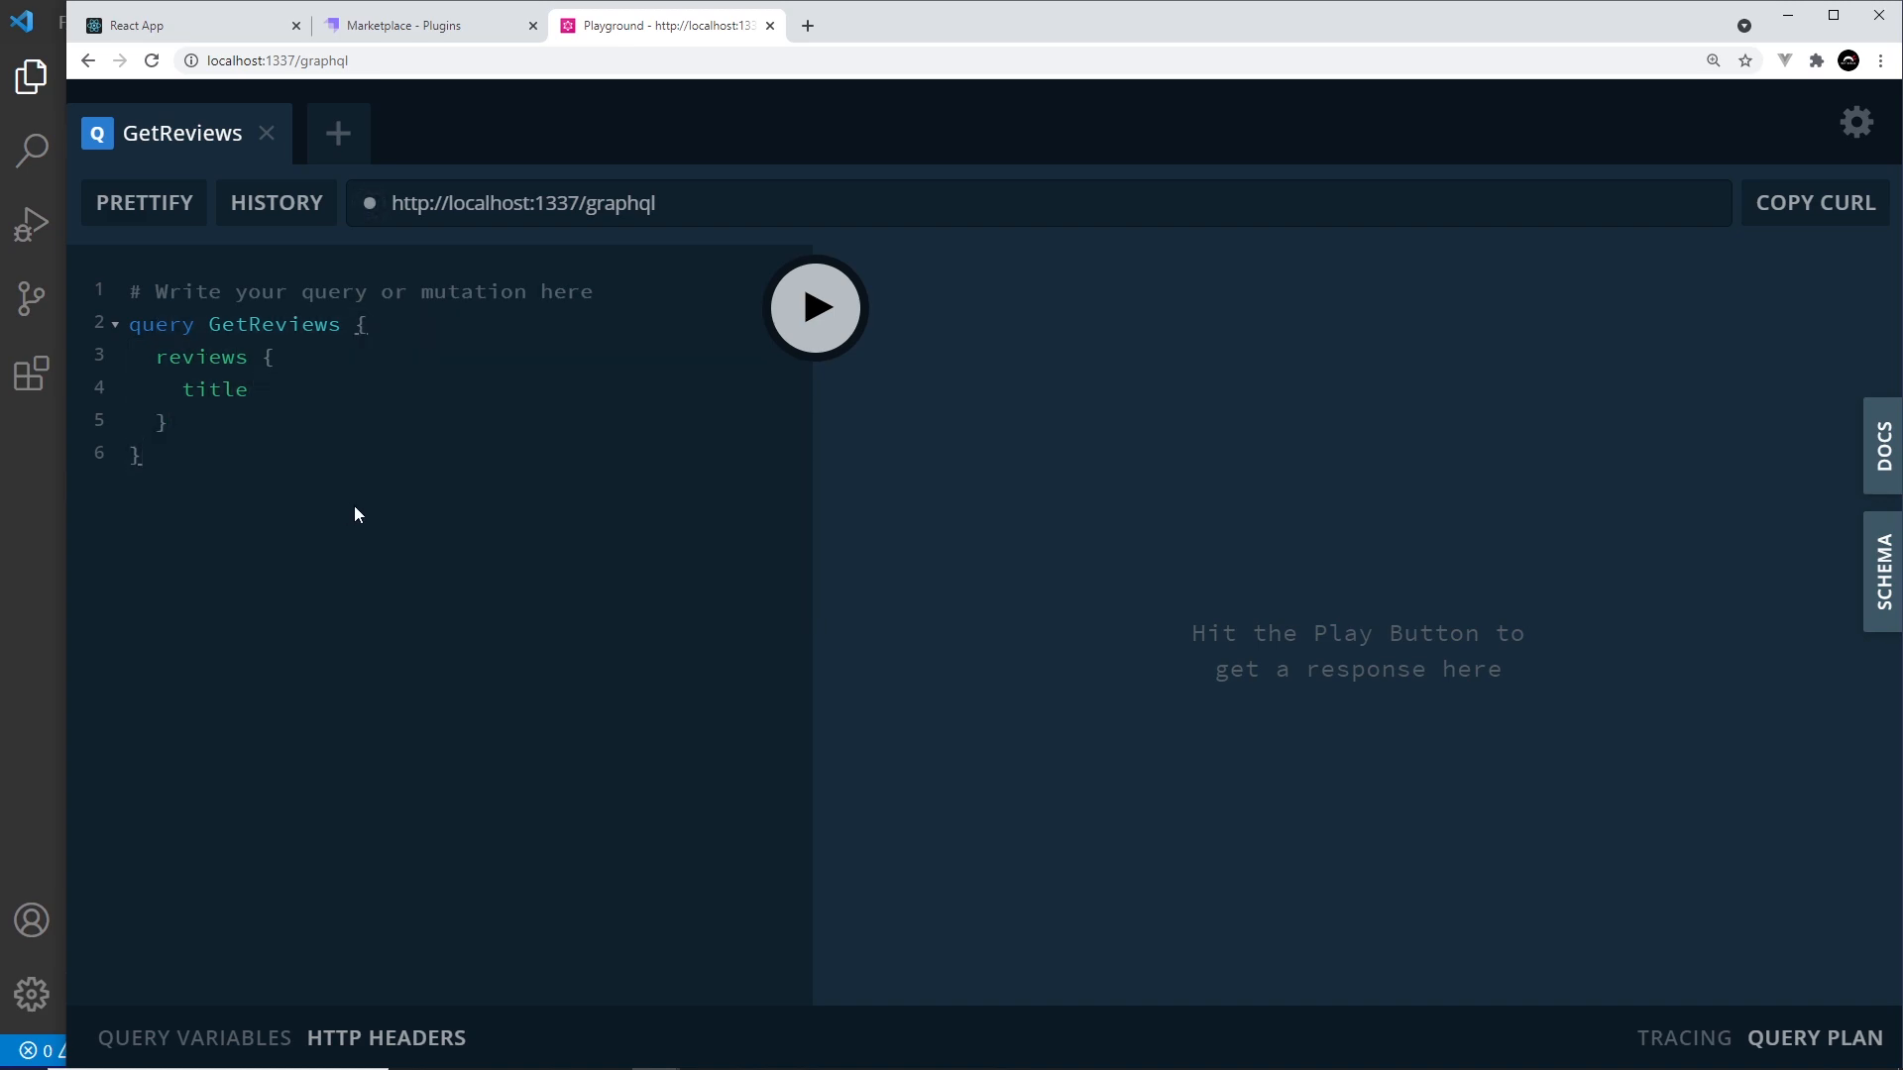
Step: Run GetReviews to return four review titles, then place the cursor after the title field
click(814, 305)
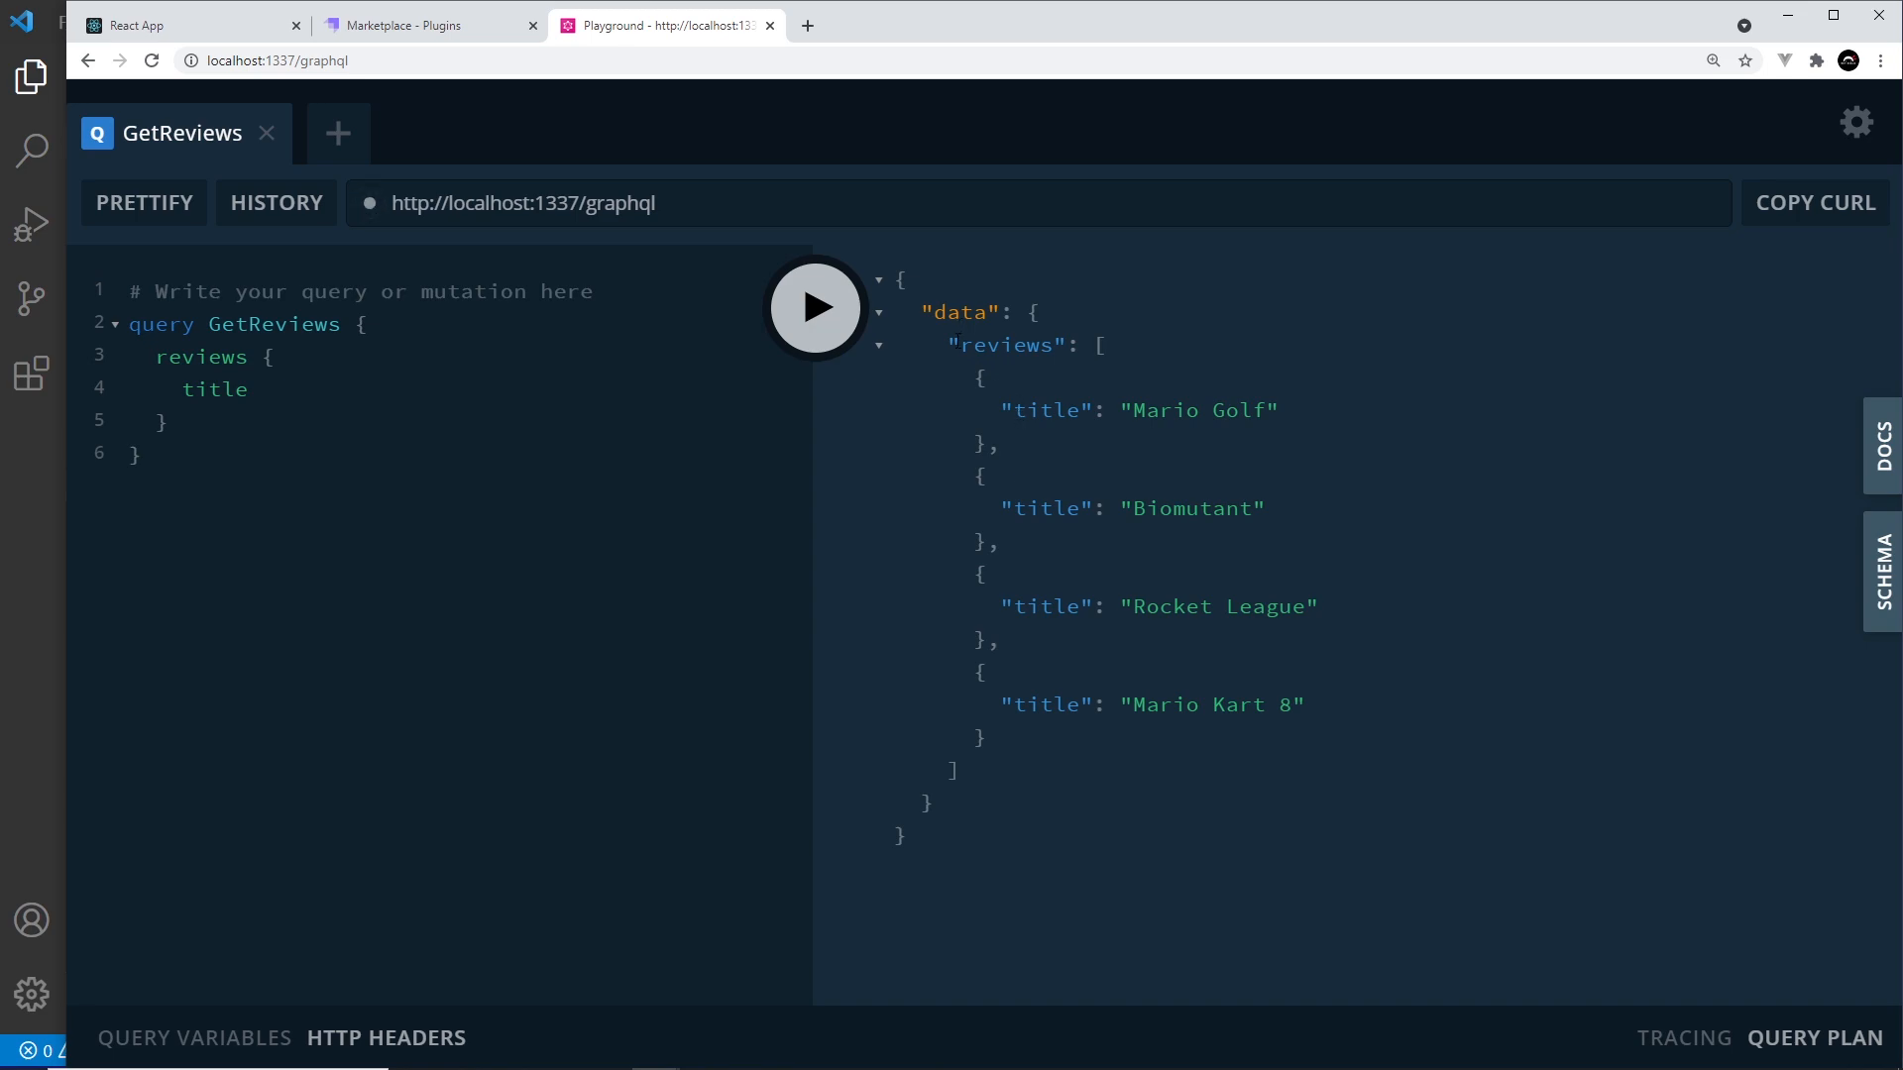
double_click(959, 311)
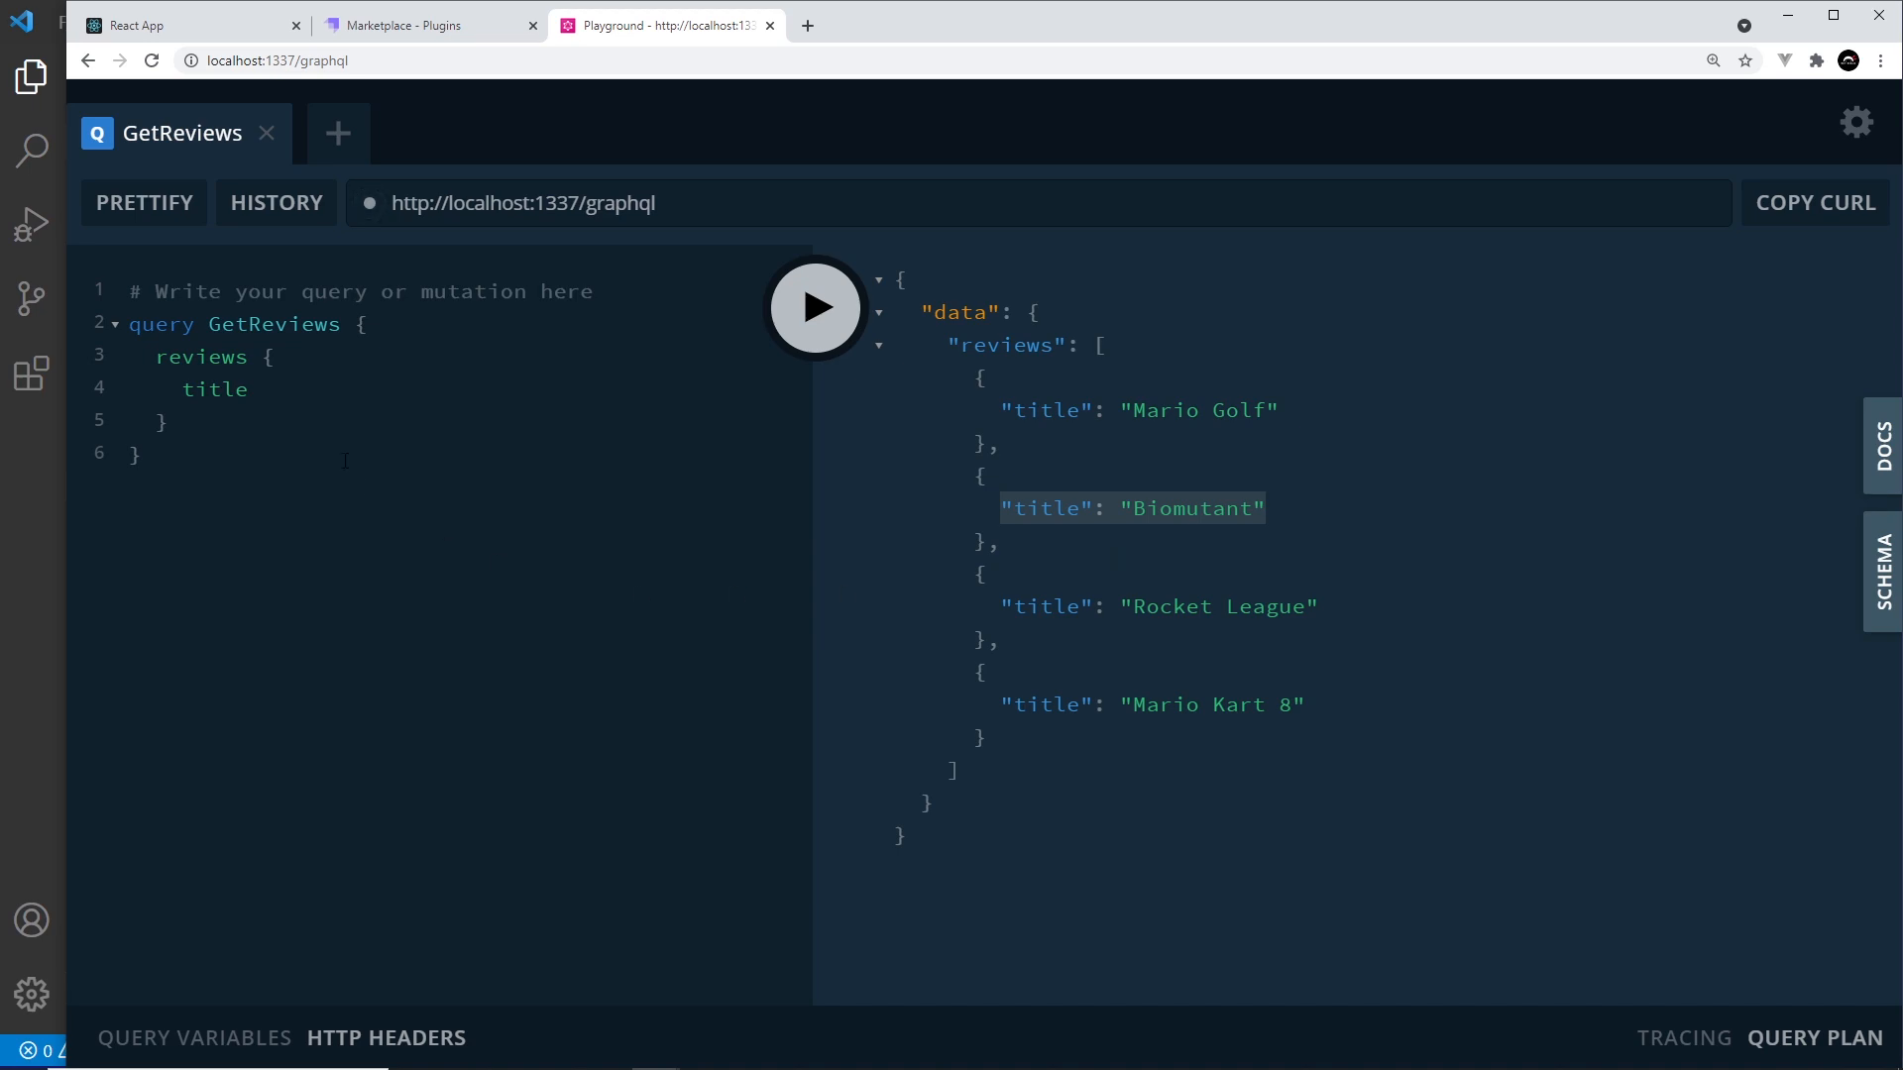
click(249, 390)
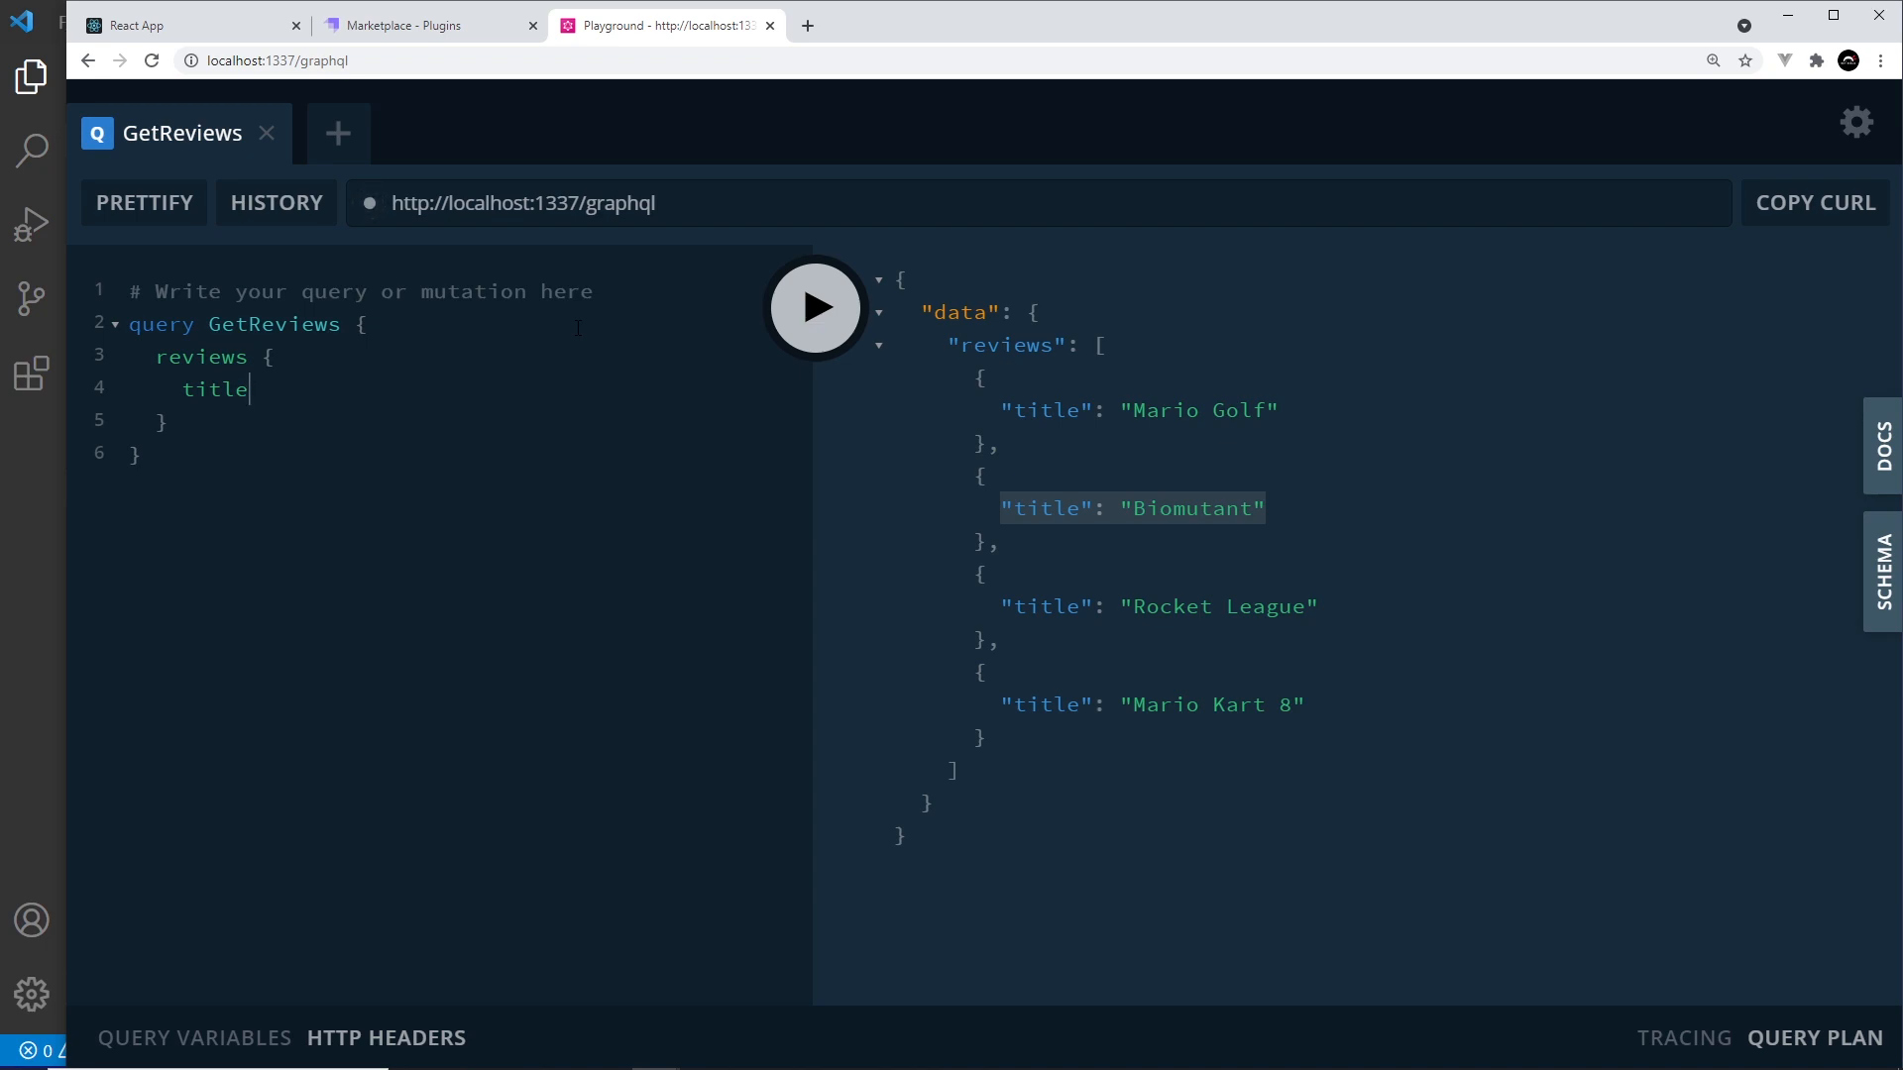
Step: Add id and rating fields under title and rerun the query to fetch them
text(,)
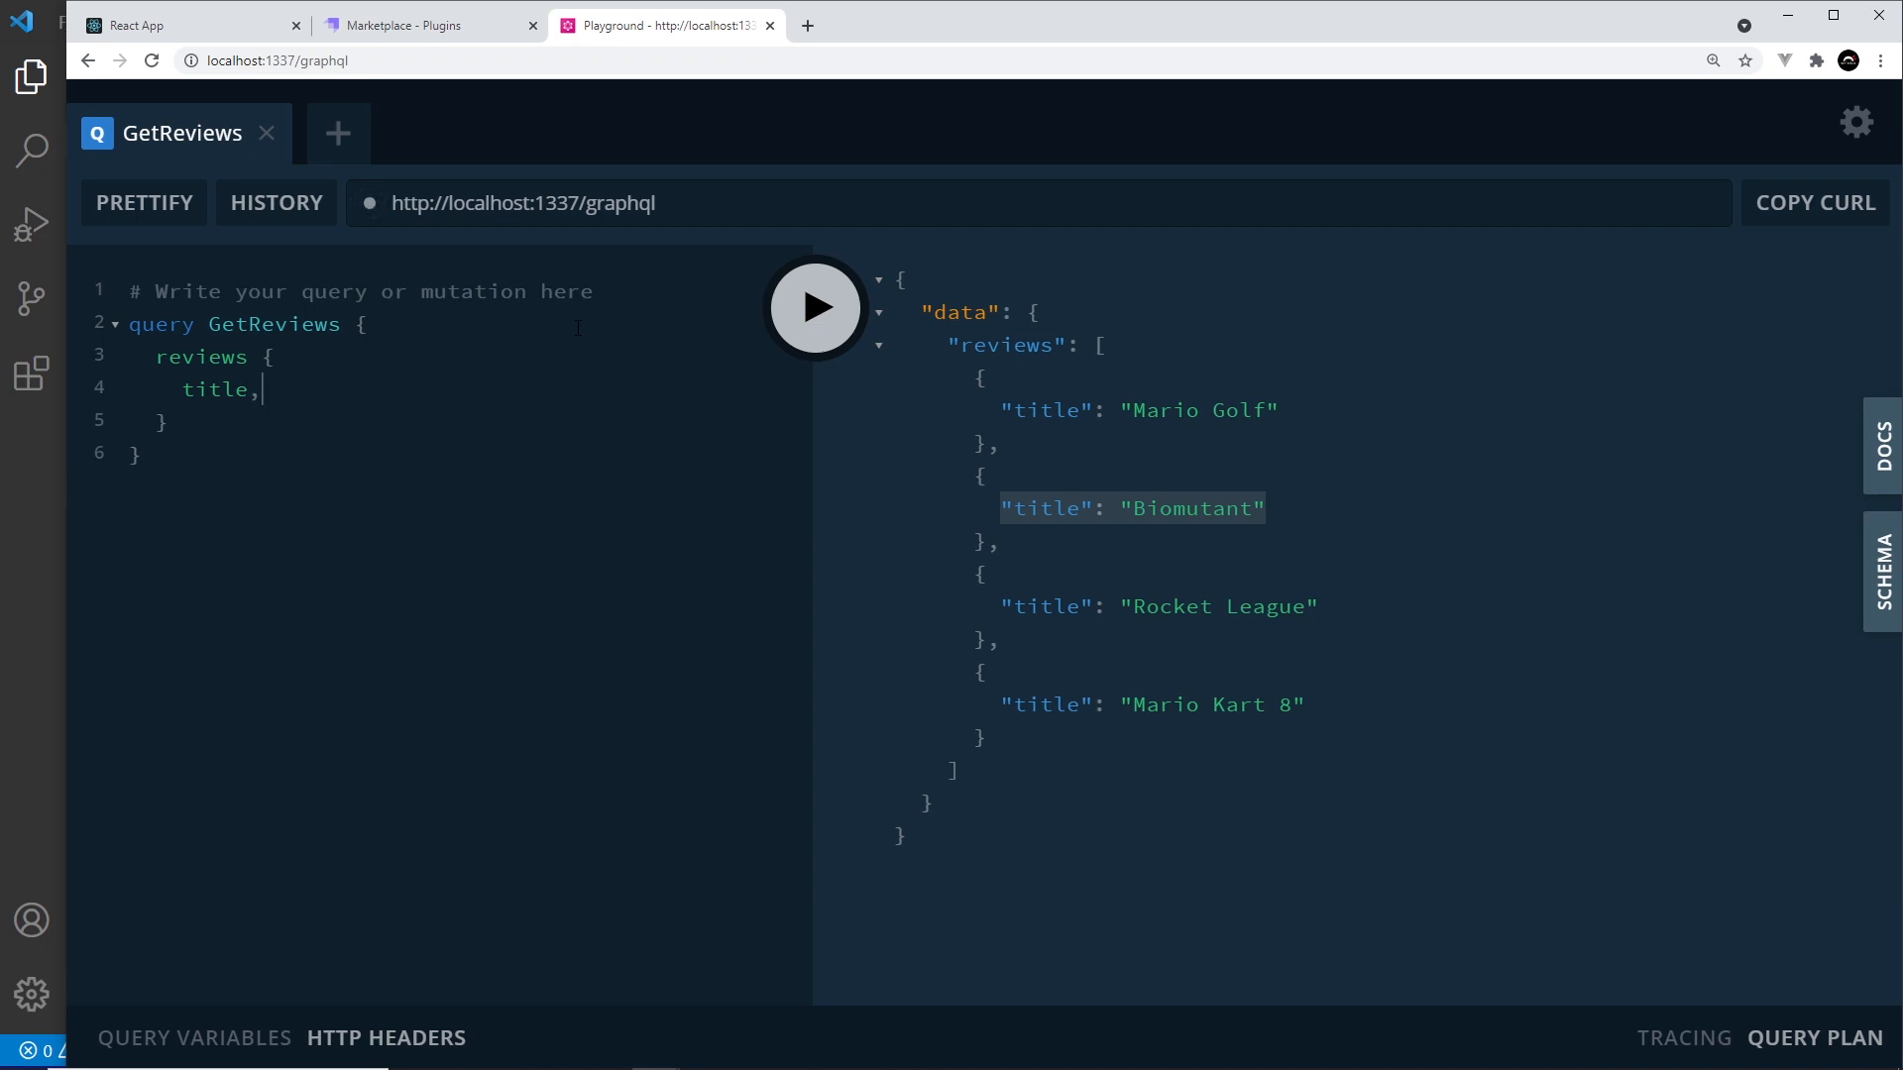
text(i)
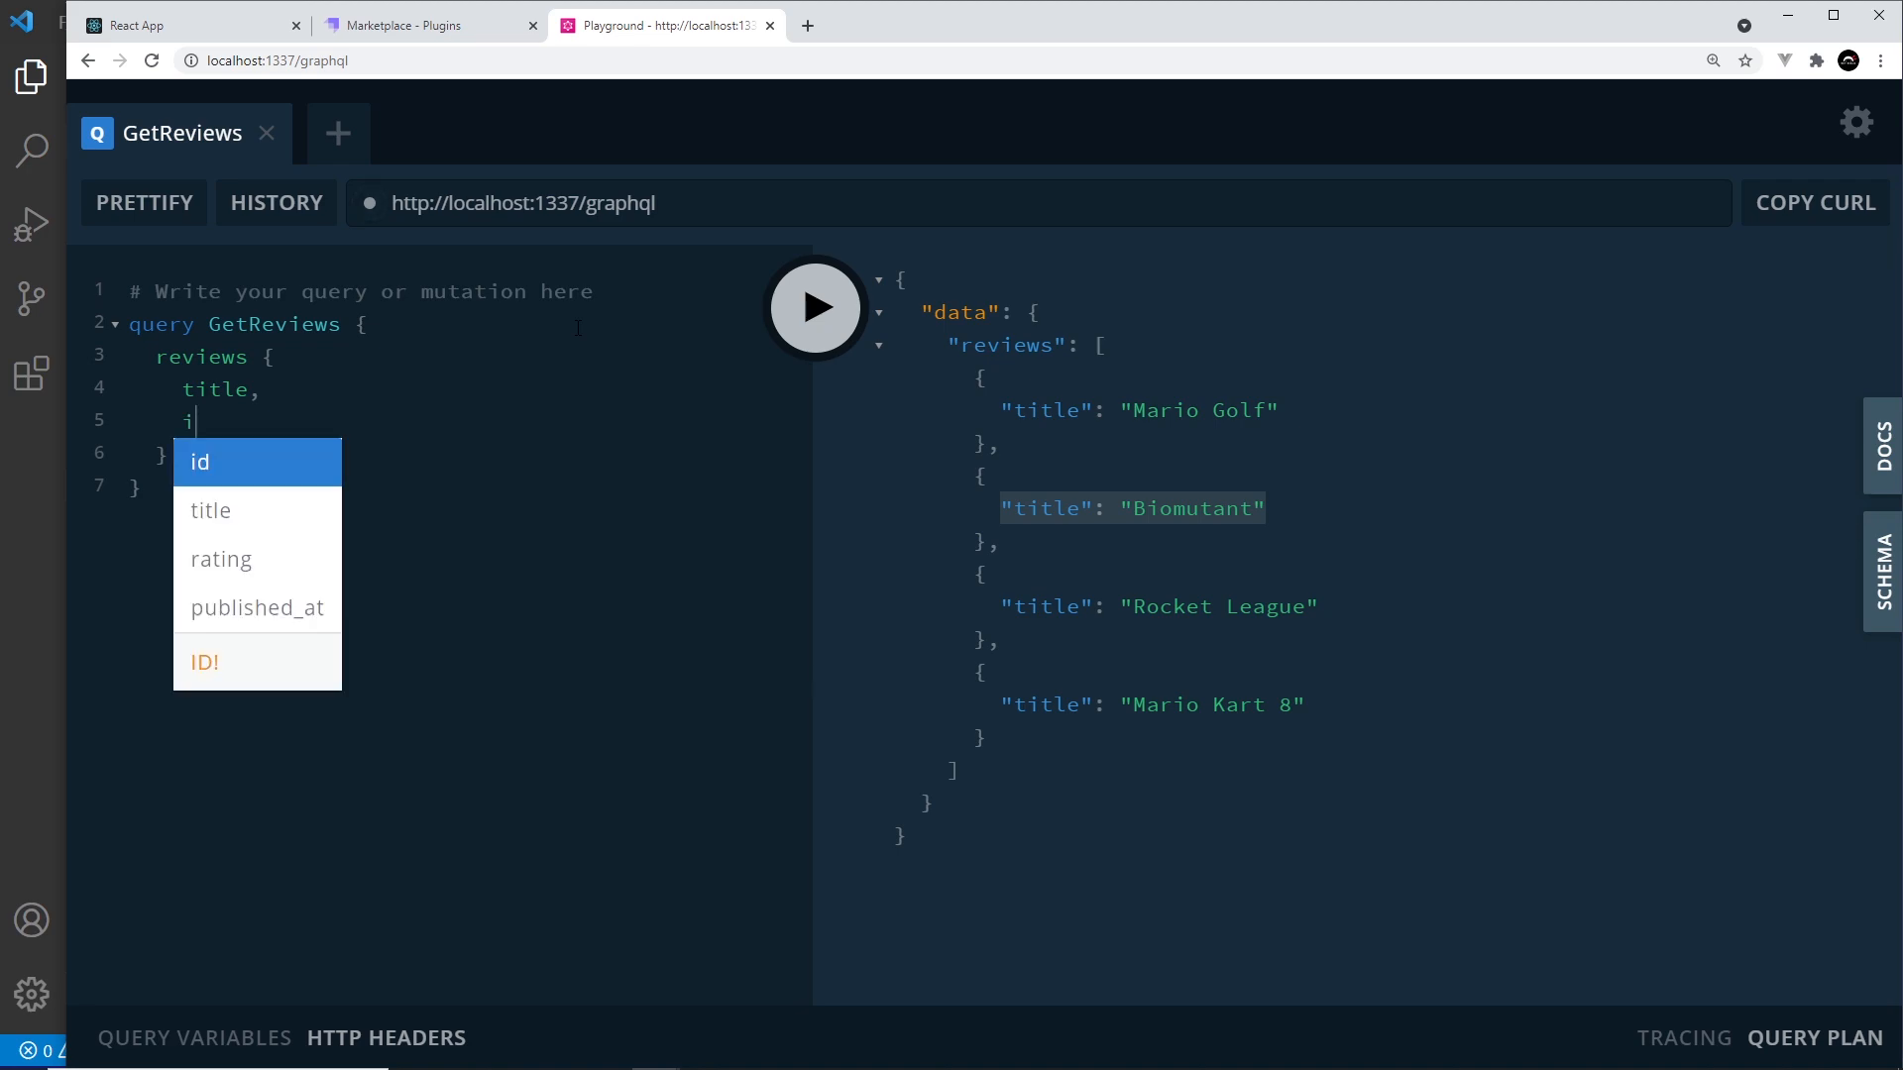
click(199, 462)
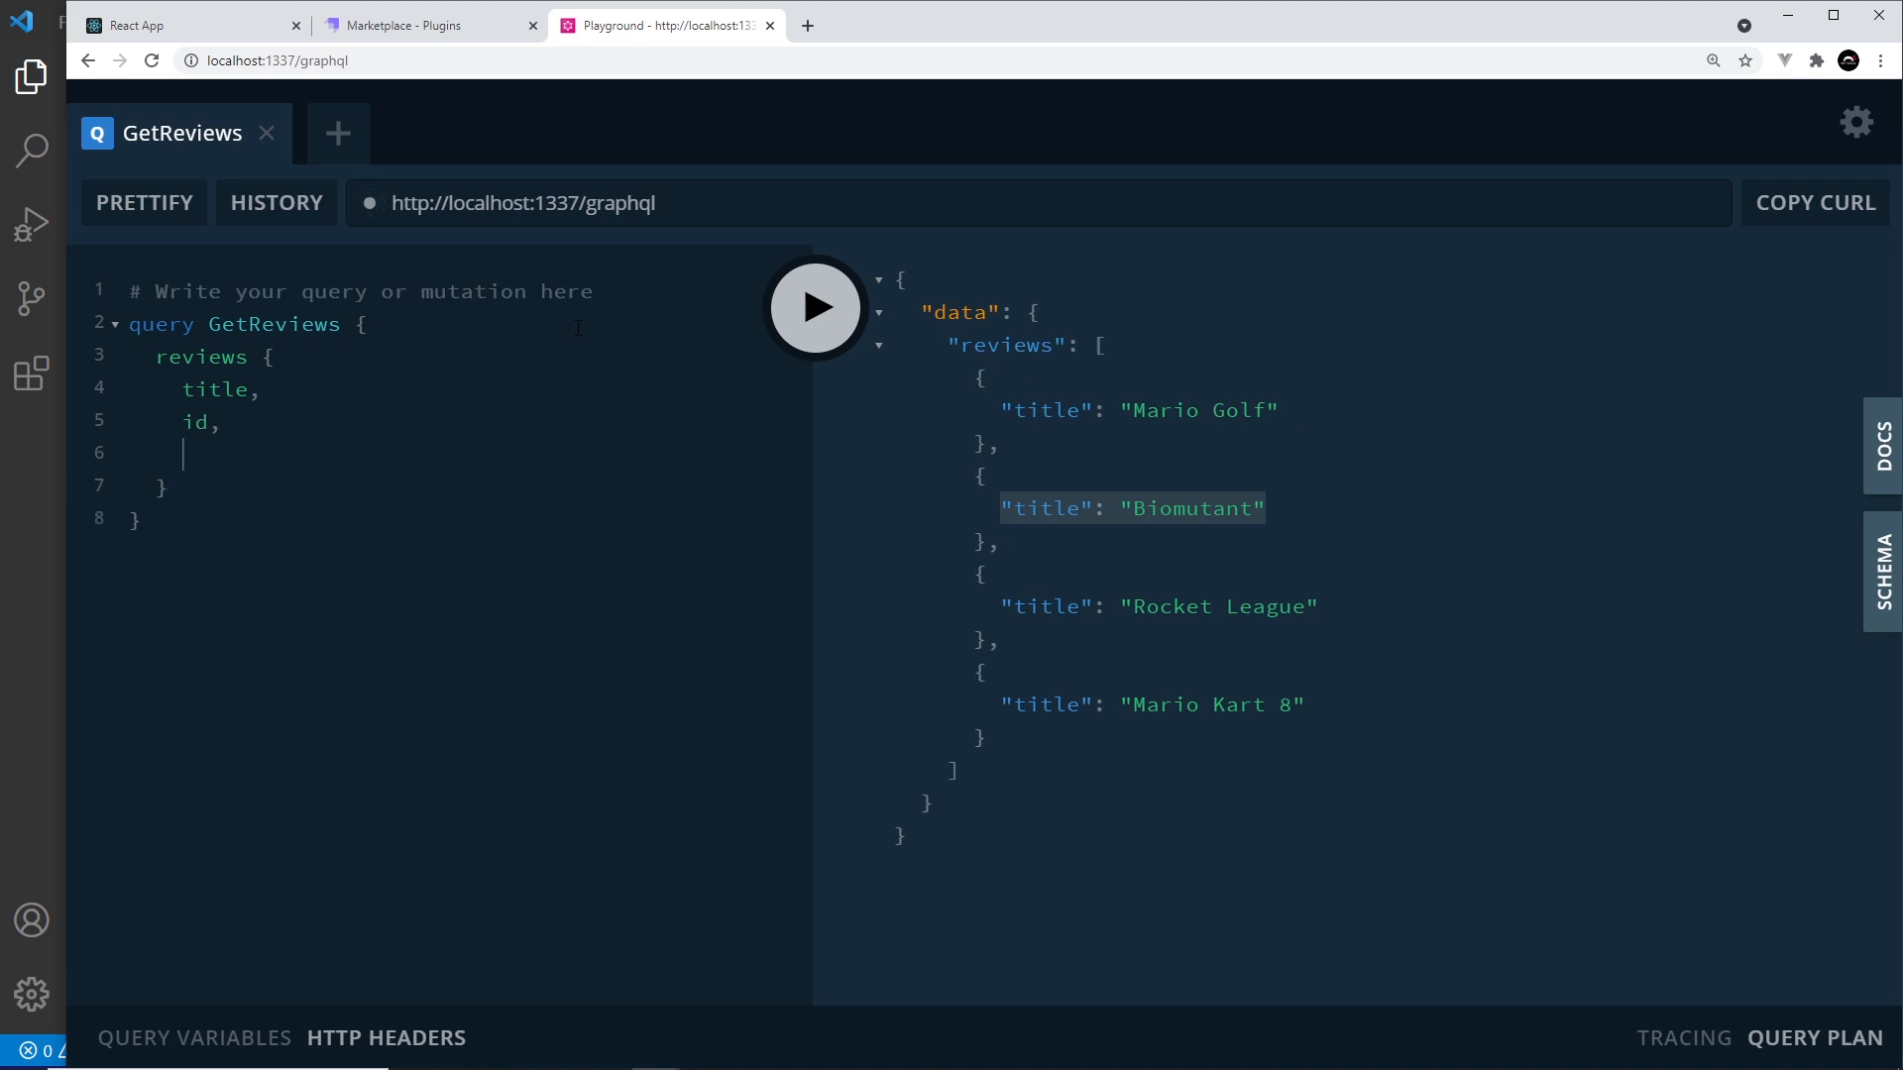
text(rating)
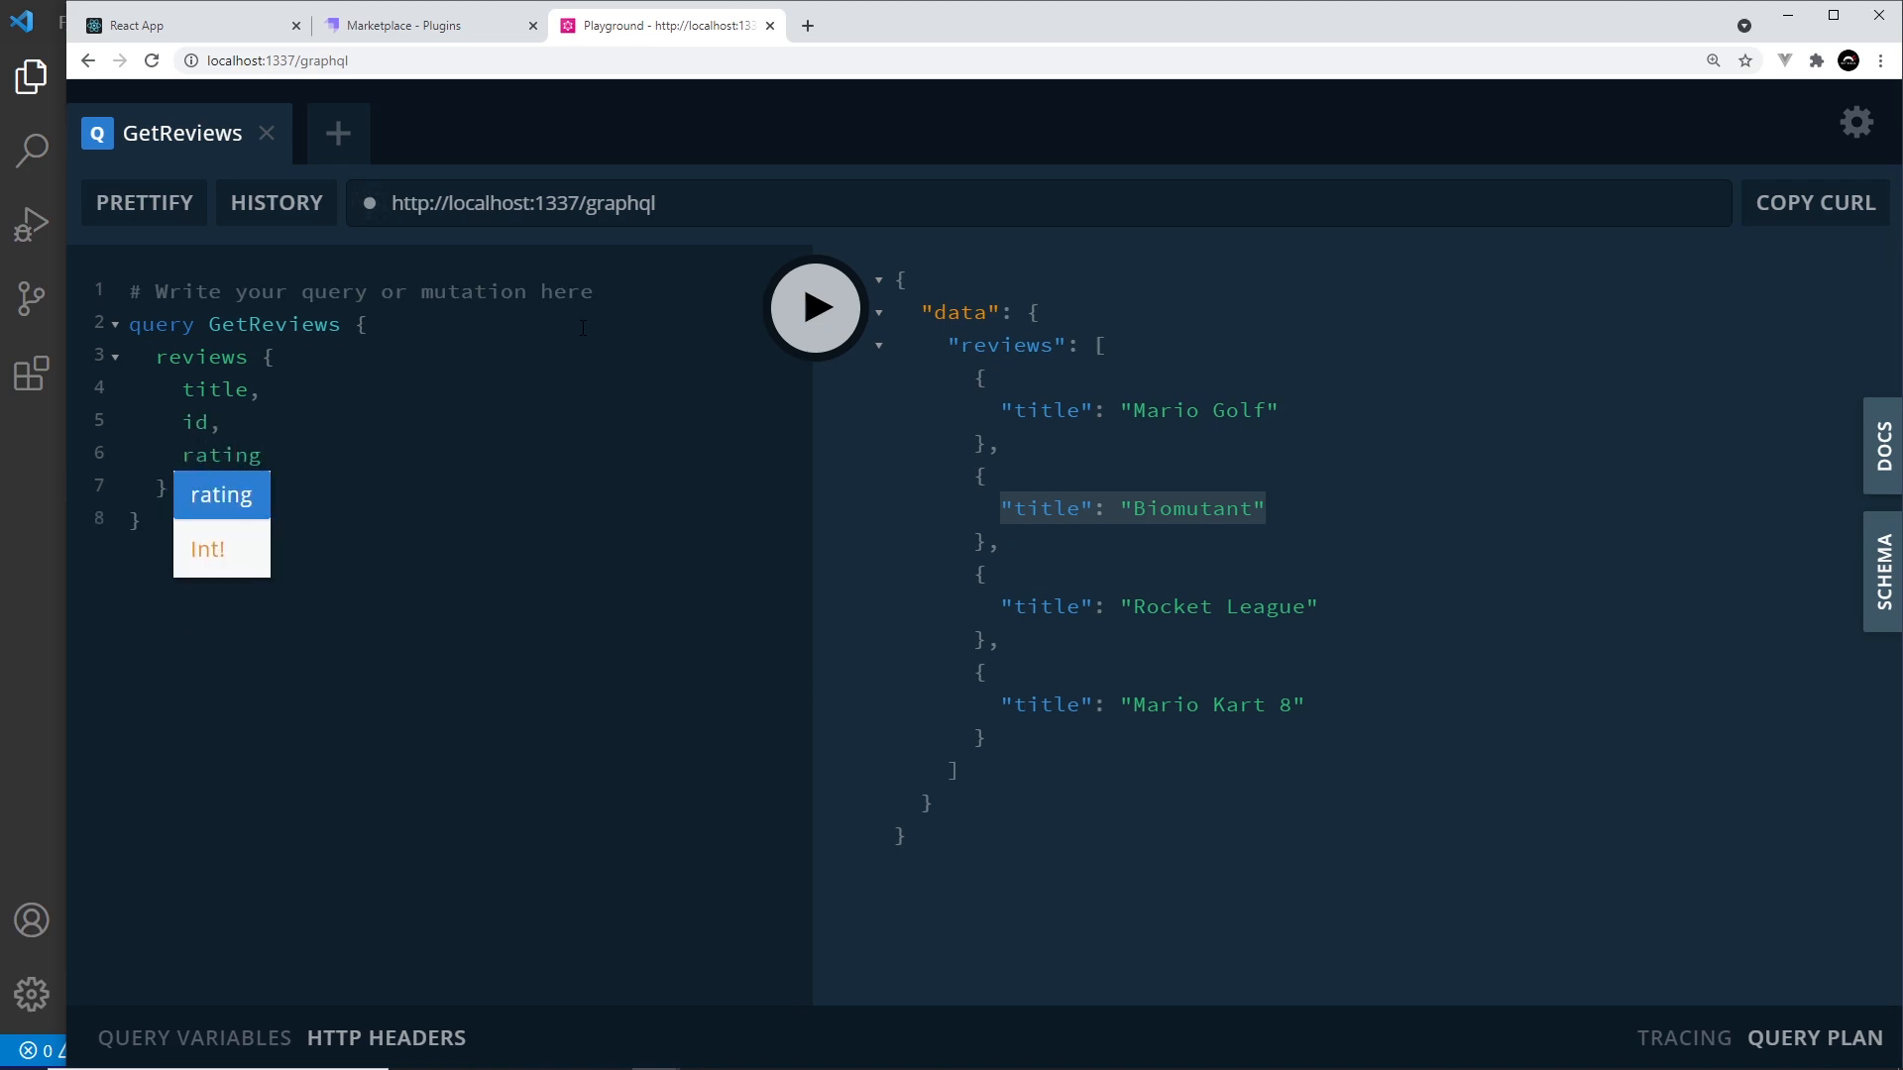
click(224, 454)
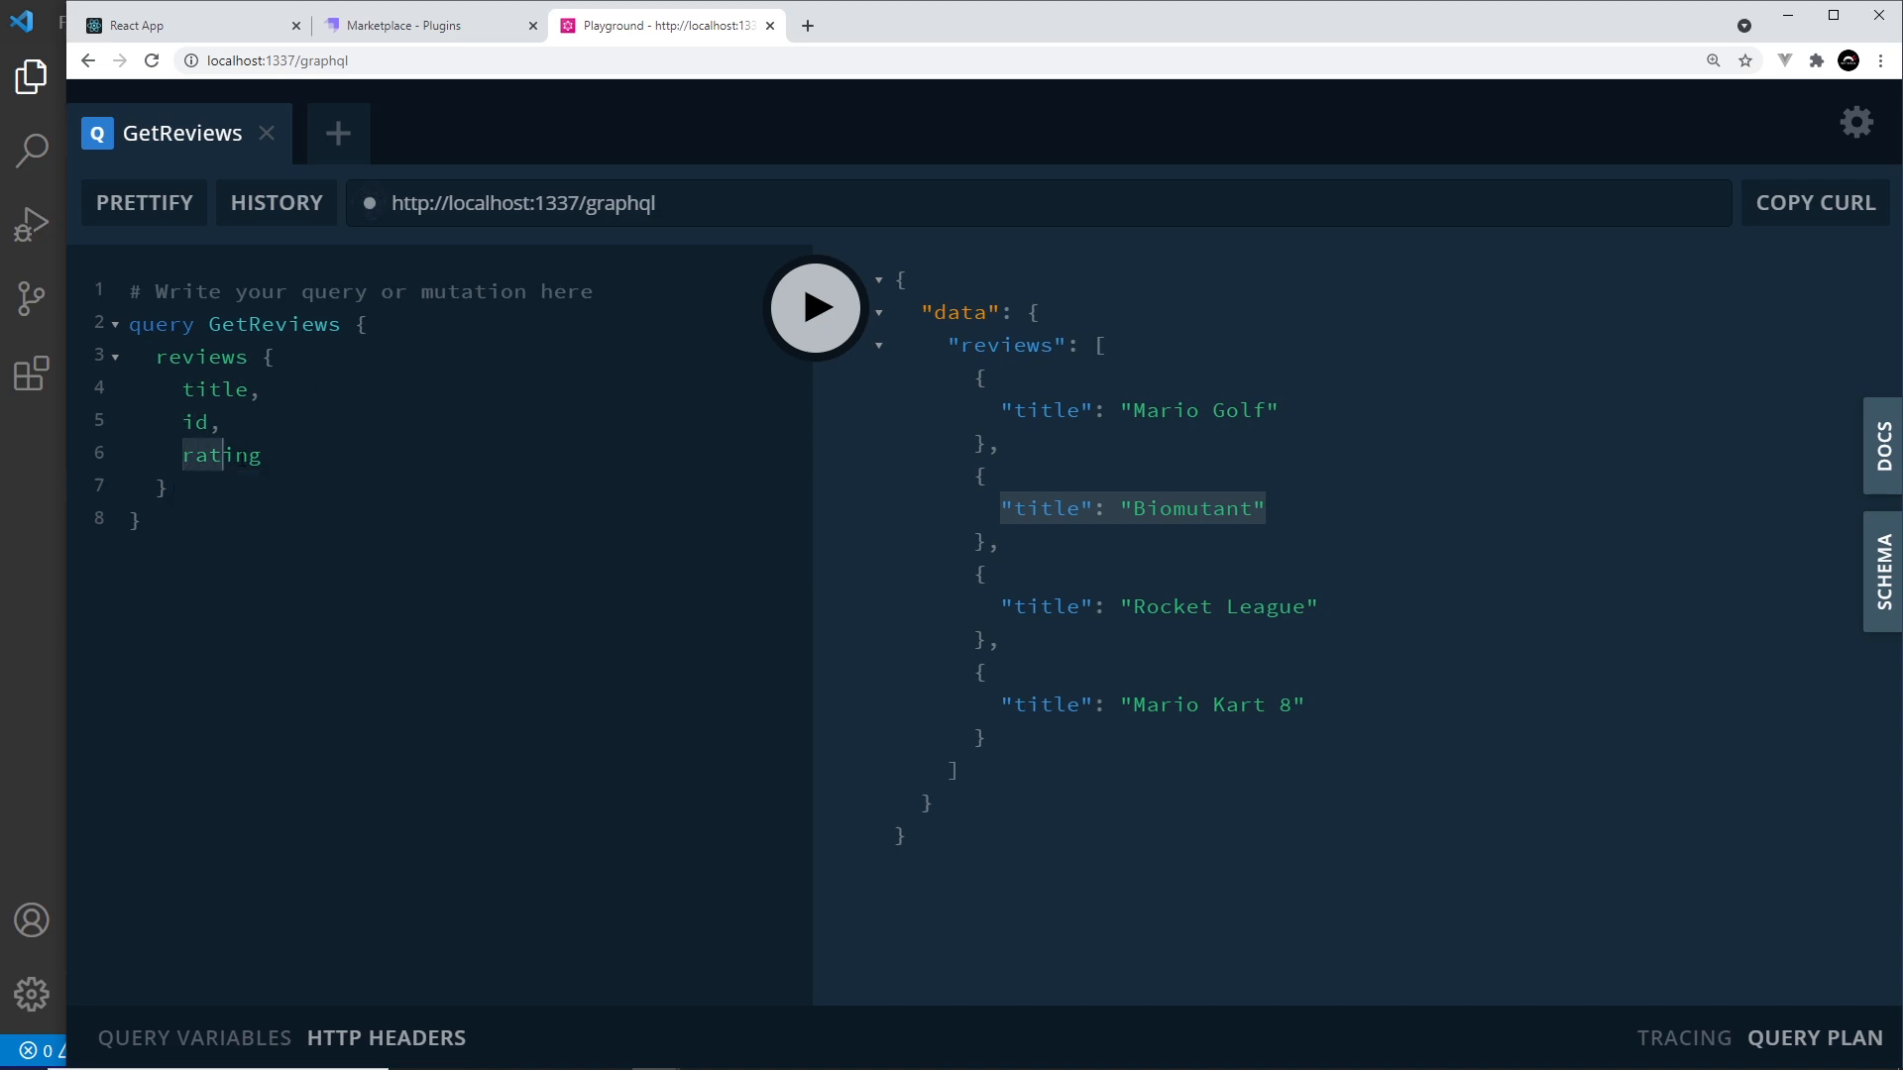
click(814, 305)
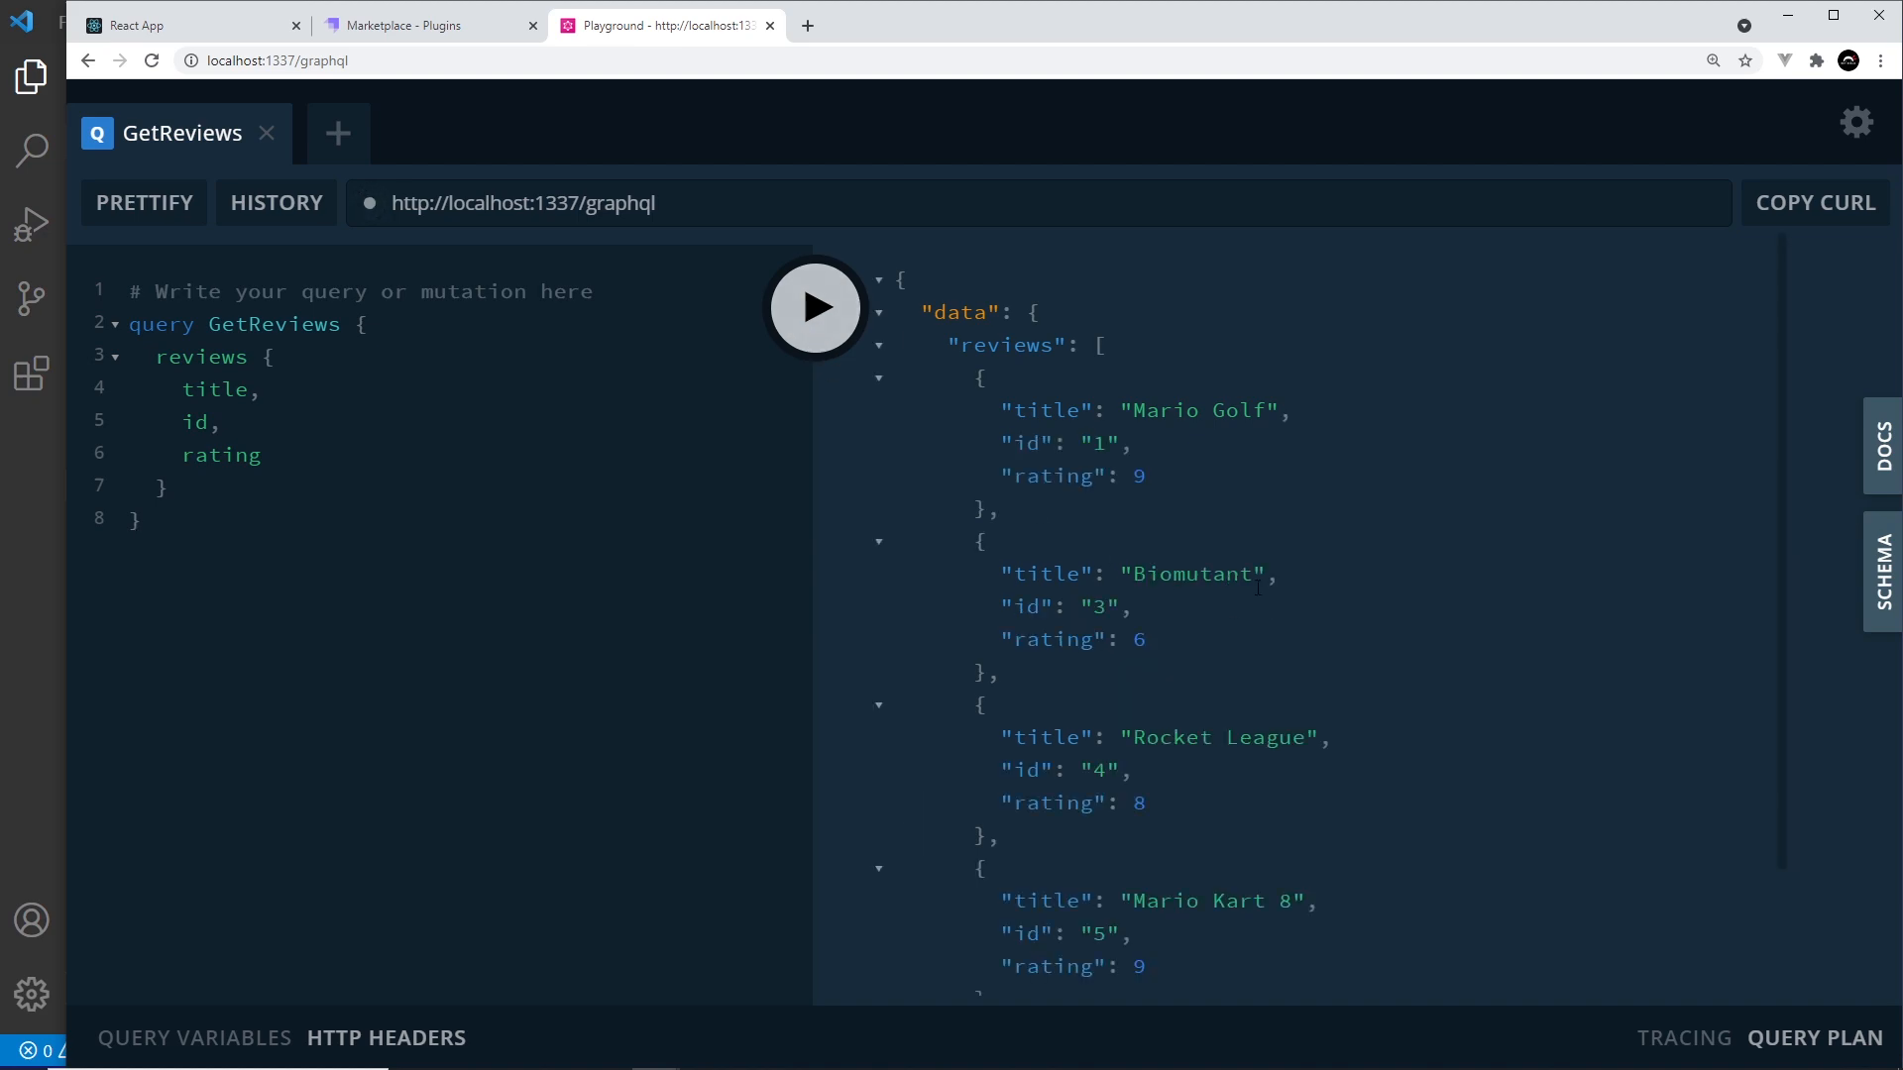
Step: Place the cursor at the end of the rating field line
double_click(1054, 411)
text(,)
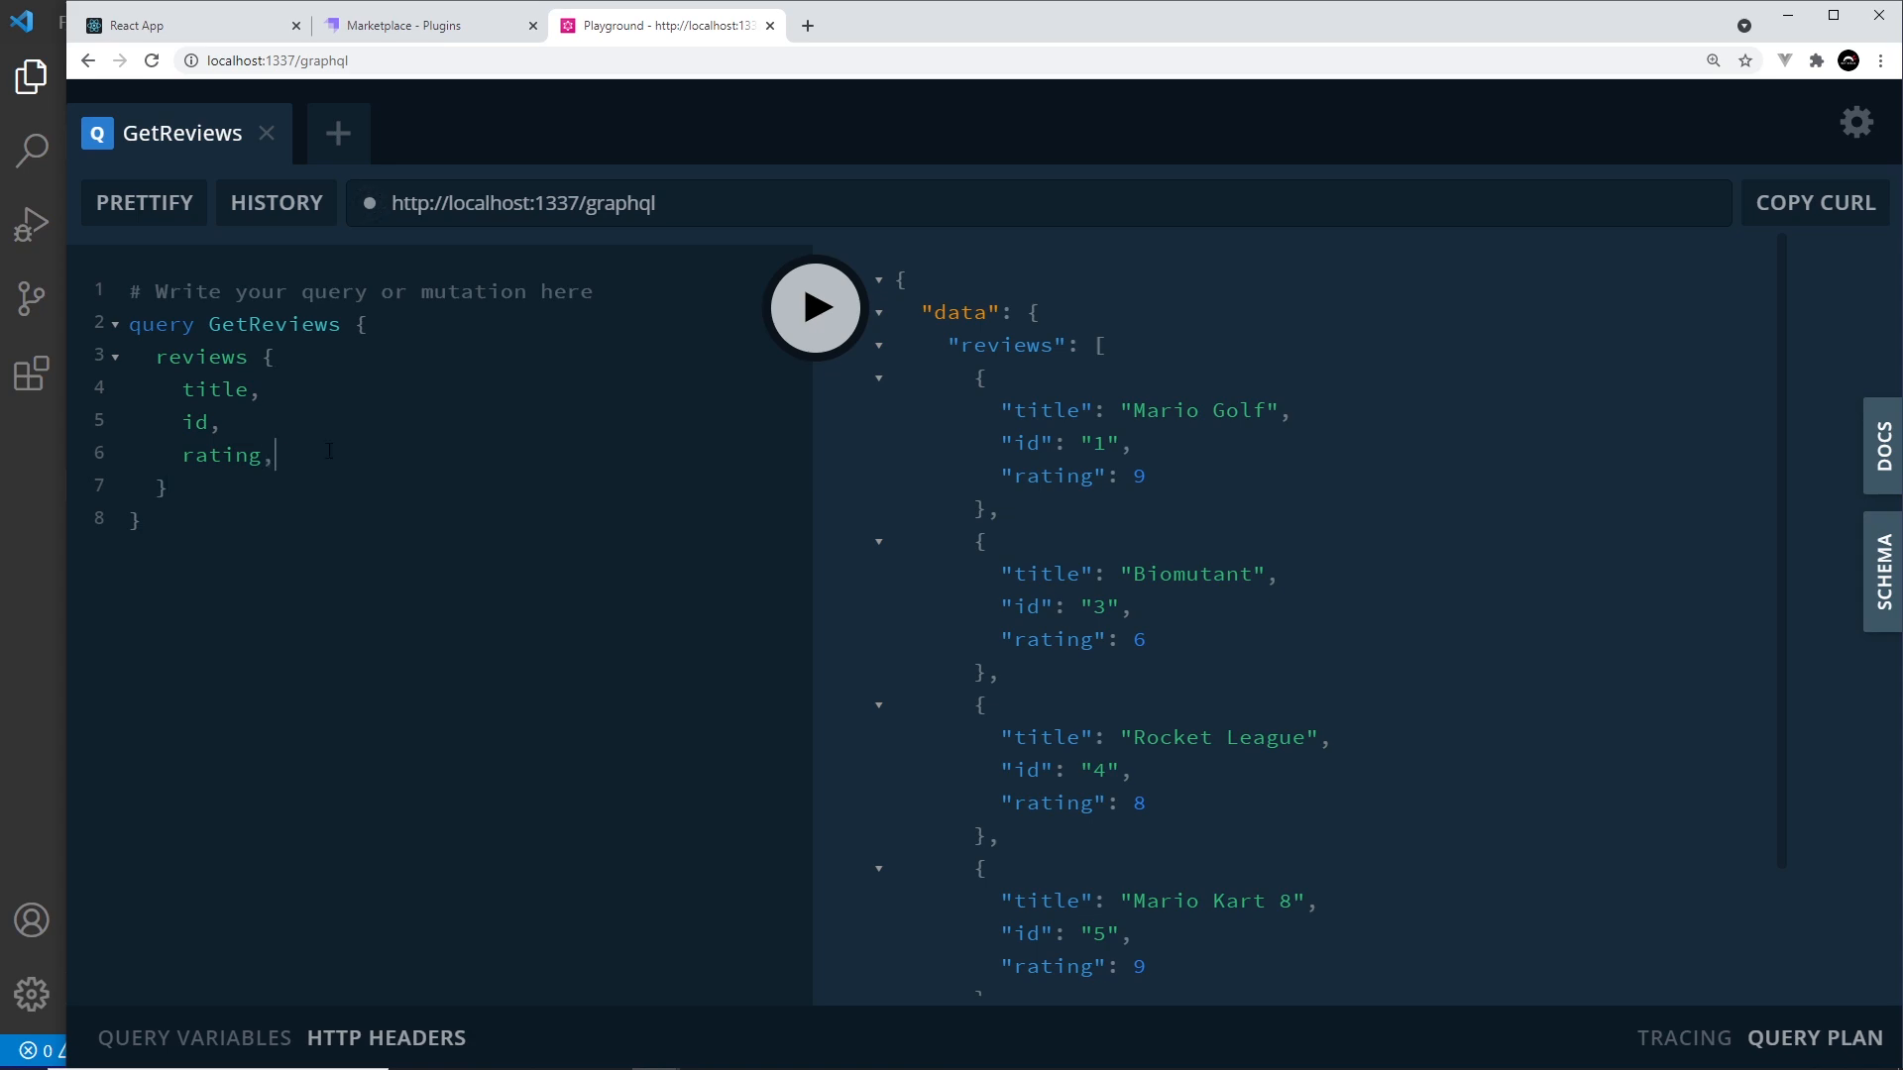
Step: Add the body field, rerun the query and scroll through the returned body text
text(body)
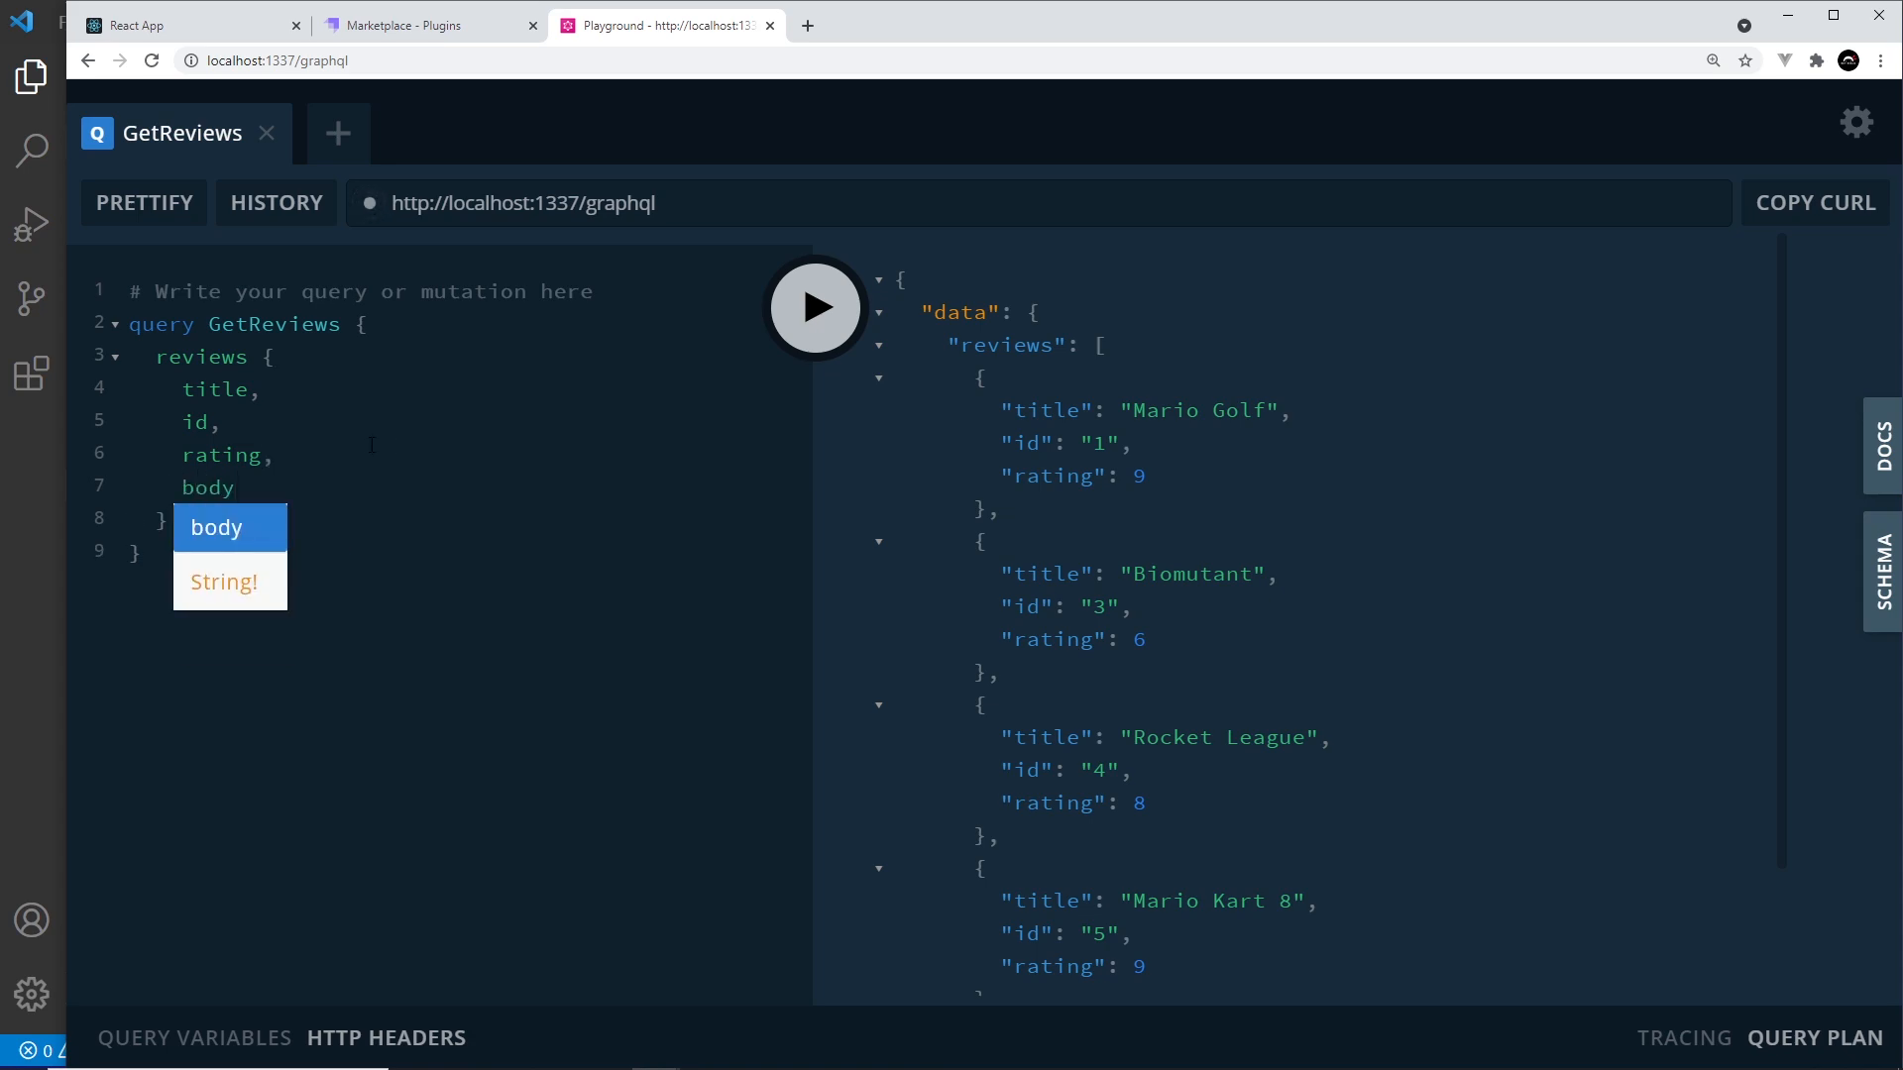
click(814, 305)
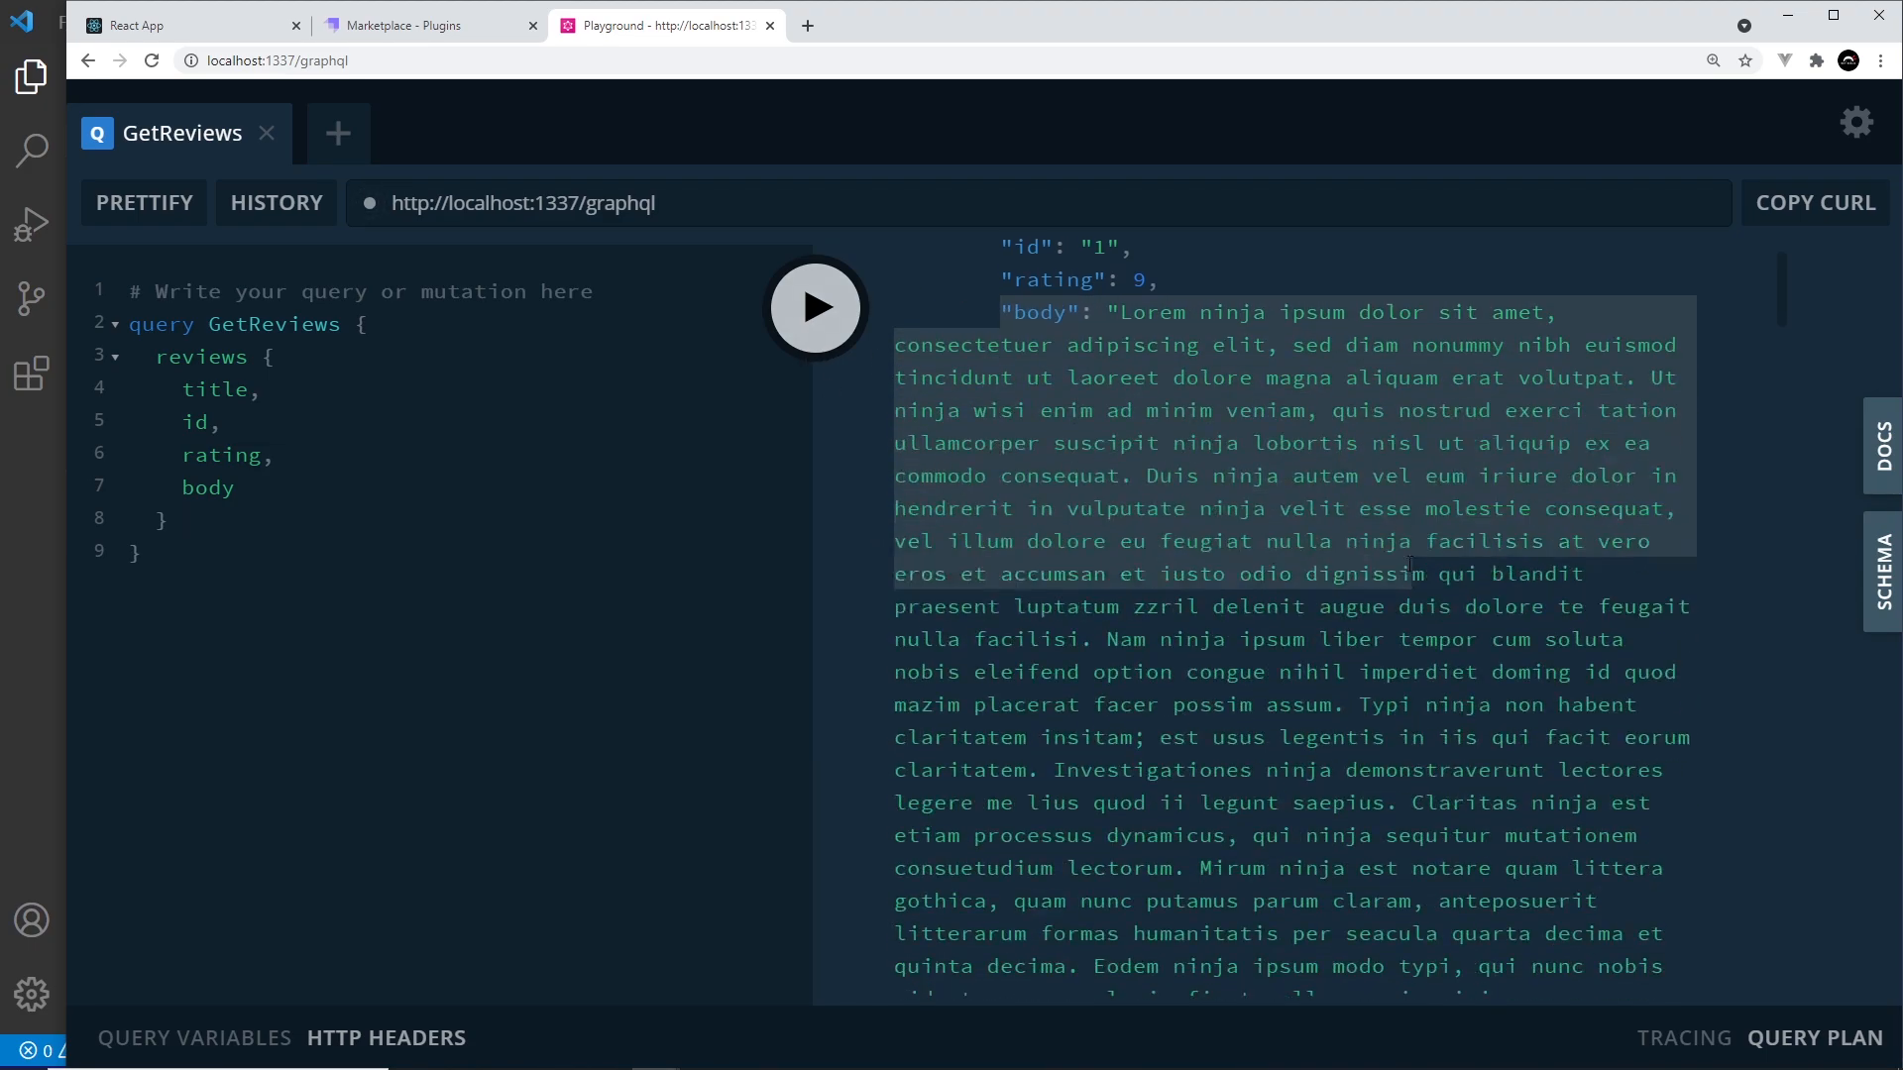
scroll(down, 3)
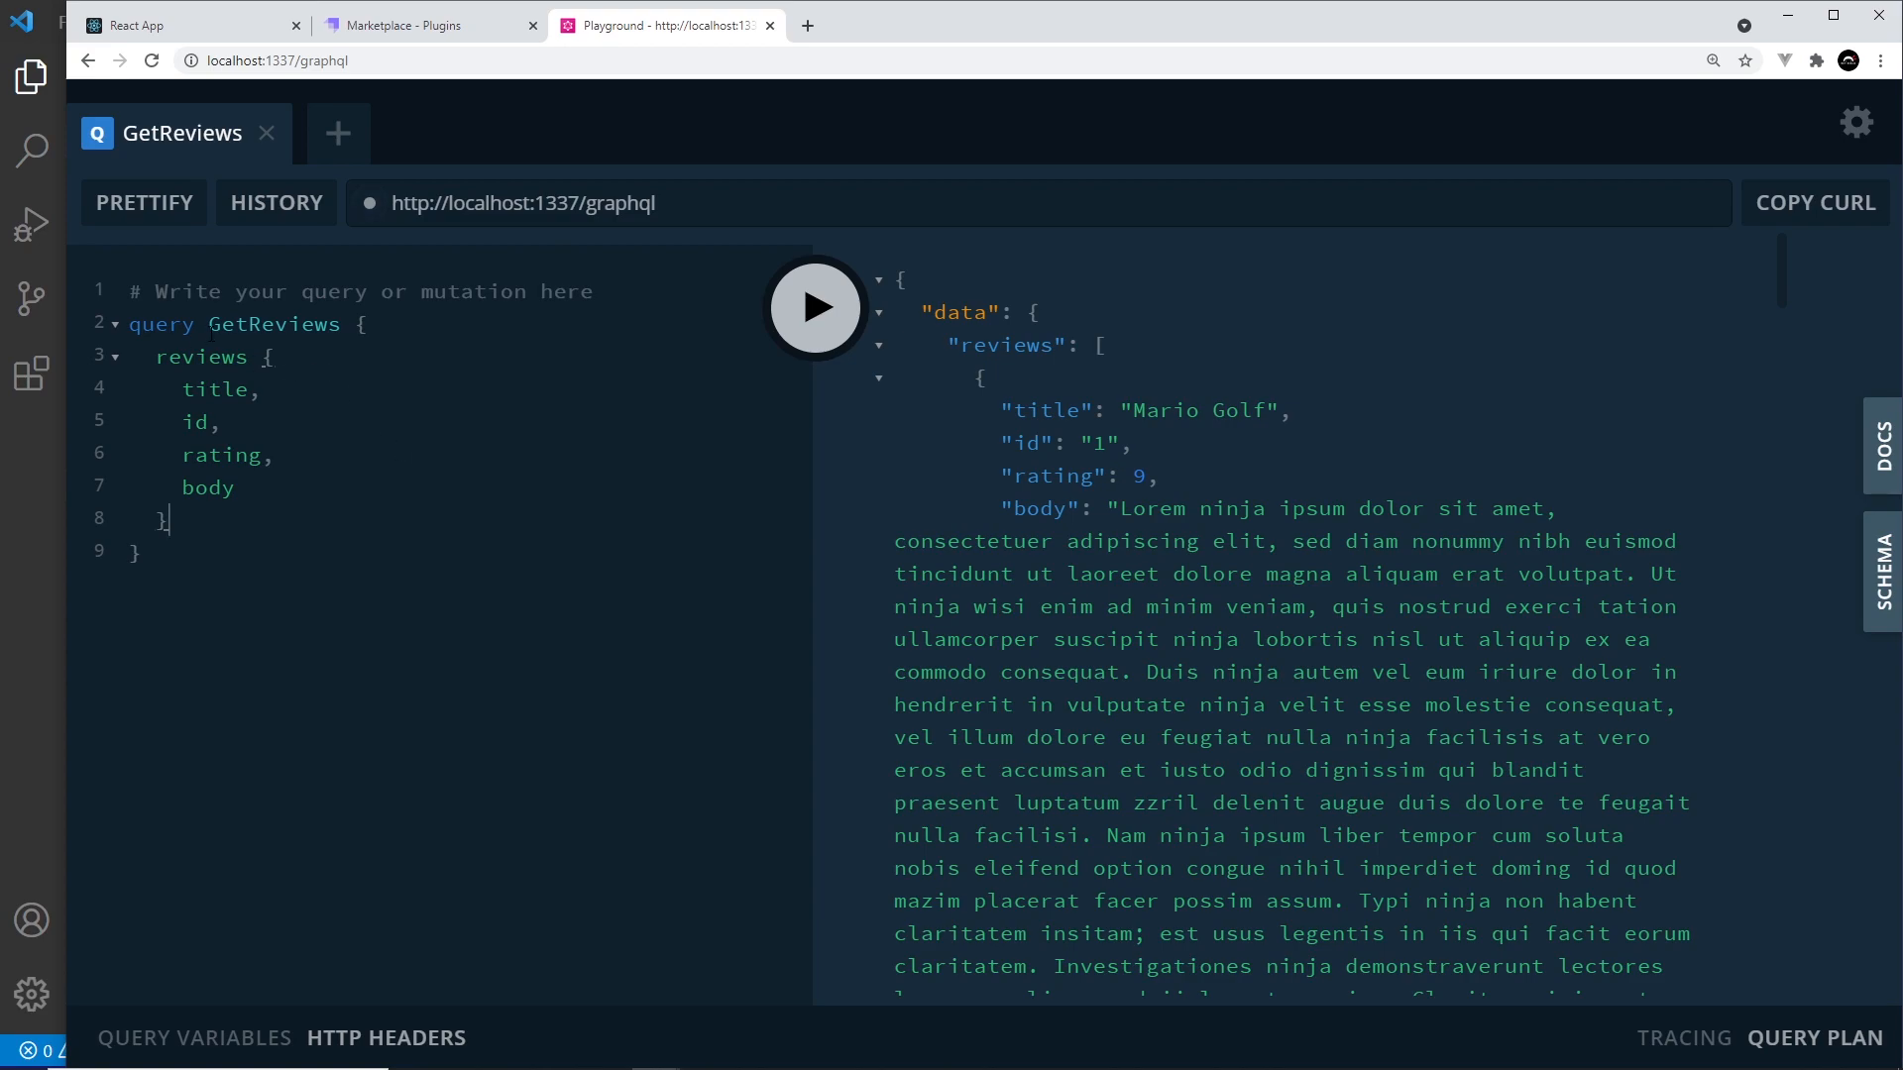
double_click(274, 323)
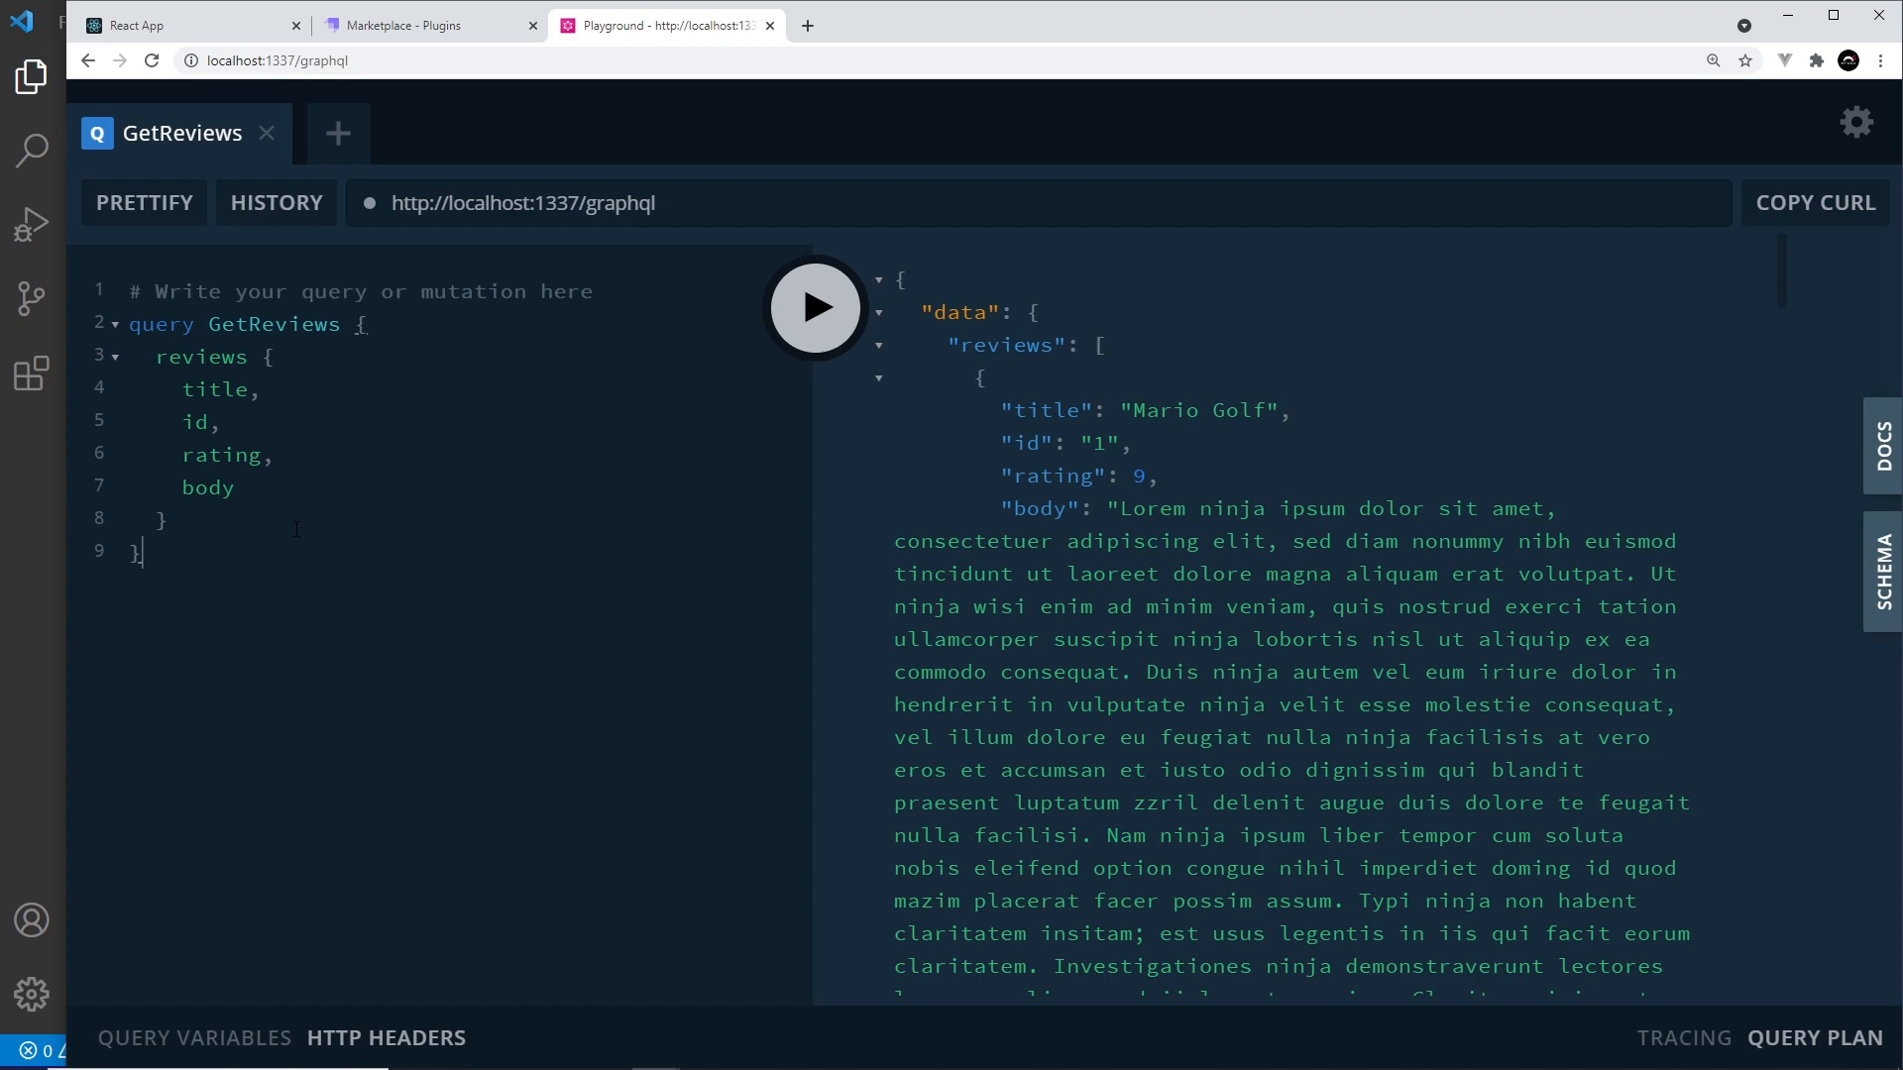
mouse_move(605, 782)
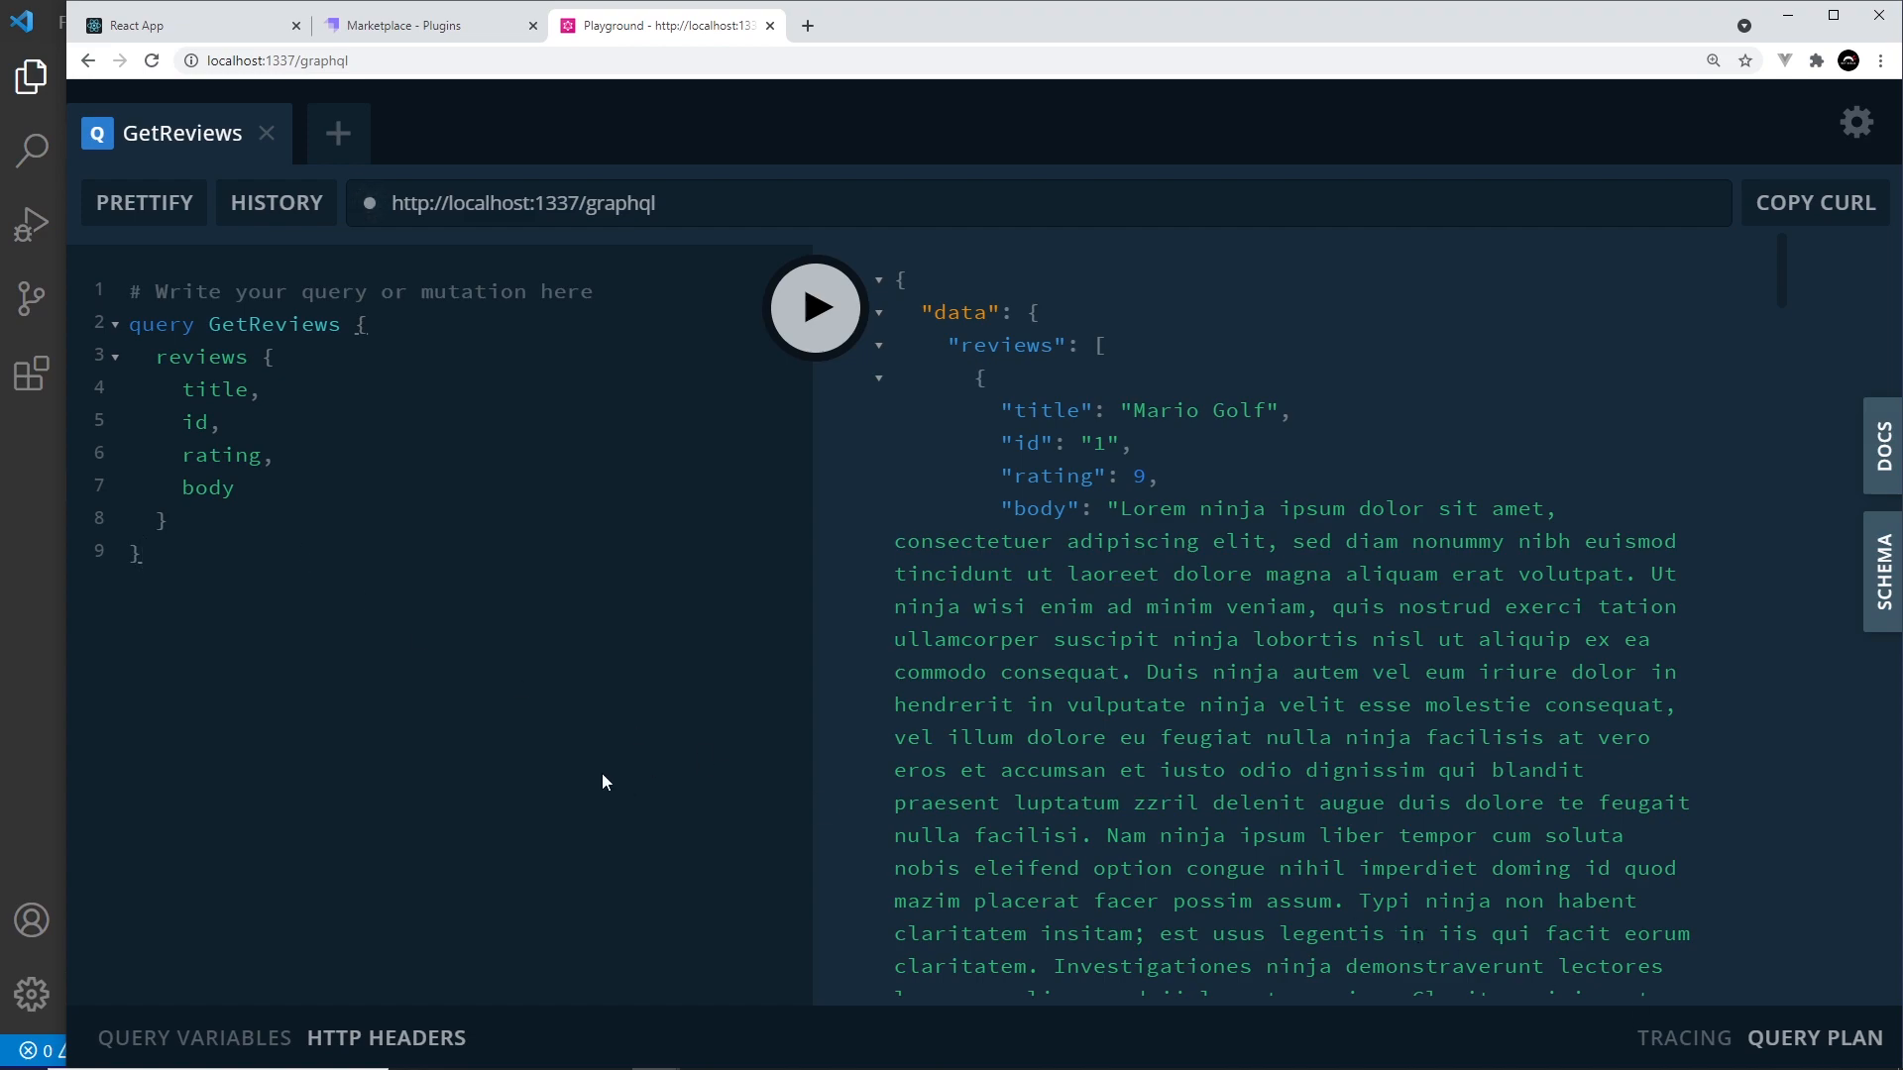
mouse_move(613, 785)
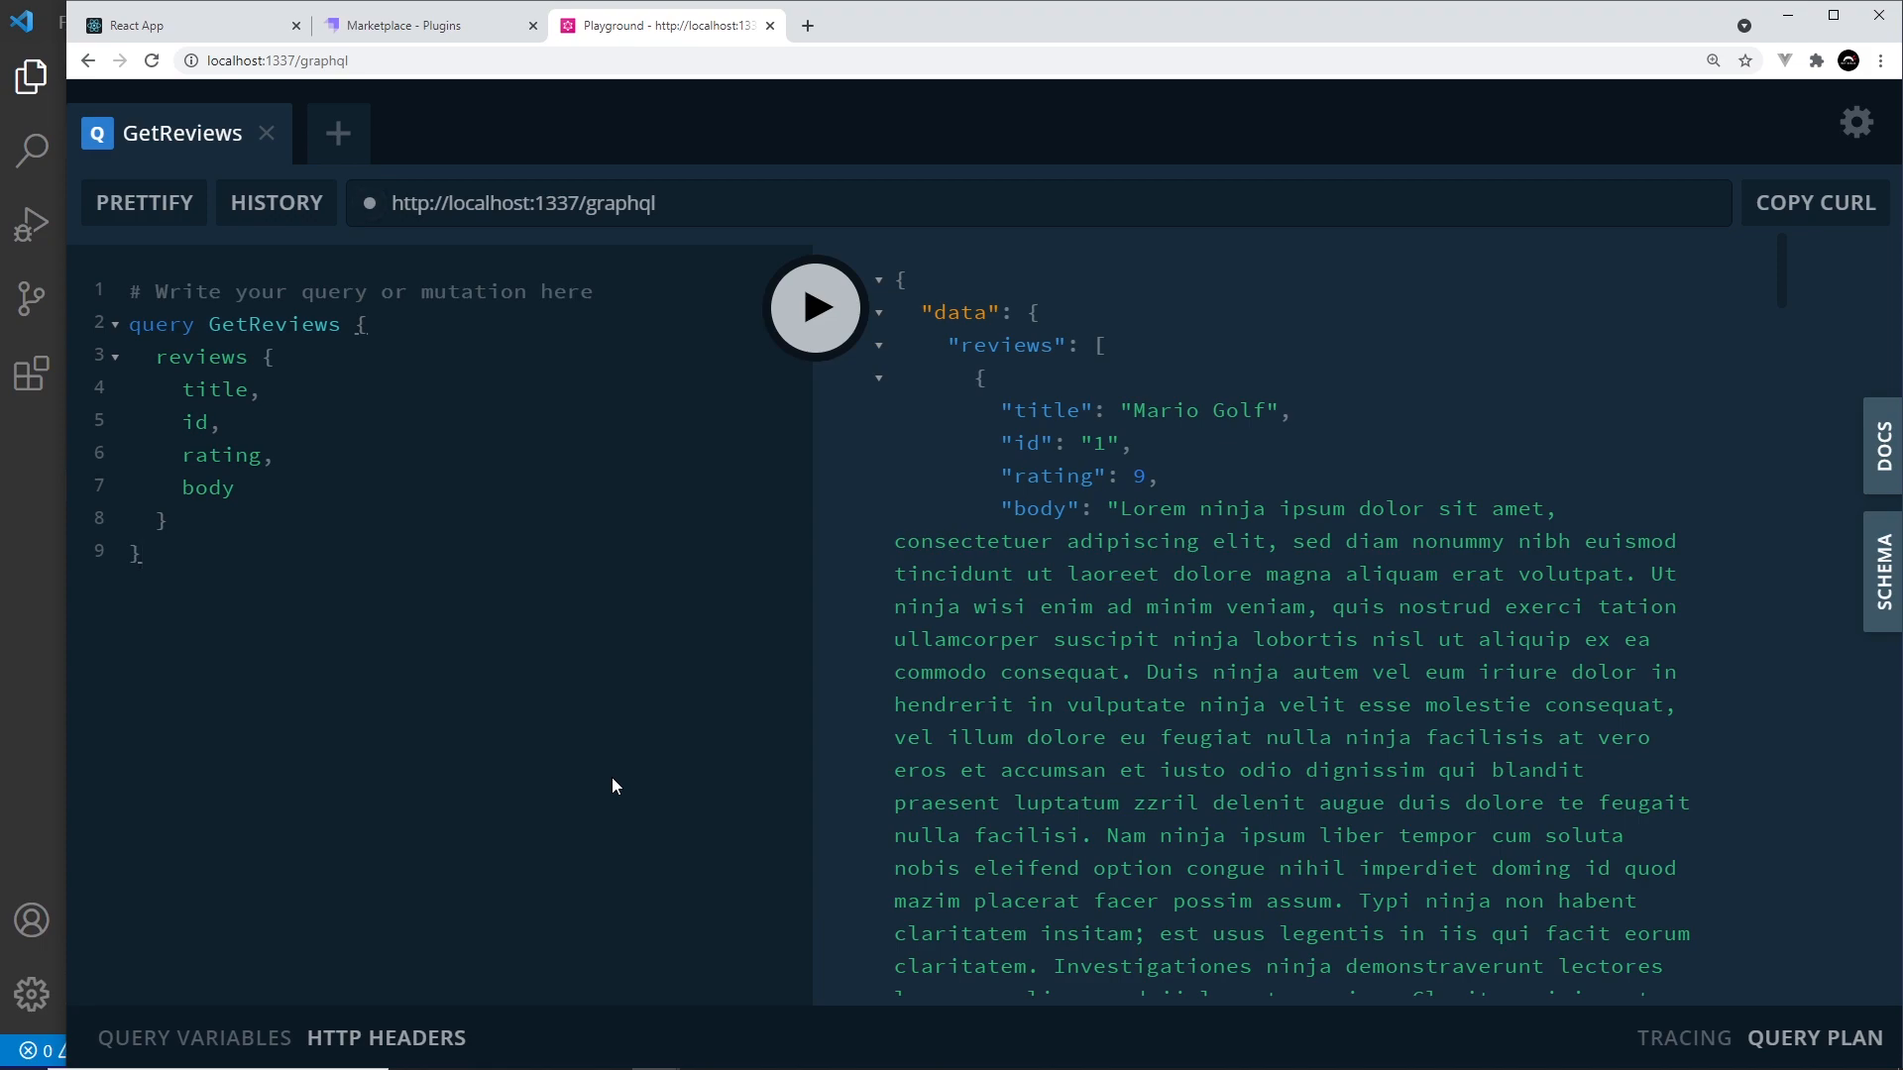
mouse_move(616, 743)
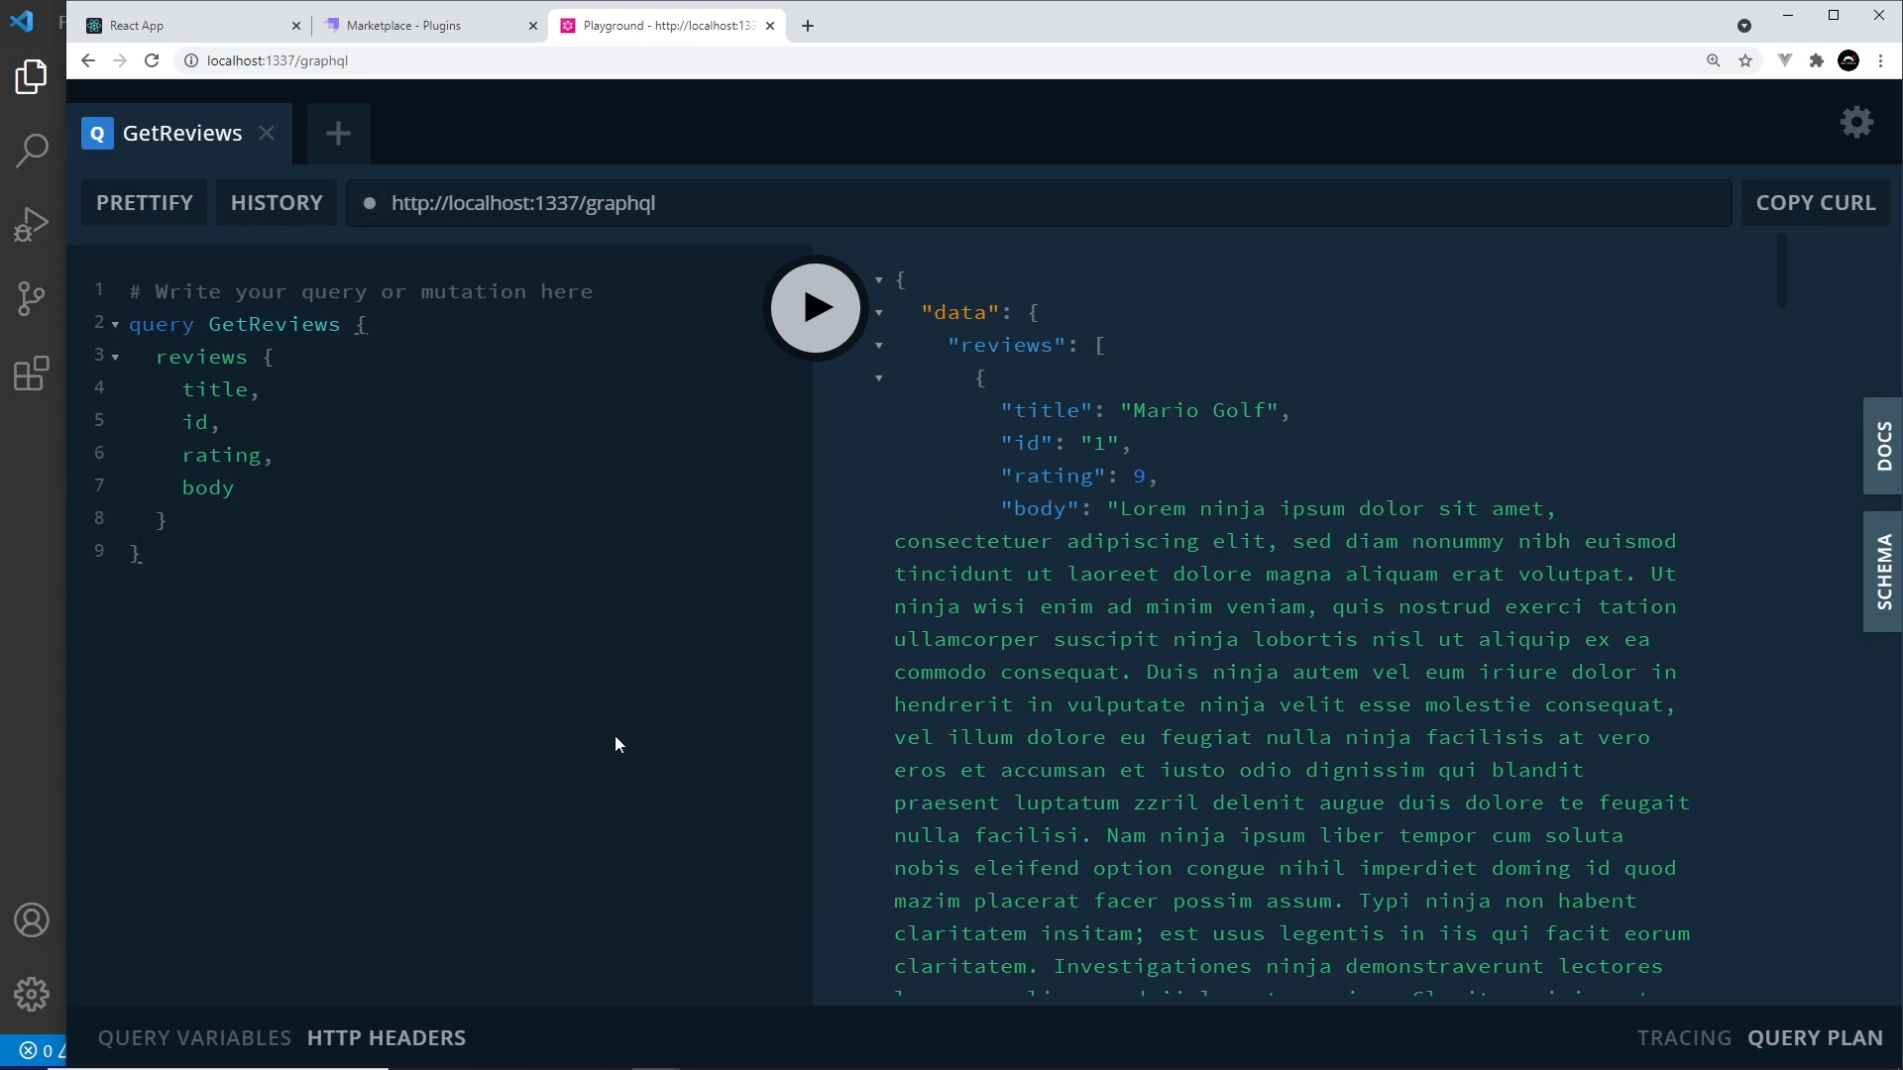
mouse_move(604, 747)
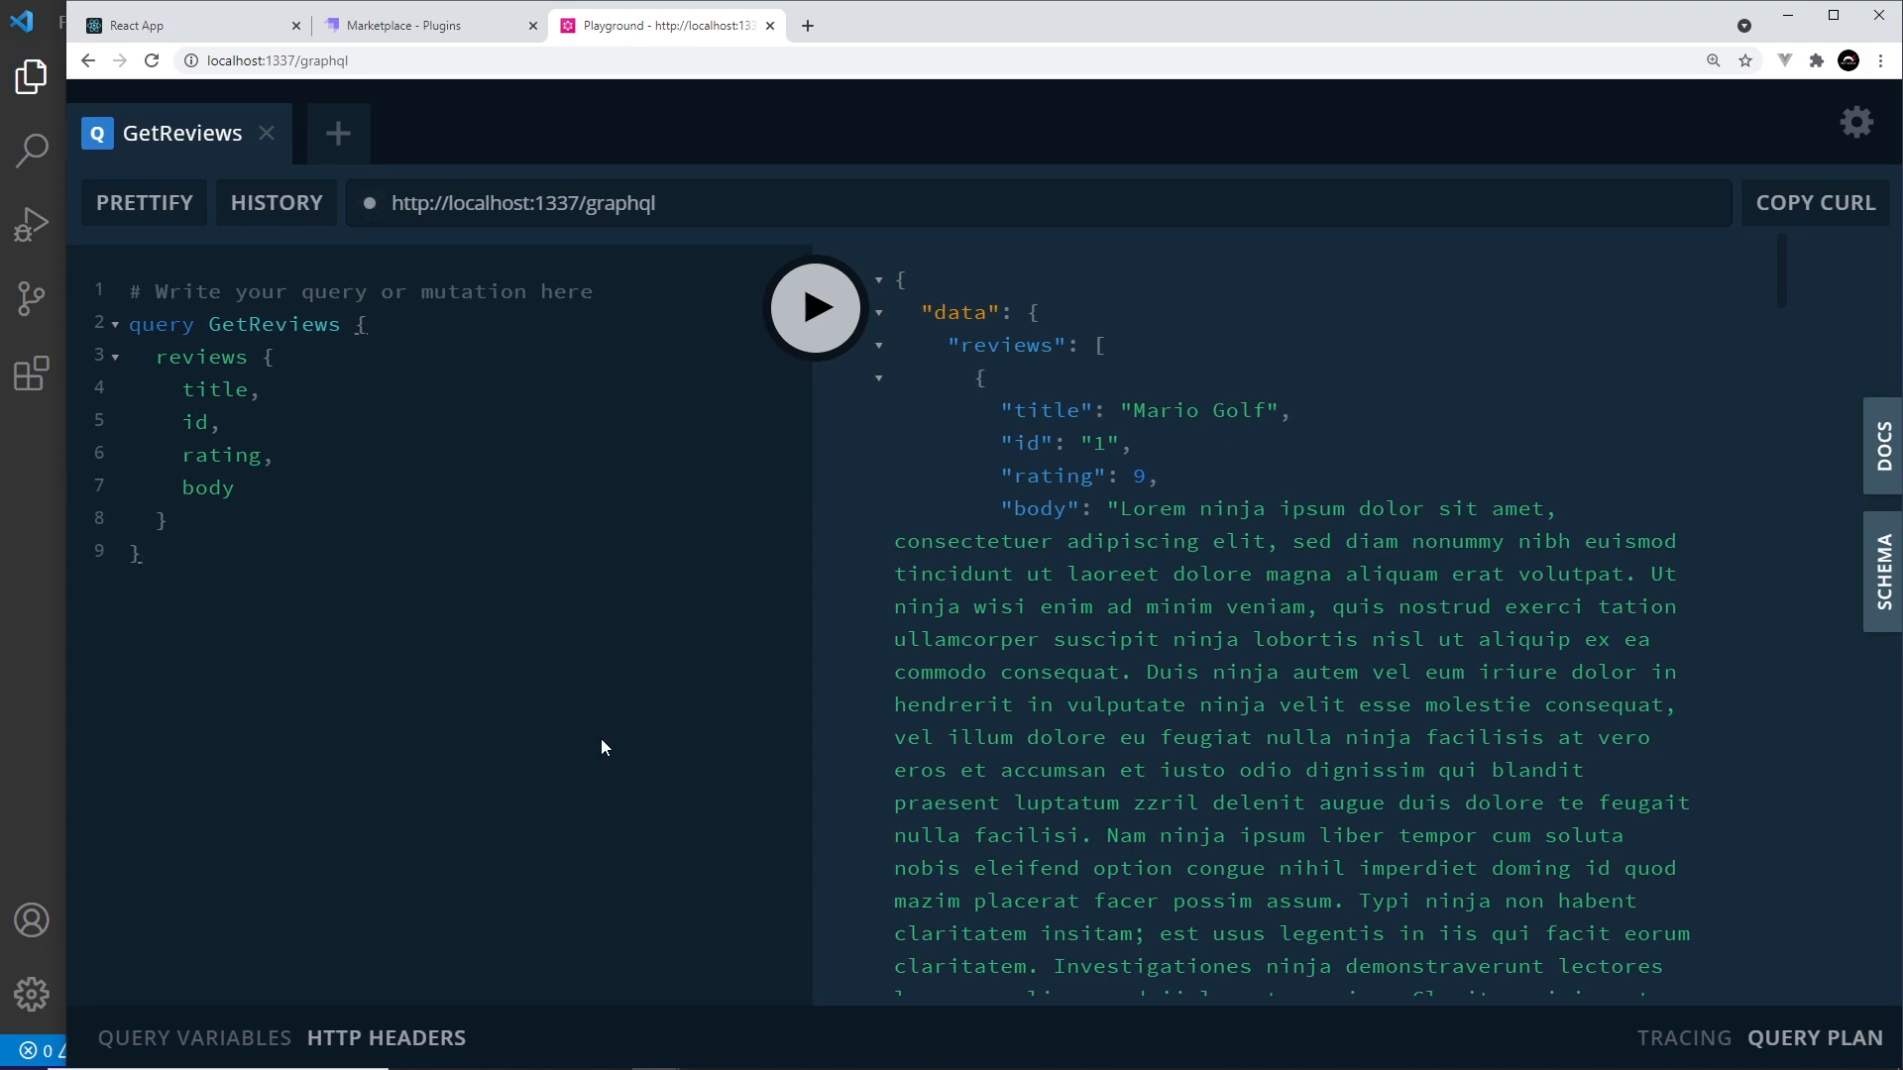